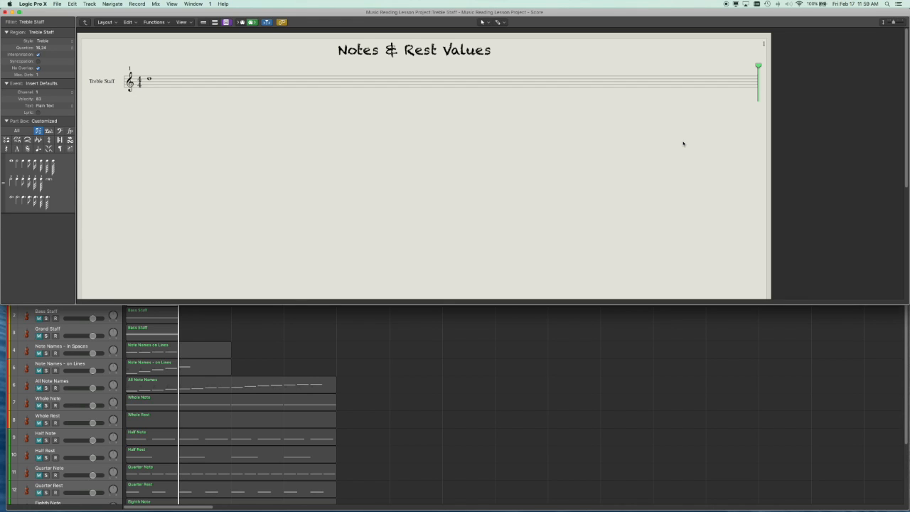
mouse_move(716, 340)
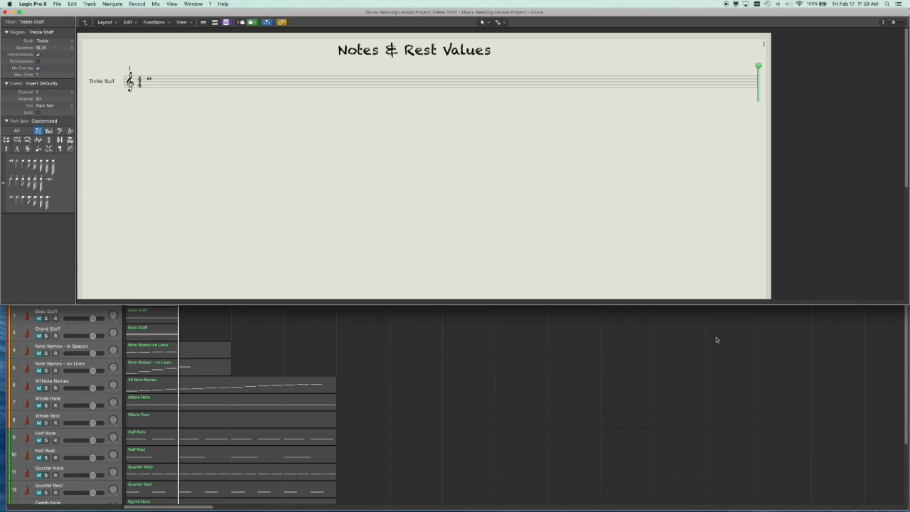
mouse_move(571, 228)
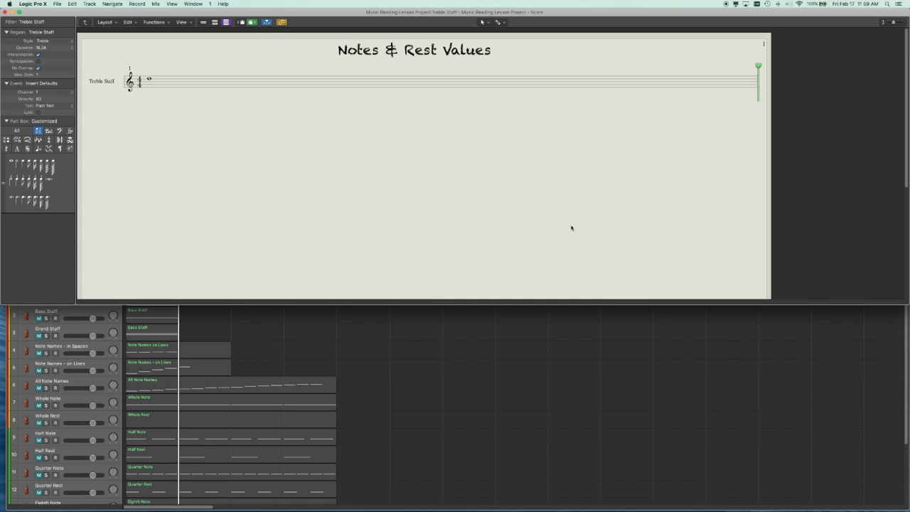
mouse_move(554, 378)
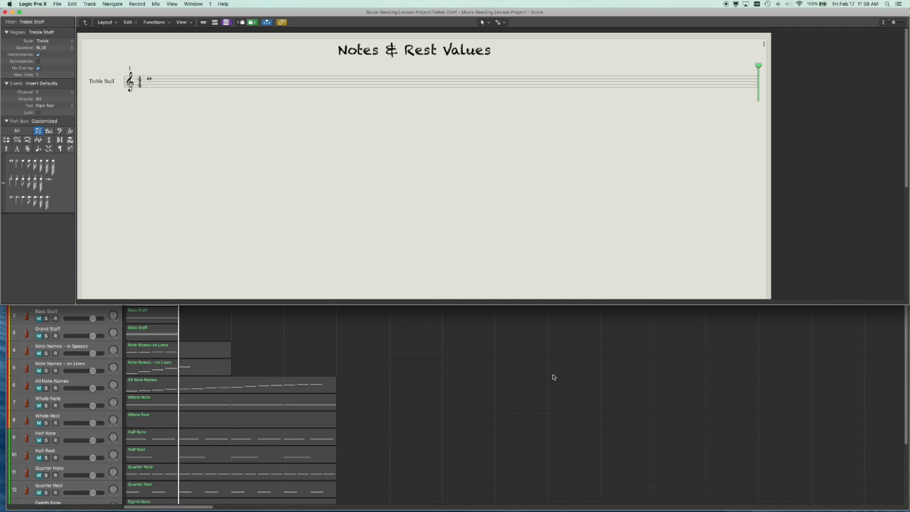
mouse_move(526, 305)
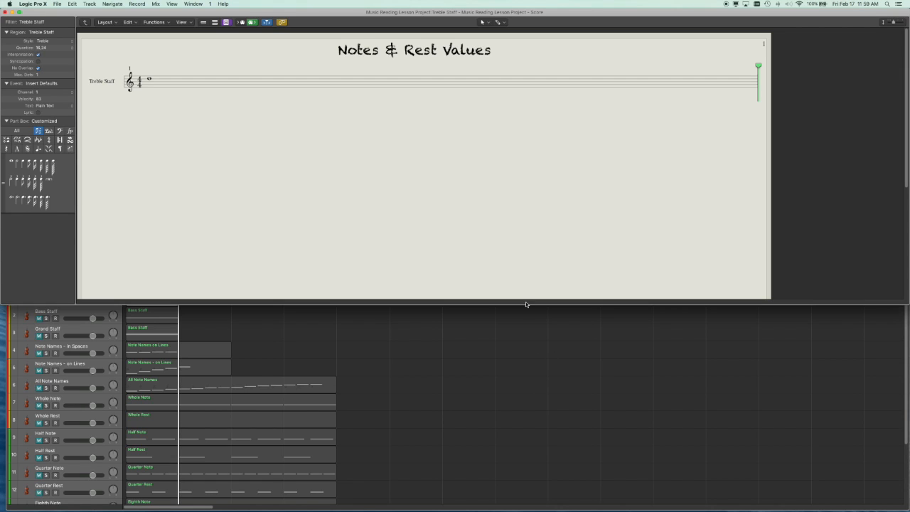
mouse_move(556, 252)
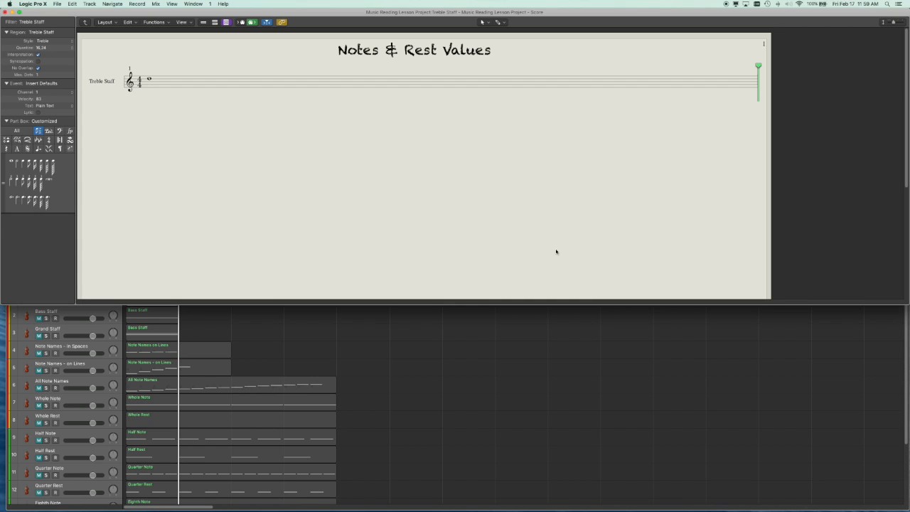
mouse_move(191, 150)
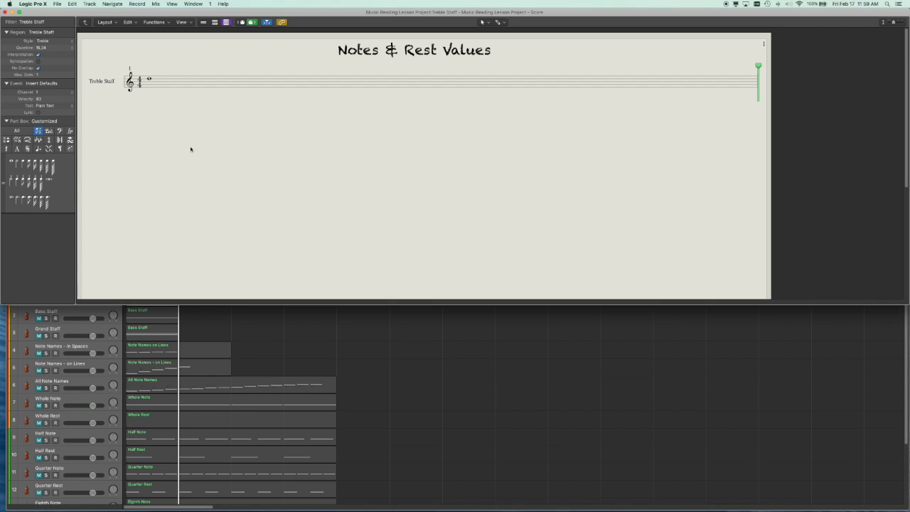
mouse_move(128, 114)
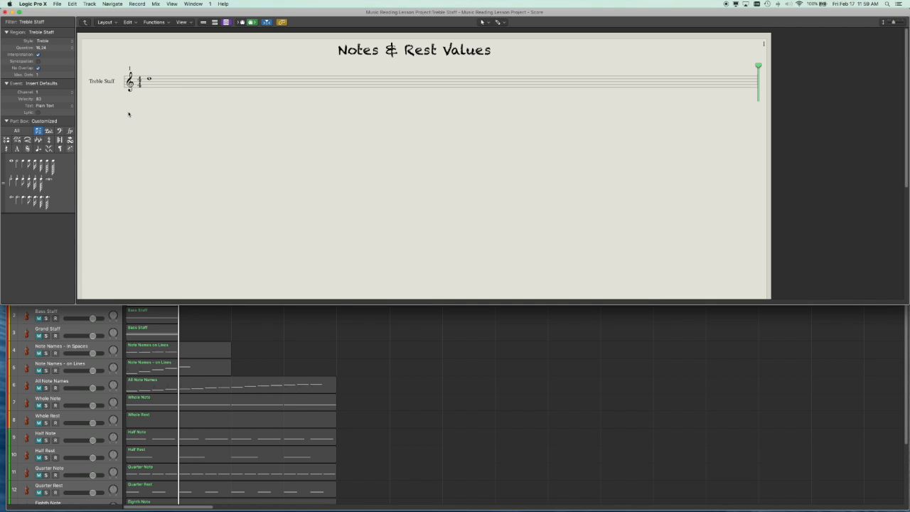
mouse_move(125, 99)
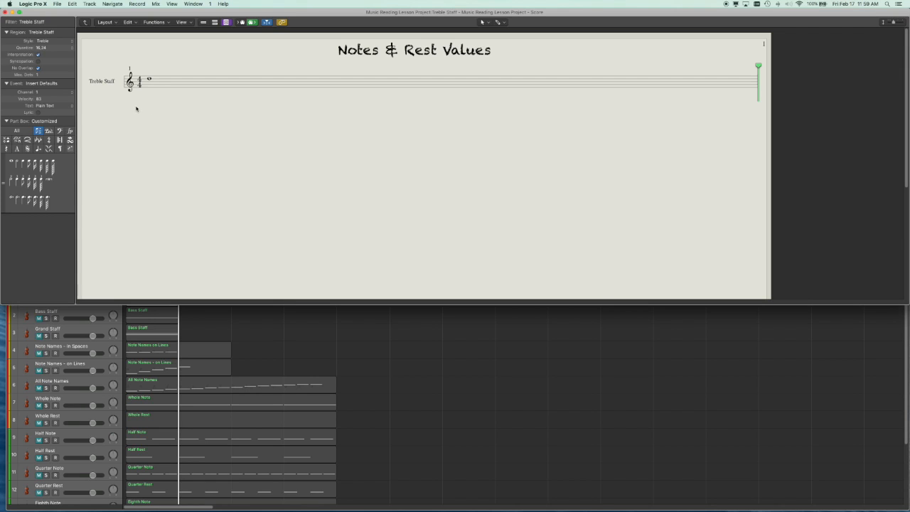
mouse_move(136, 105)
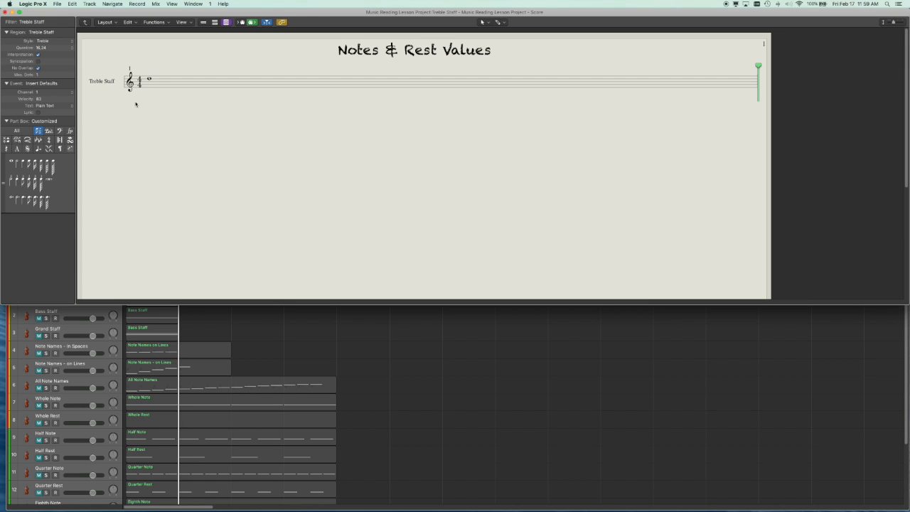
mouse_move(131, 88)
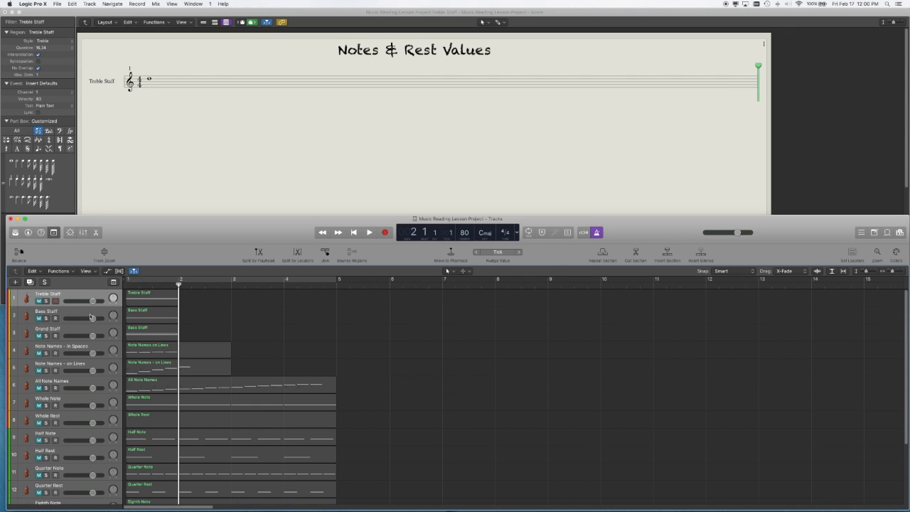
Step: Select the Bass Staff track so its bass-clef whole note appears in the score
left_click(59, 310)
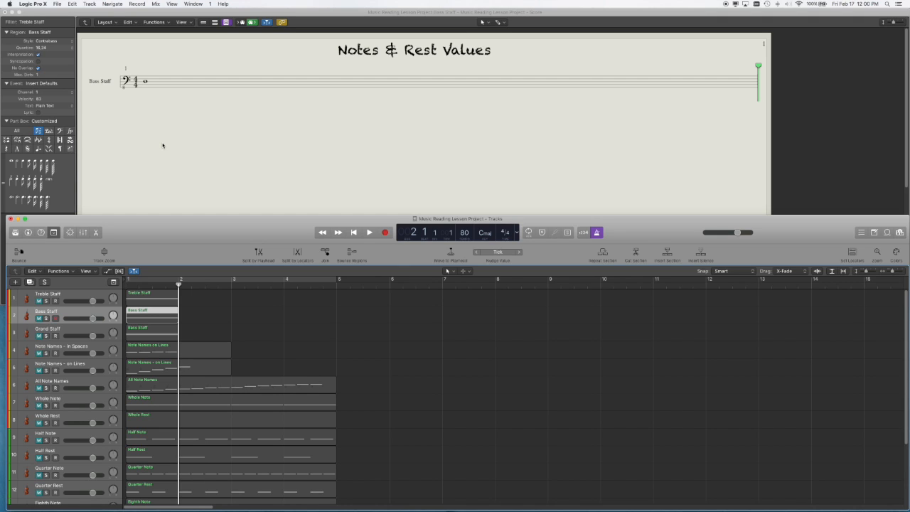
mouse_move(128, 95)
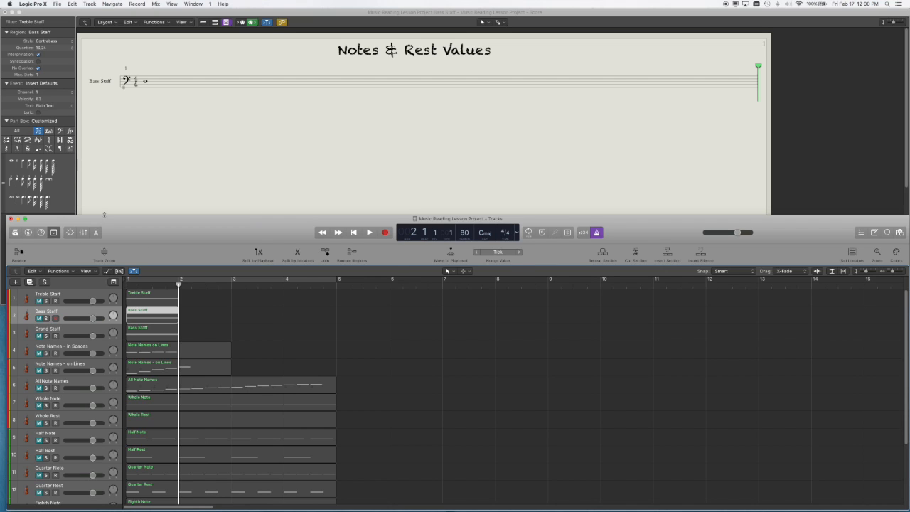
mouse_move(71, 333)
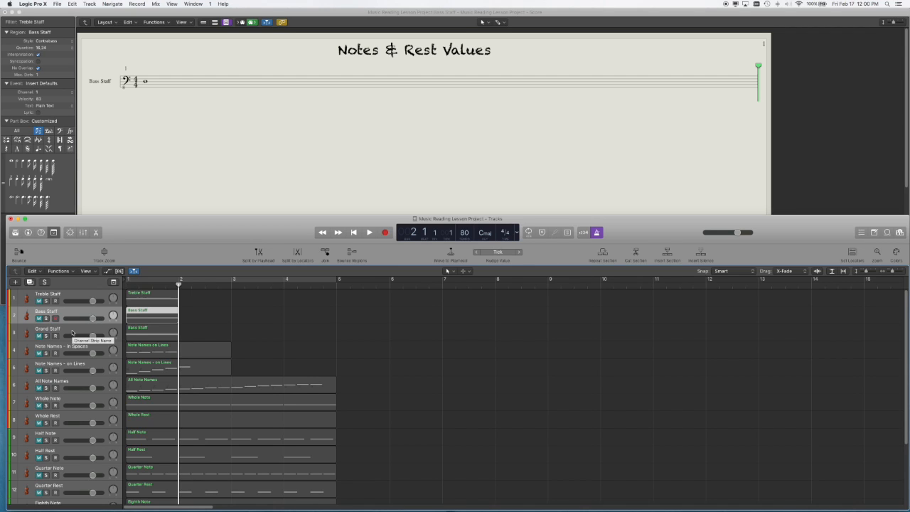
Step: Select the Grand Staff track so its braced treble and bass staves appear in the score
left_click(48, 329)
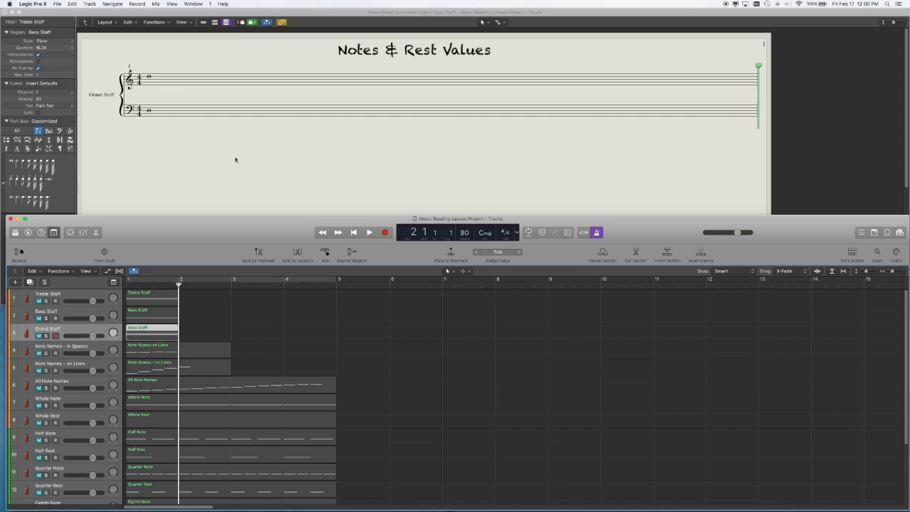
mouse_move(230, 159)
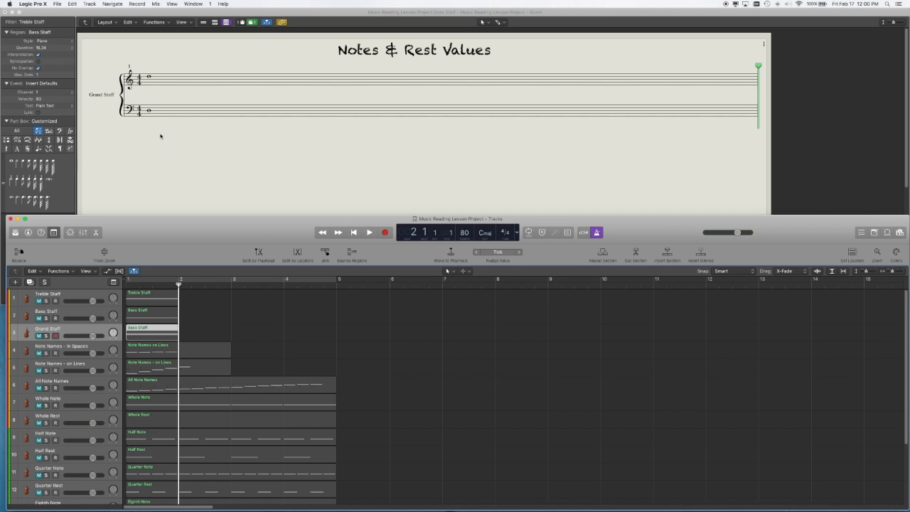
mouse_move(179, 102)
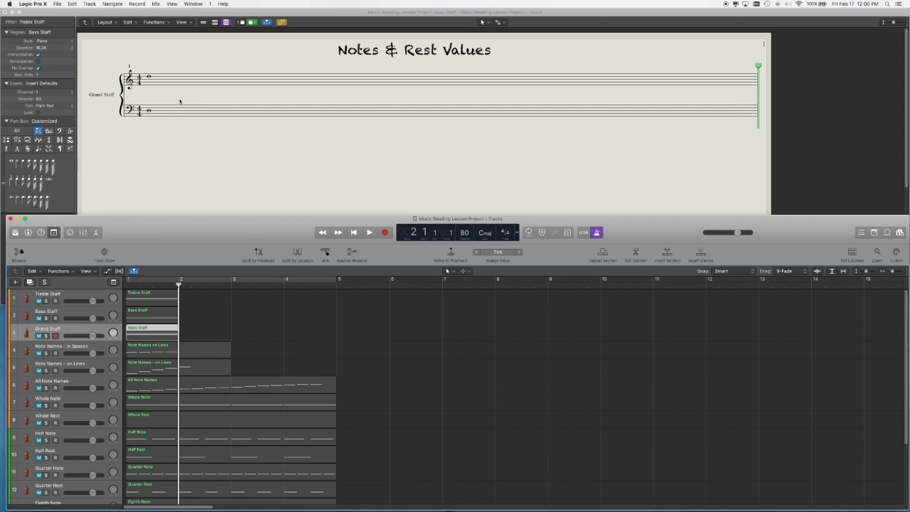
mouse_move(179, 102)
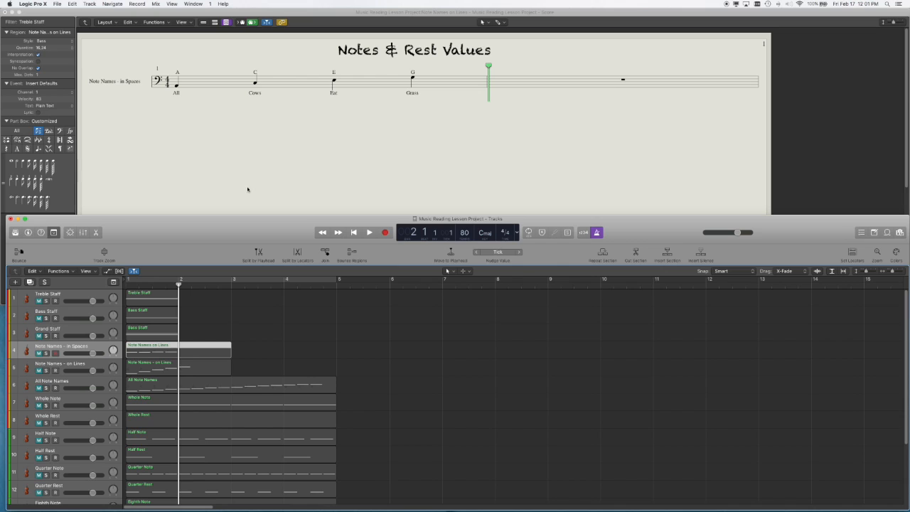
mouse_move(241, 189)
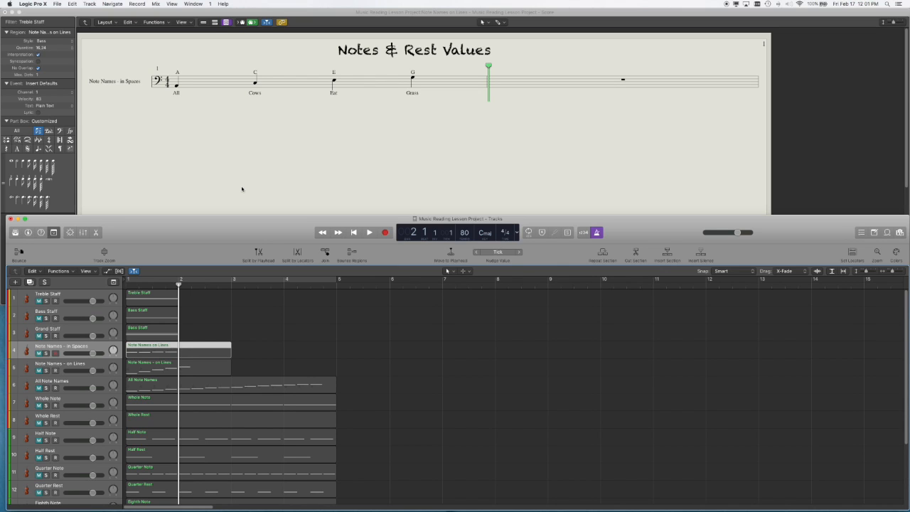
mouse_move(233, 186)
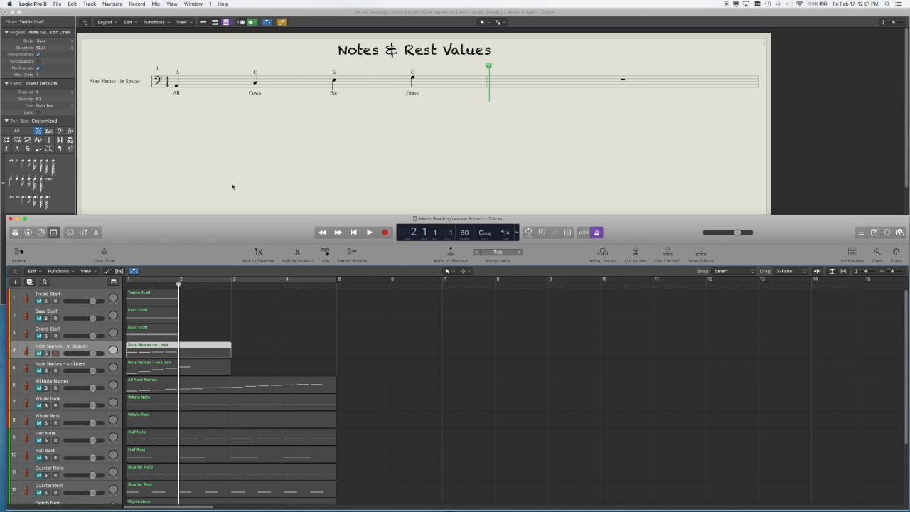
mouse_move(229, 185)
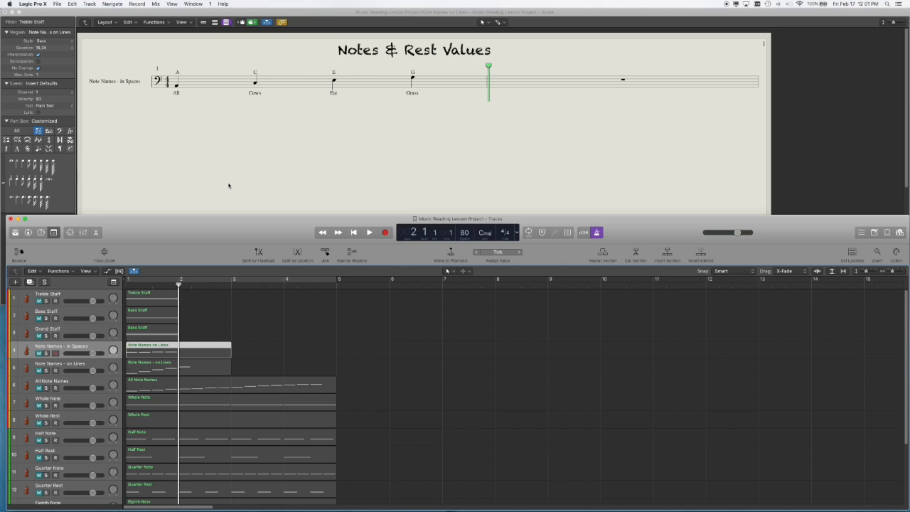
mouse_move(253, 100)
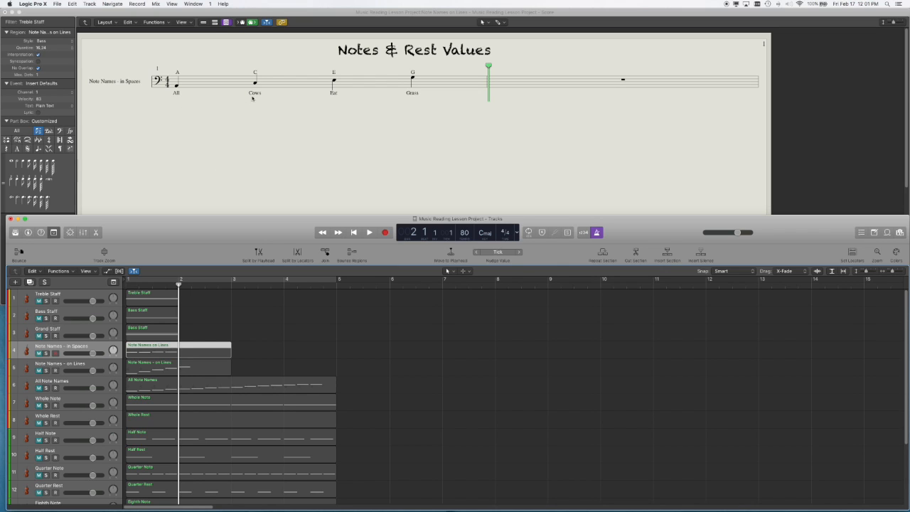
mouse_move(324, 87)
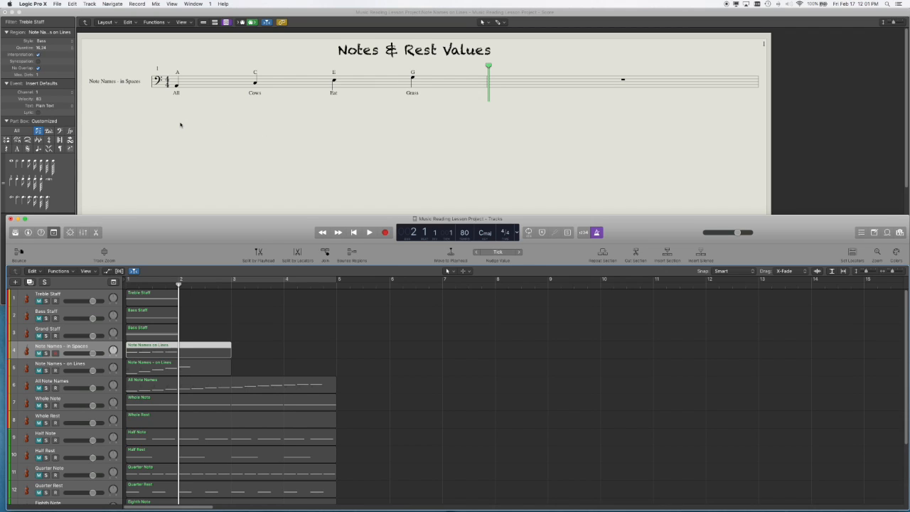
mouse_move(174, 120)
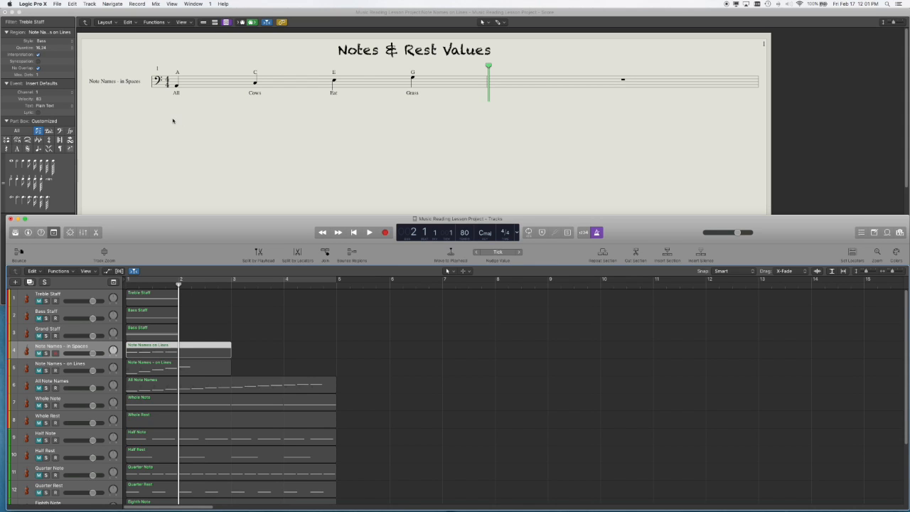
mouse_move(165, 111)
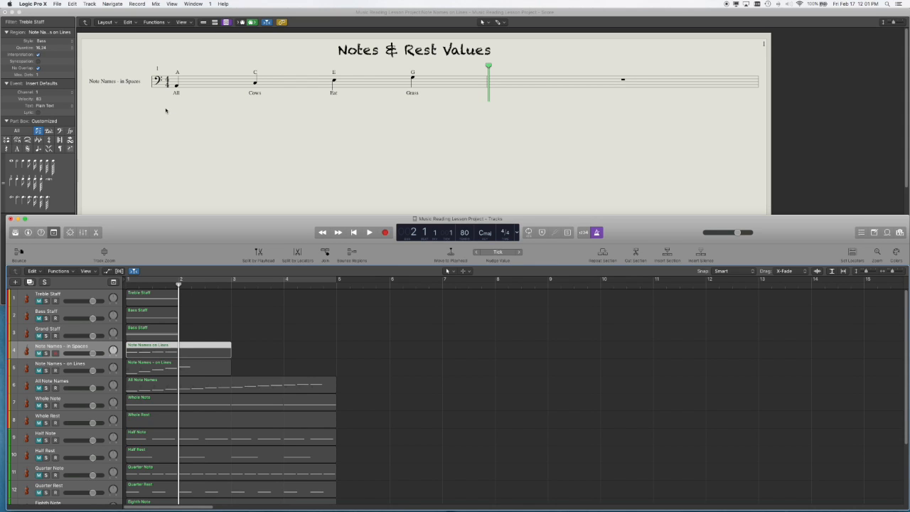
mouse_move(387, 106)
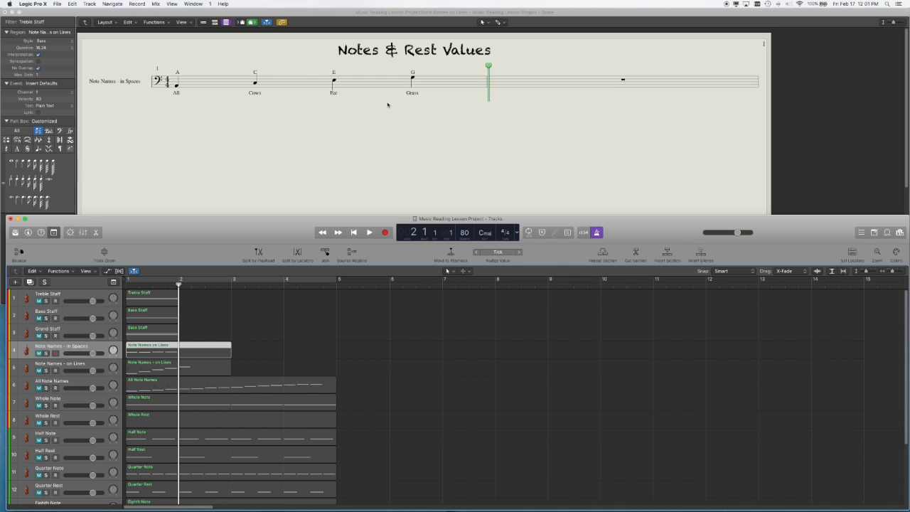
mouse_move(172, 137)
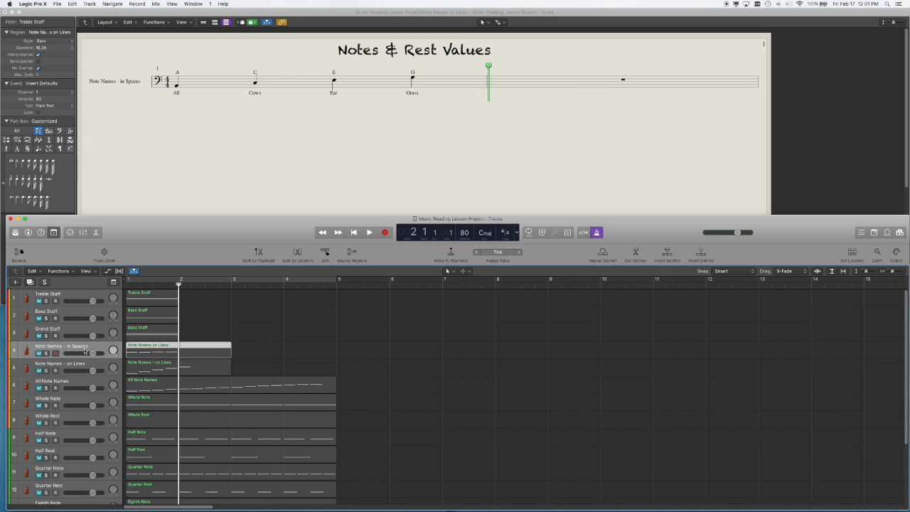
mouse_move(85, 367)
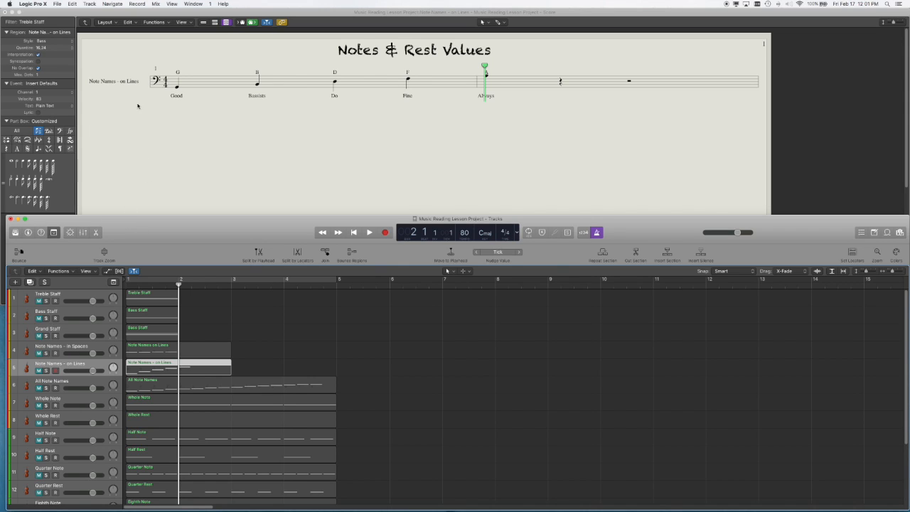
mouse_move(173, 91)
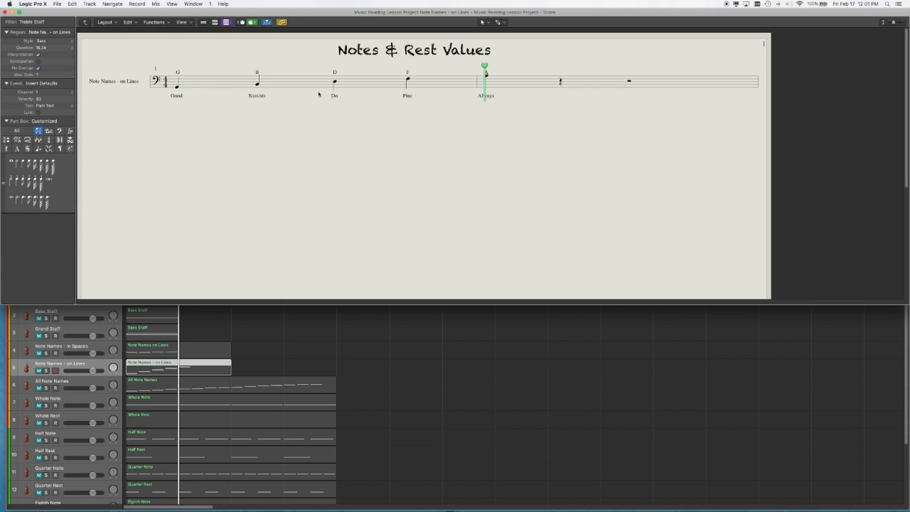
mouse_move(407, 82)
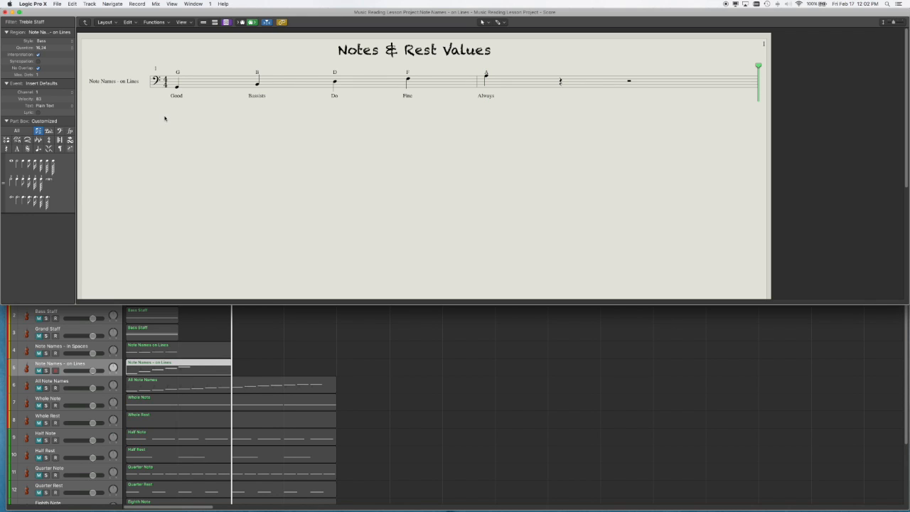
mouse_move(174, 108)
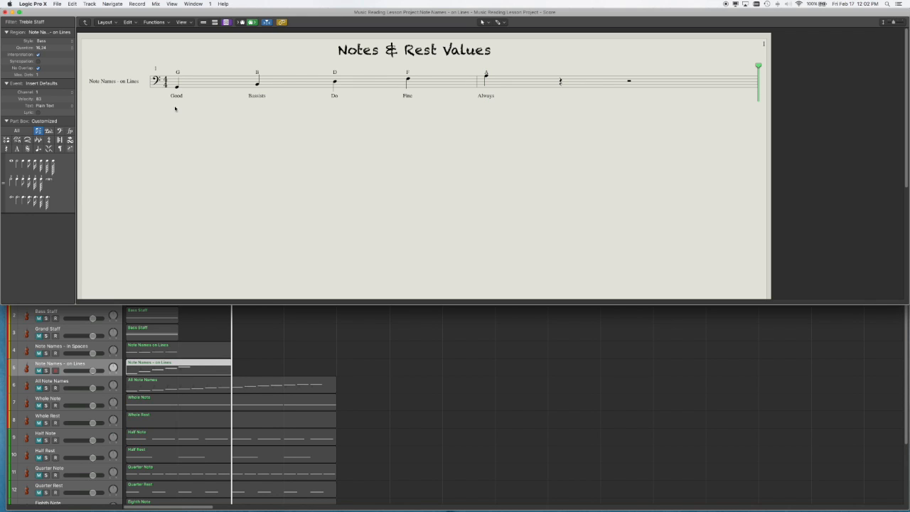
mouse_move(370, 122)
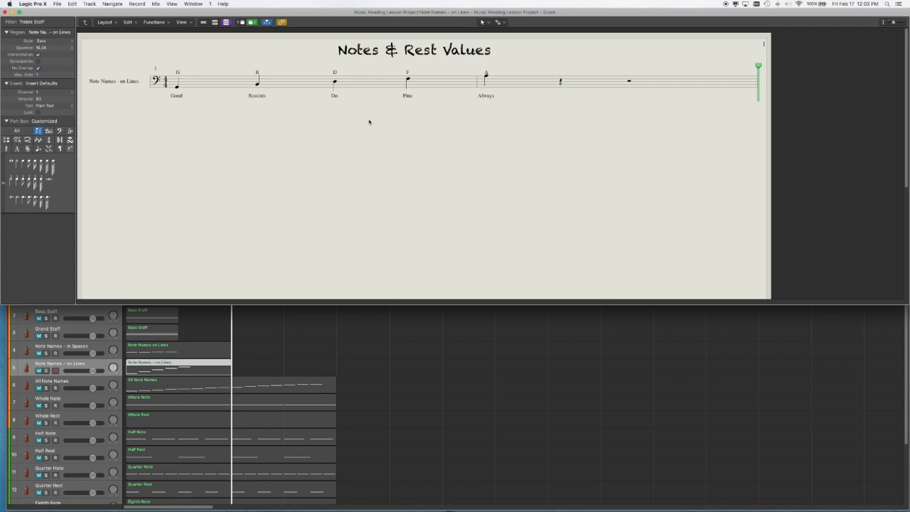
mouse_move(246, 134)
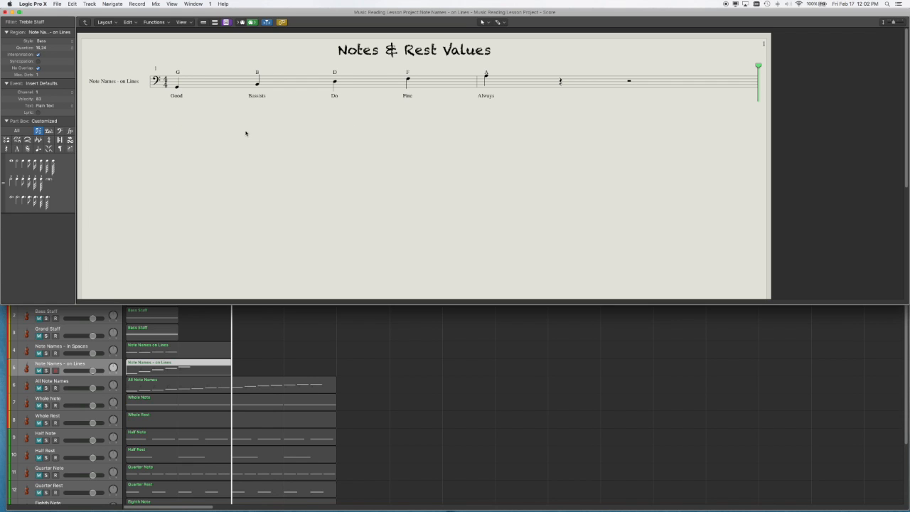
mouse_move(208, 138)
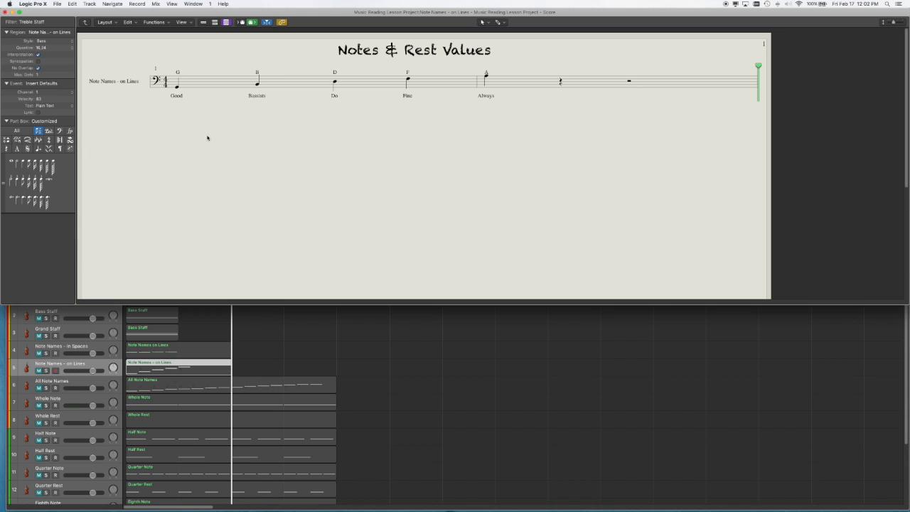
mouse_move(176, 120)
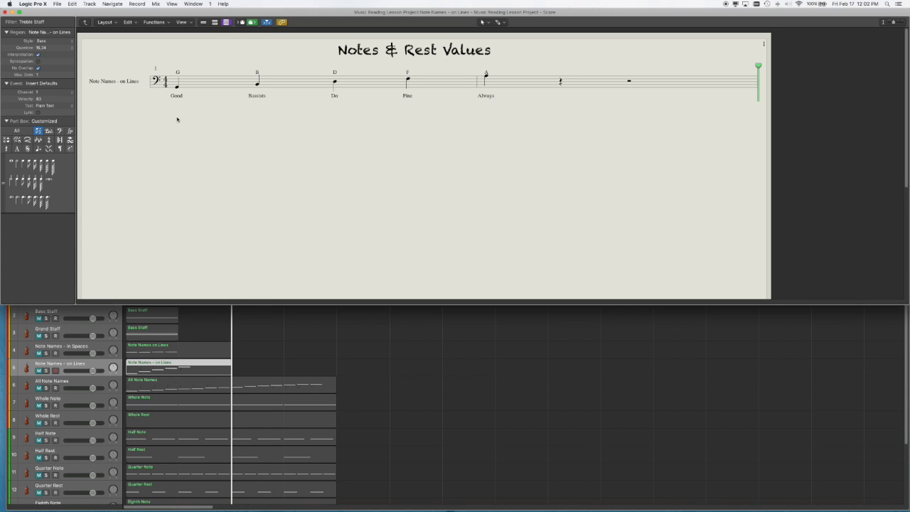
mouse_move(262, 150)
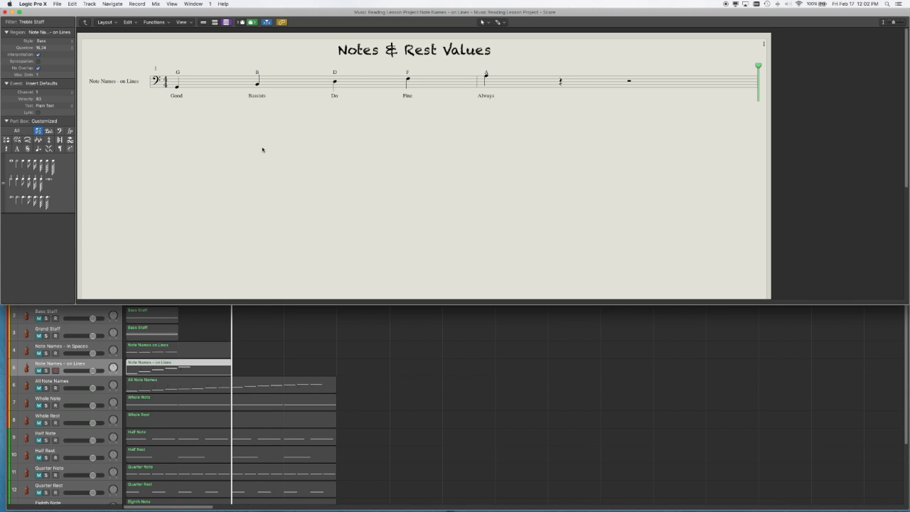
mouse_move(254, 148)
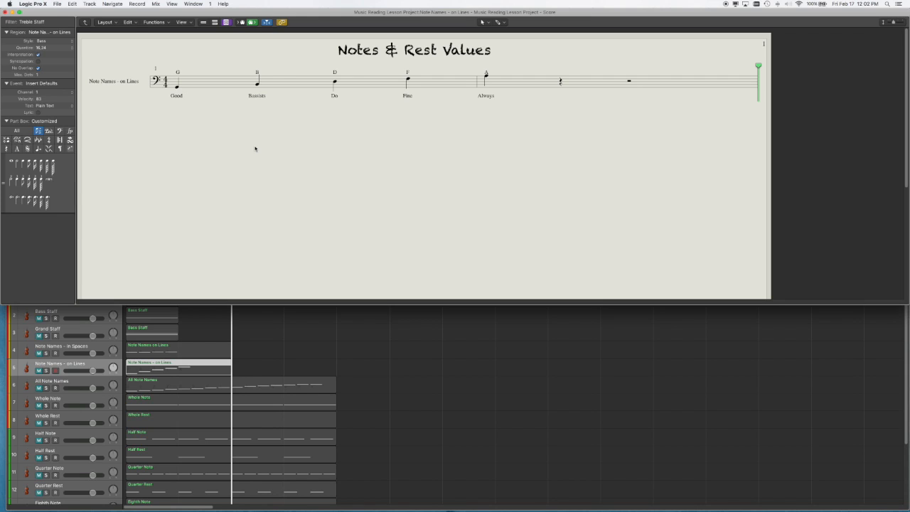
mouse_move(229, 187)
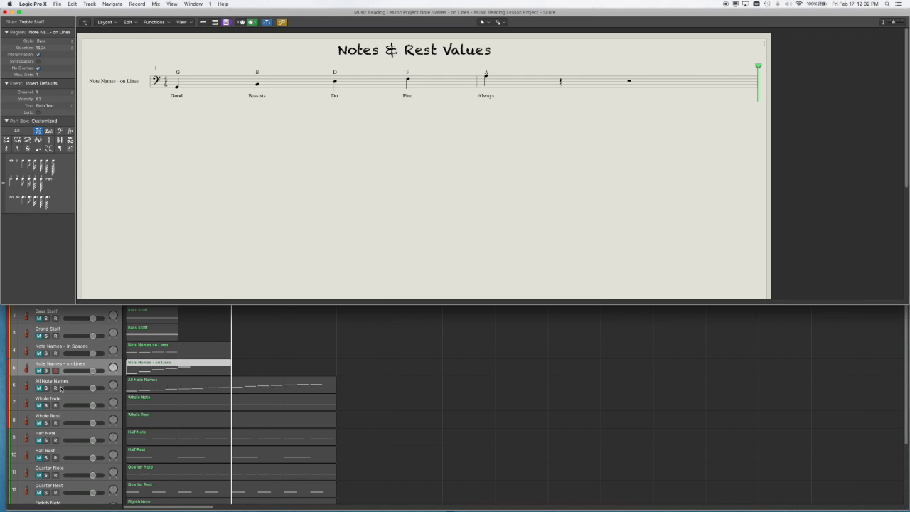
mouse_move(62, 389)
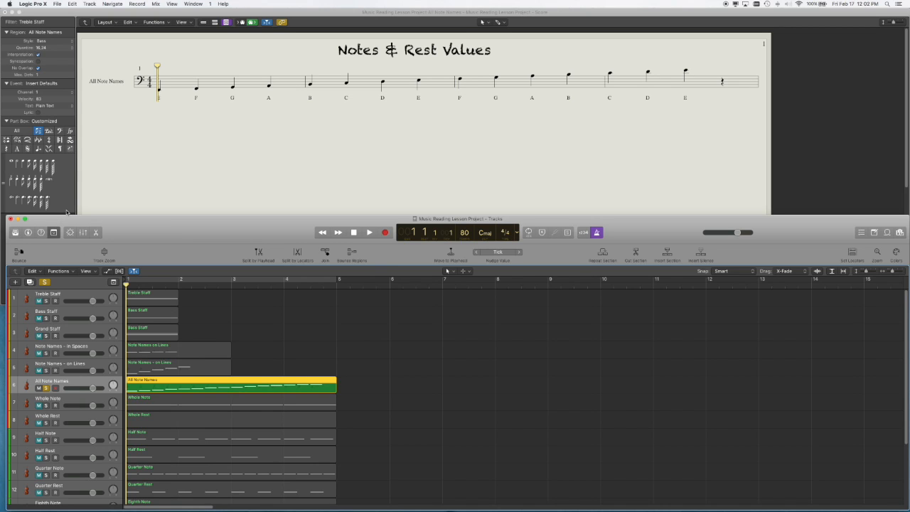
mouse_move(245, 99)
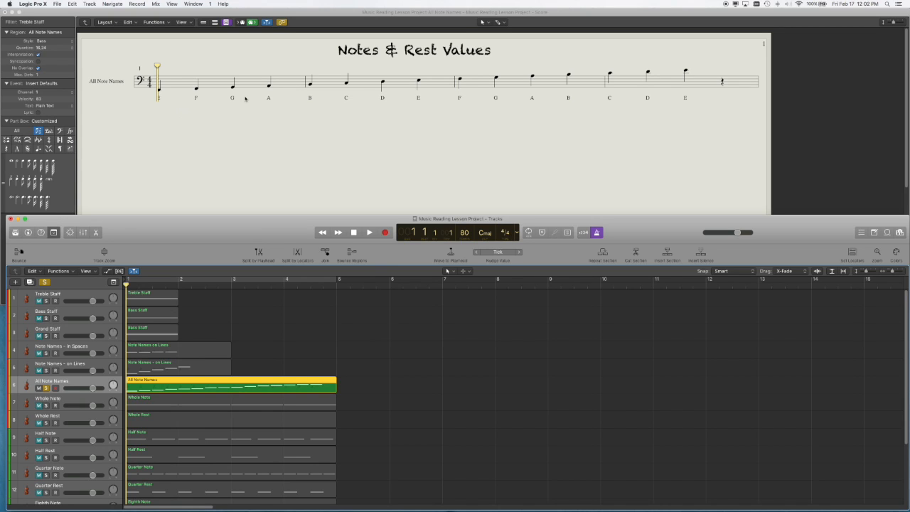
mouse_move(352, 93)
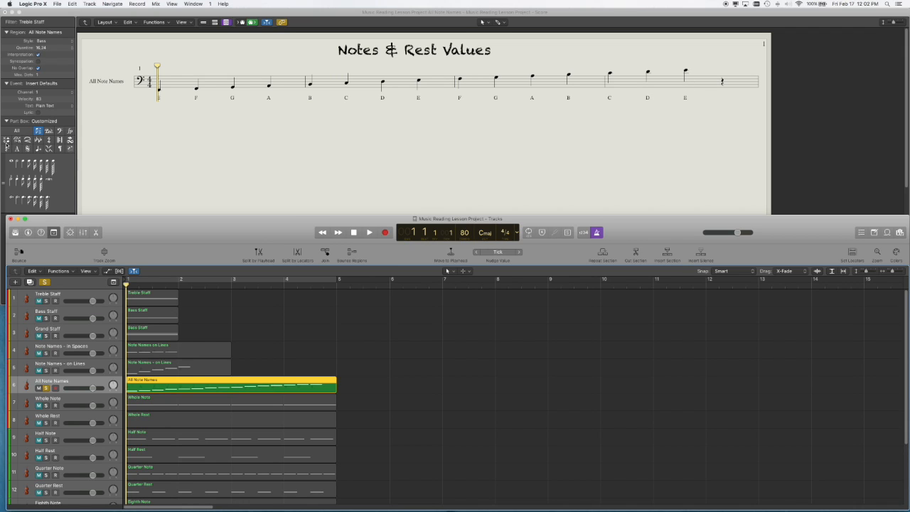
mouse_move(114, 116)
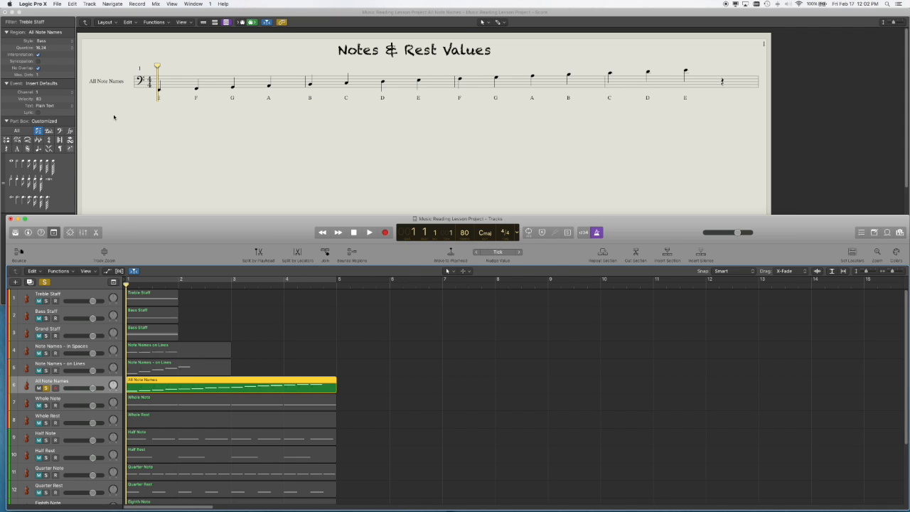
mouse_move(139, 121)
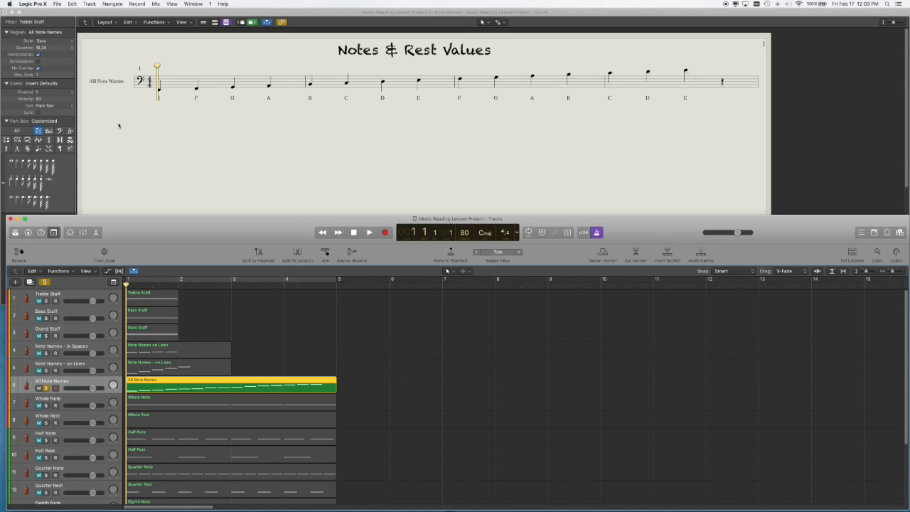
Step: Play the All Note Names scale through to its last note, then resume playback
left_click(368, 231)
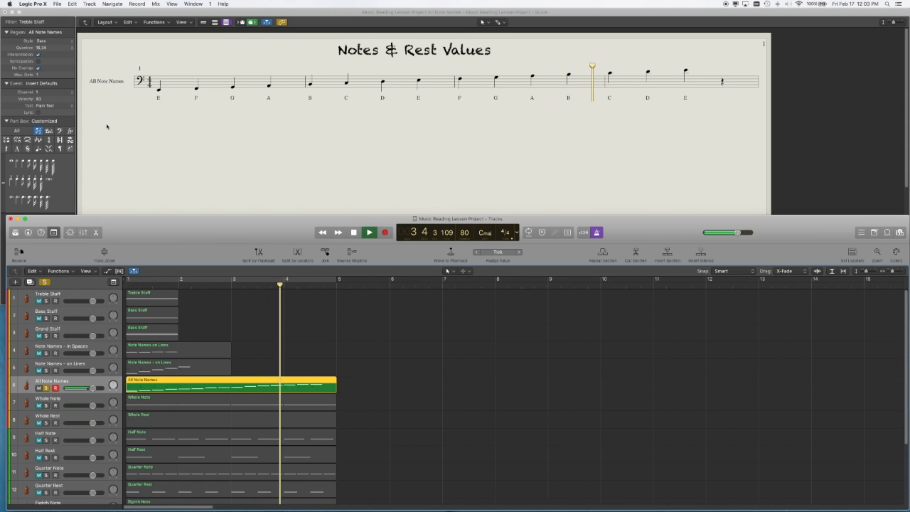
left_click(368, 233)
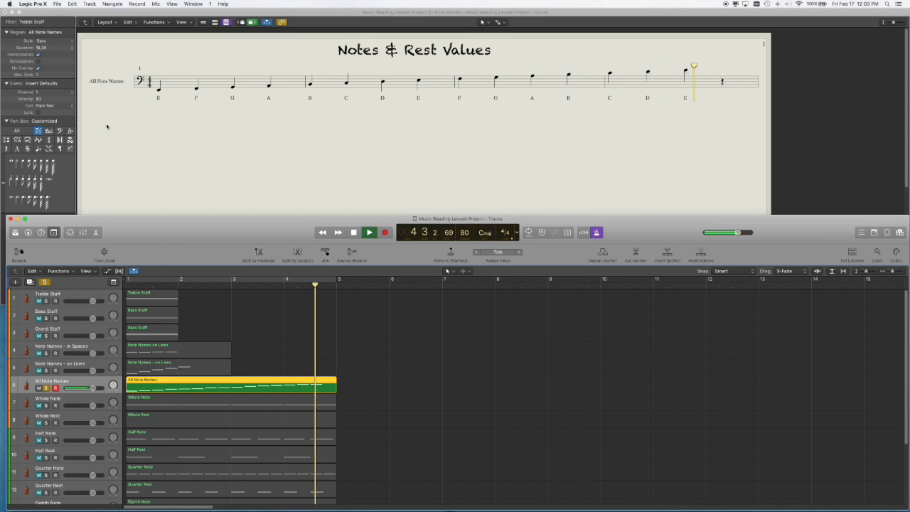
left_click(368, 232)
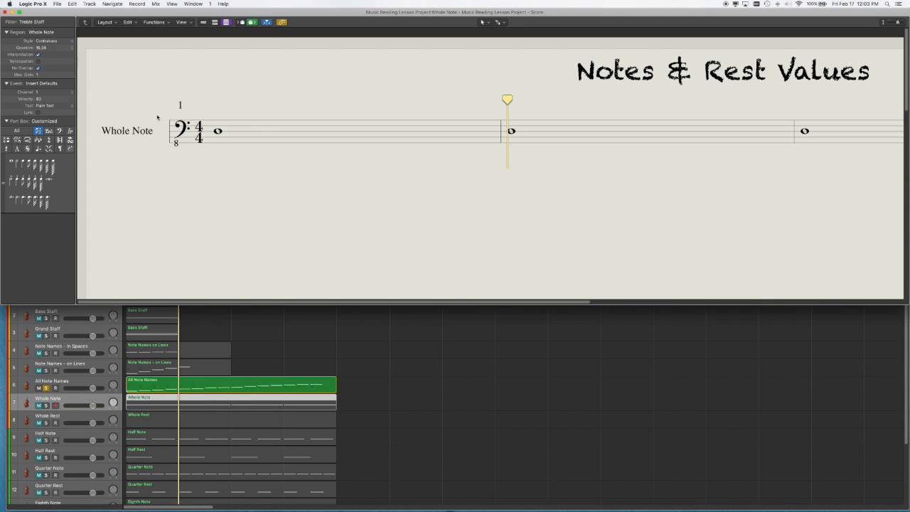
mouse_move(249, 206)
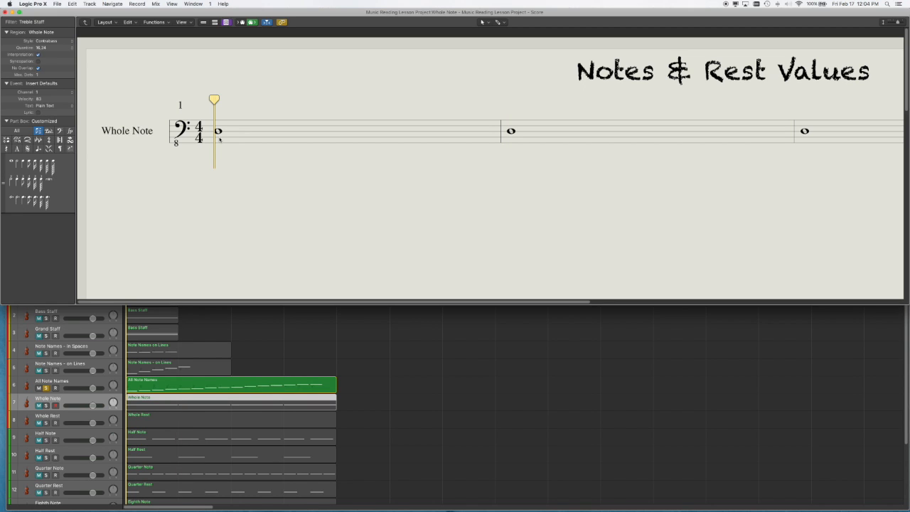
mouse_move(364, 185)
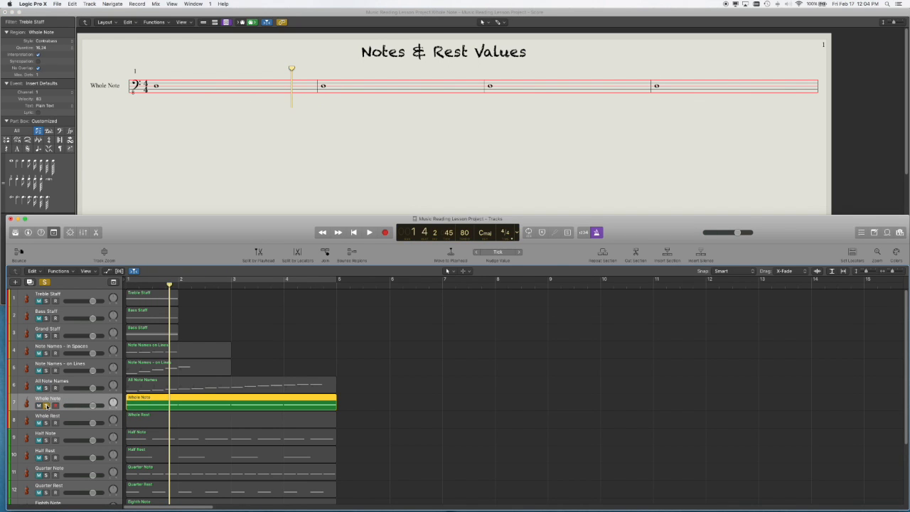
left_click(353, 233)
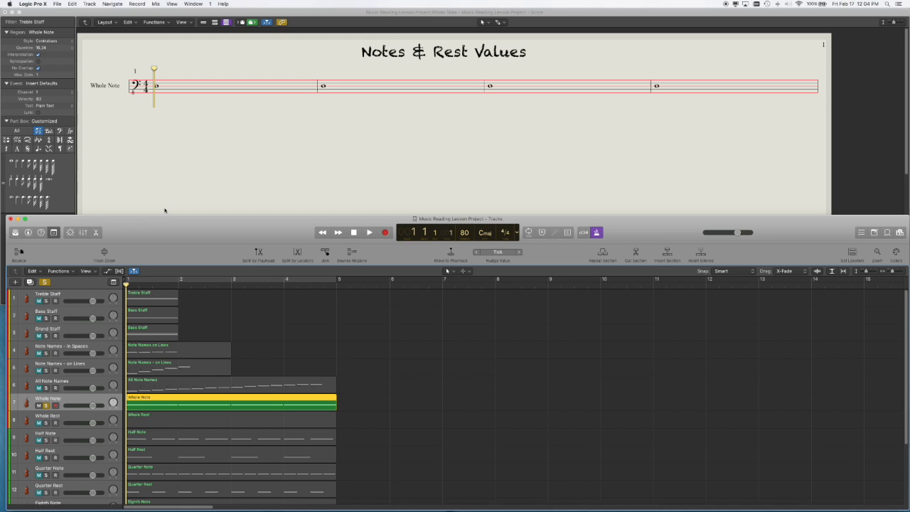
mouse_move(171, 144)
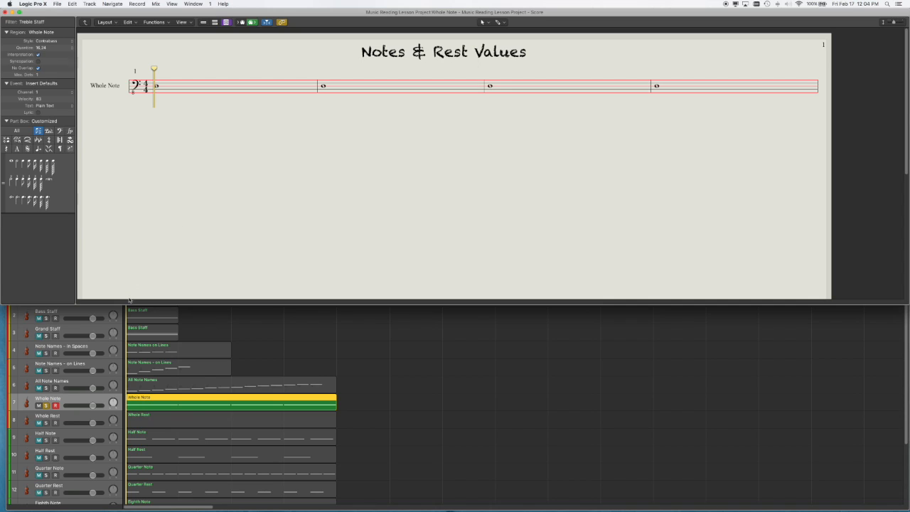
mouse_move(74, 401)
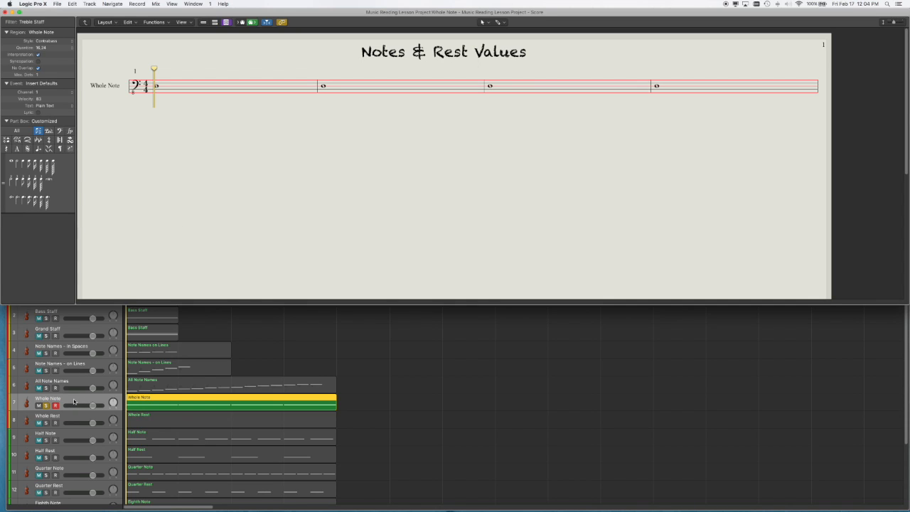
mouse_move(74, 404)
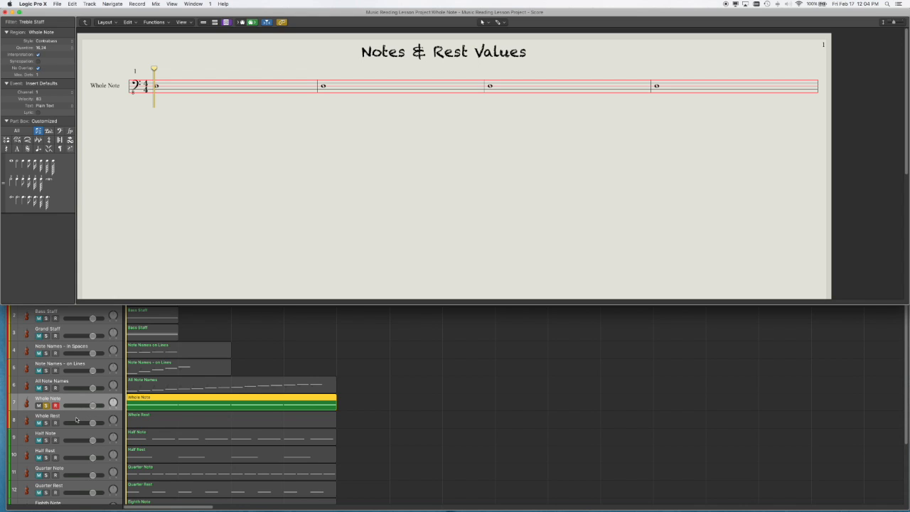
mouse_move(76, 435)
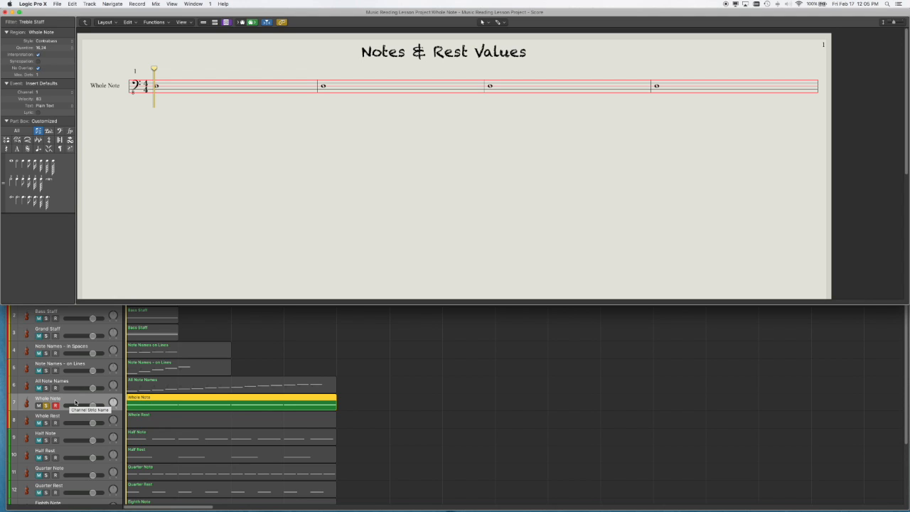
mouse_move(206, 202)
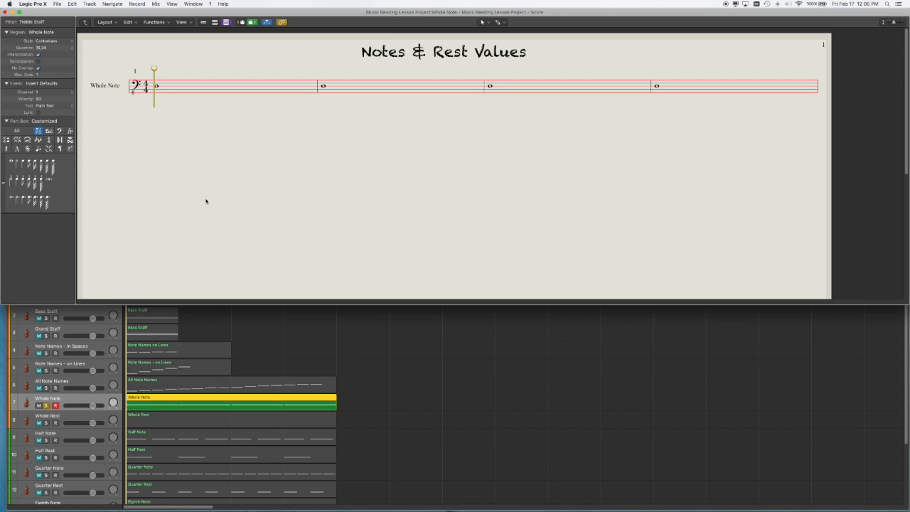
mouse_move(196, 184)
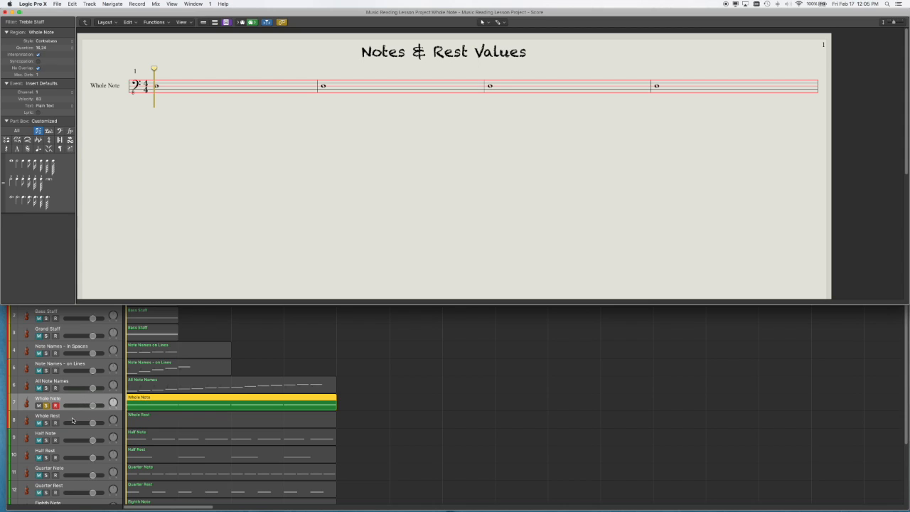
mouse_move(74, 401)
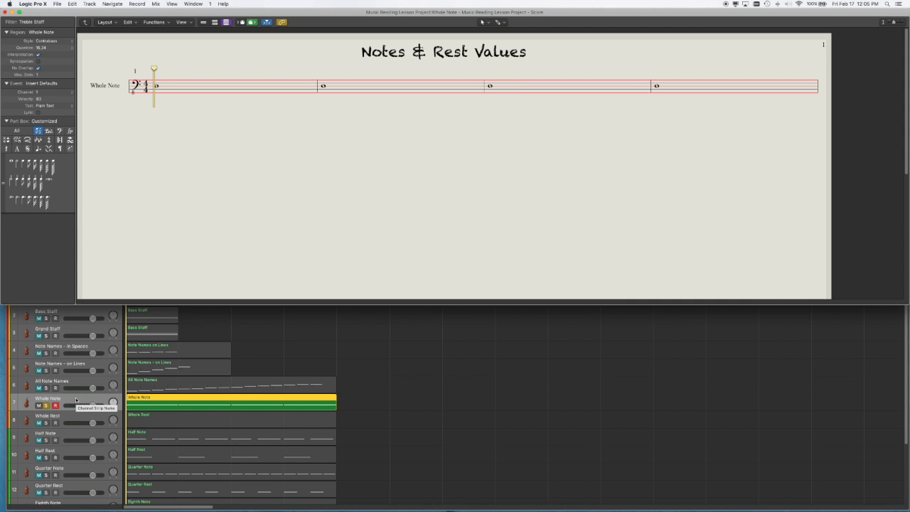
mouse_move(57, 418)
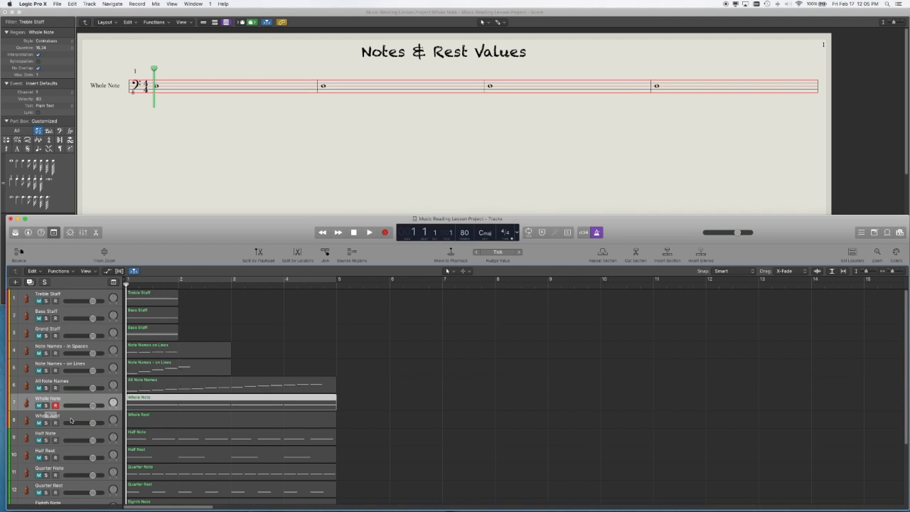
left_click(49, 415)
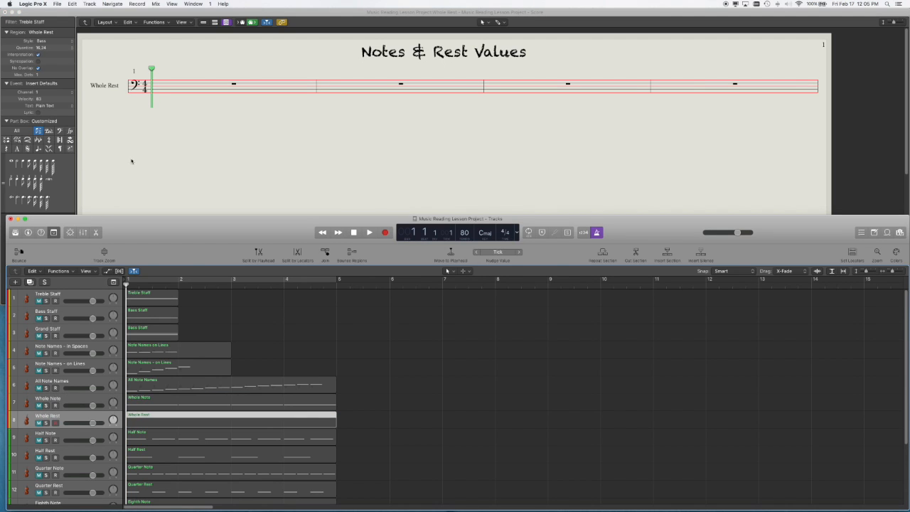
mouse_move(195, 150)
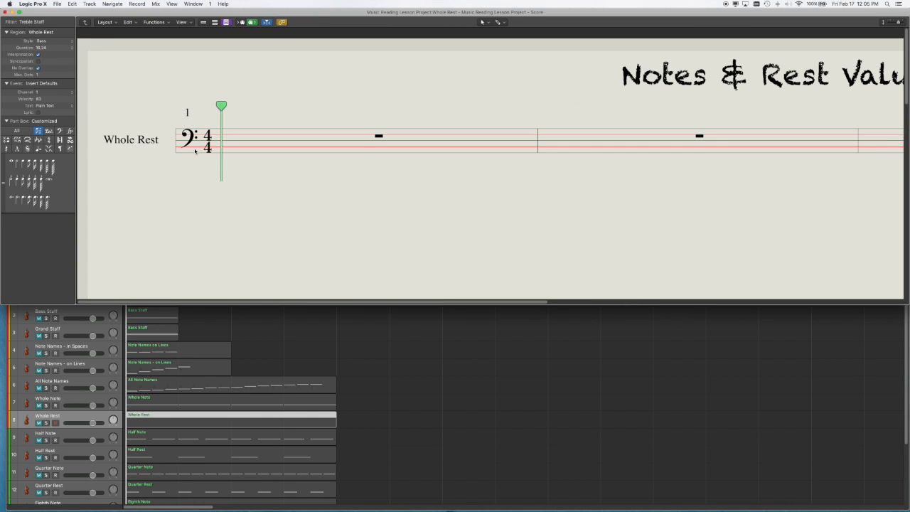
mouse_move(358, 261)
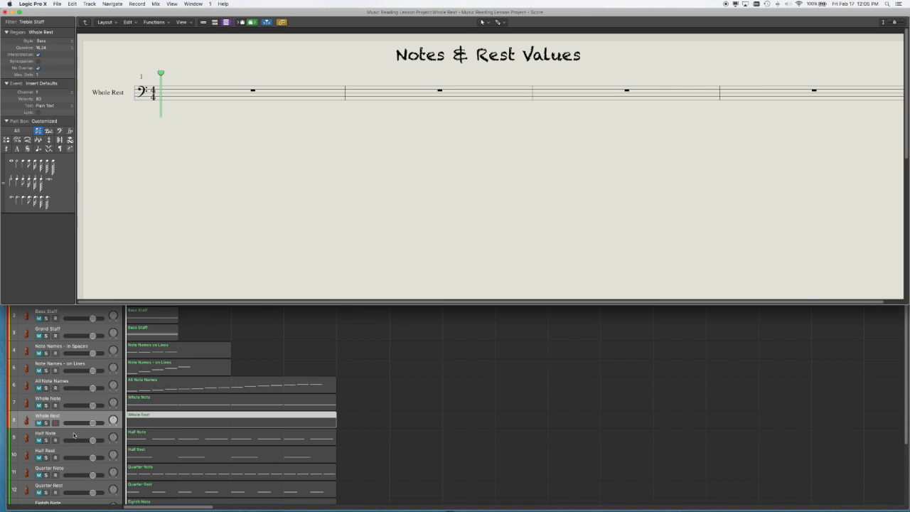
mouse_move(74, 435)
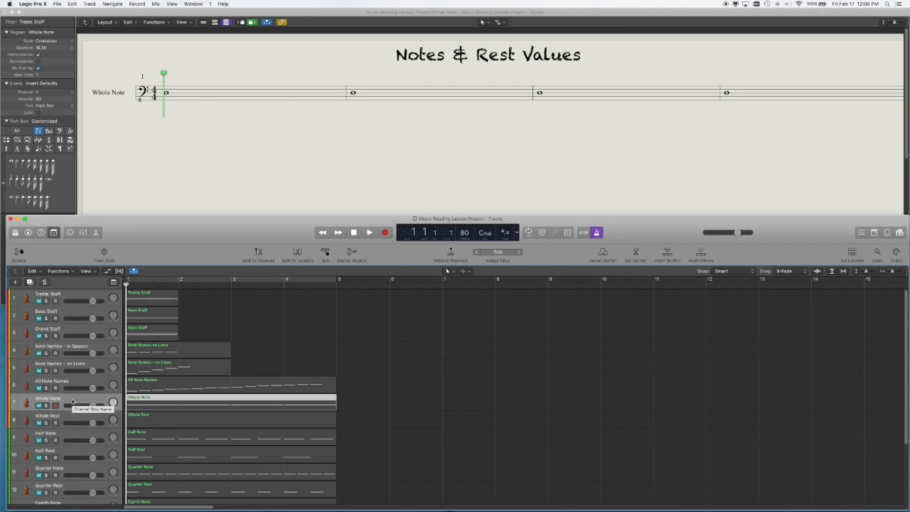
Step: Select the Half Note track so its bass-clef half notes appear in the score
left_click(45, 434)
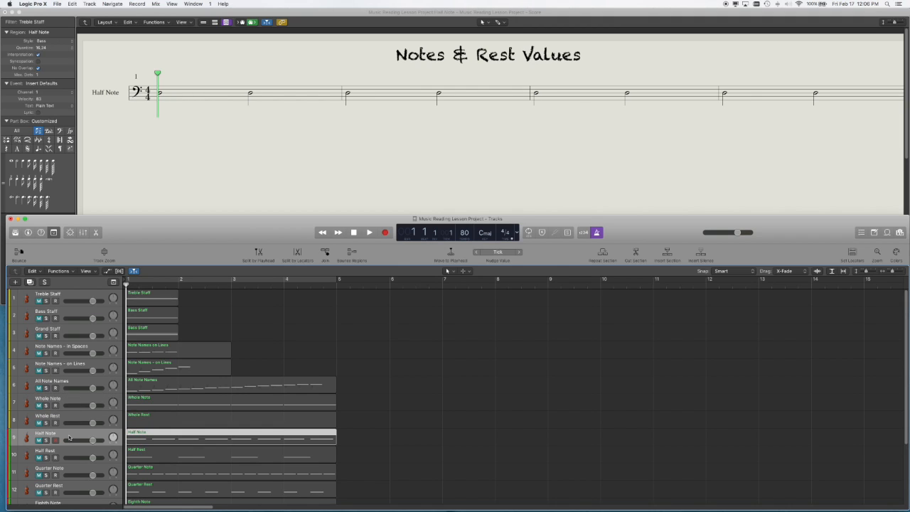
mouse_move(188, 162)
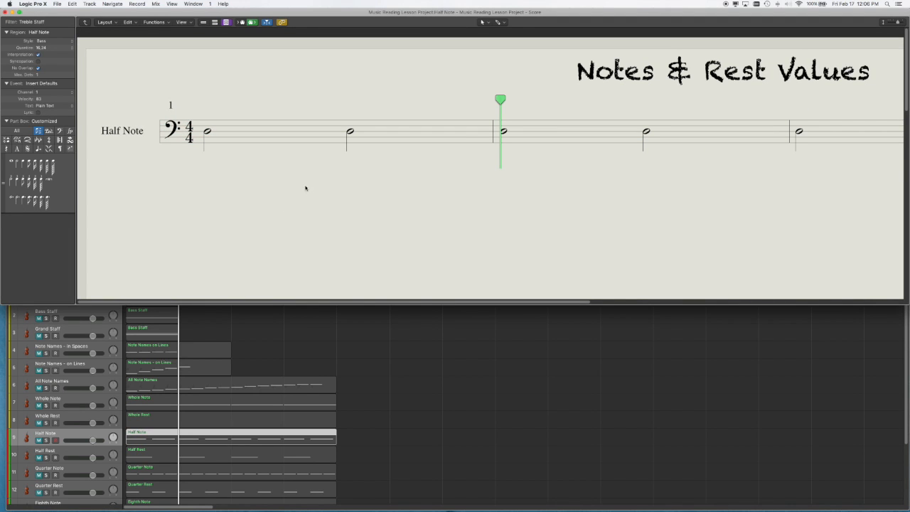
mouse_move(225, 157)
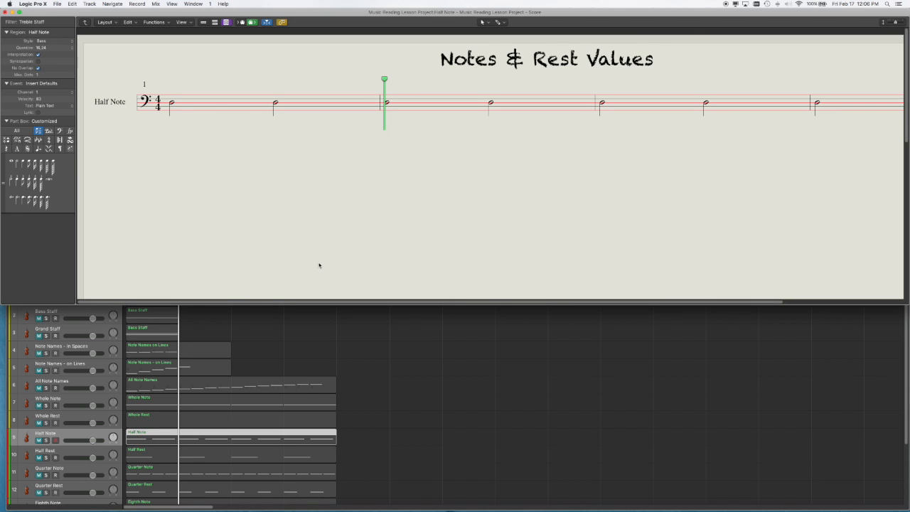
mouse_move(182, 161)
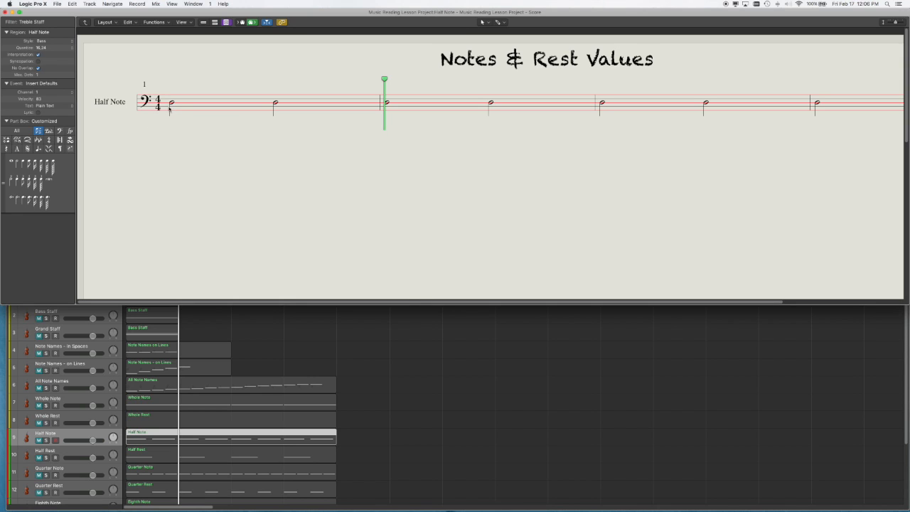
mouse_move(182, 123)
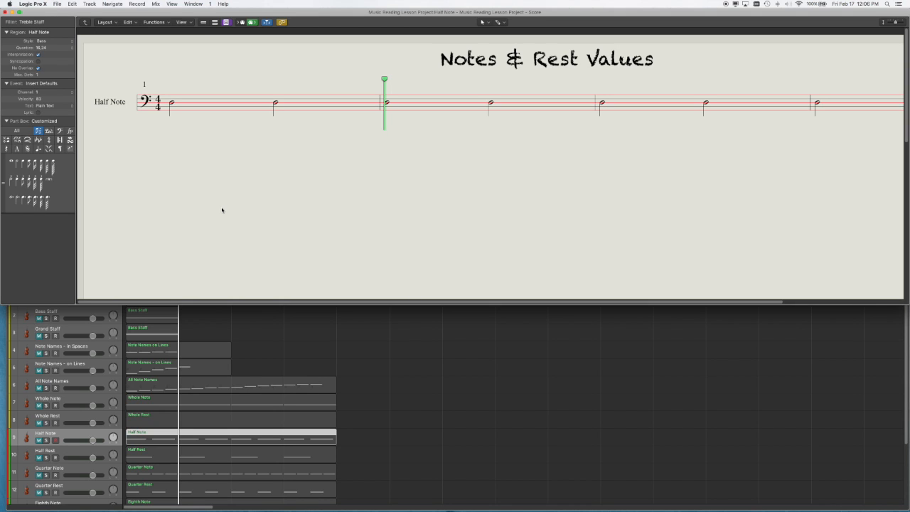
mouse_move(215, 210)
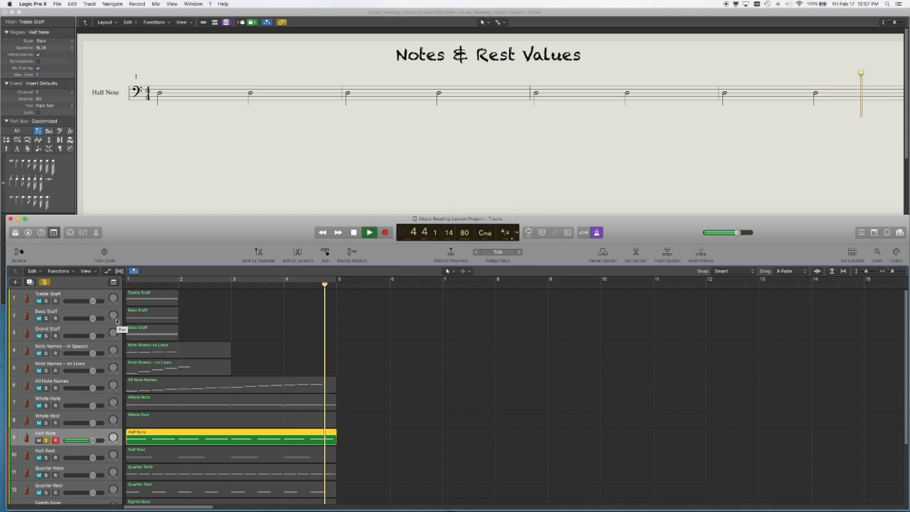
Step: Halt playback once the Half Note example has finished
left_click(368, 233)
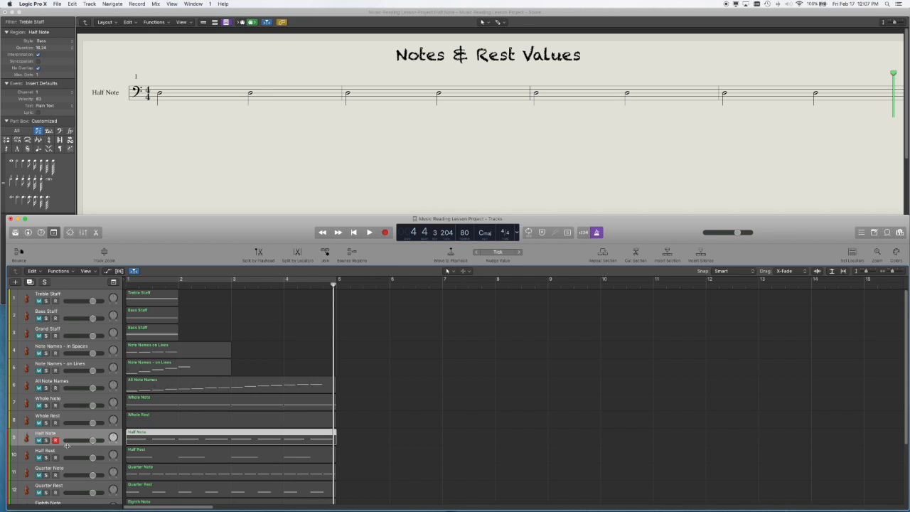
mouse_move(67, 452)
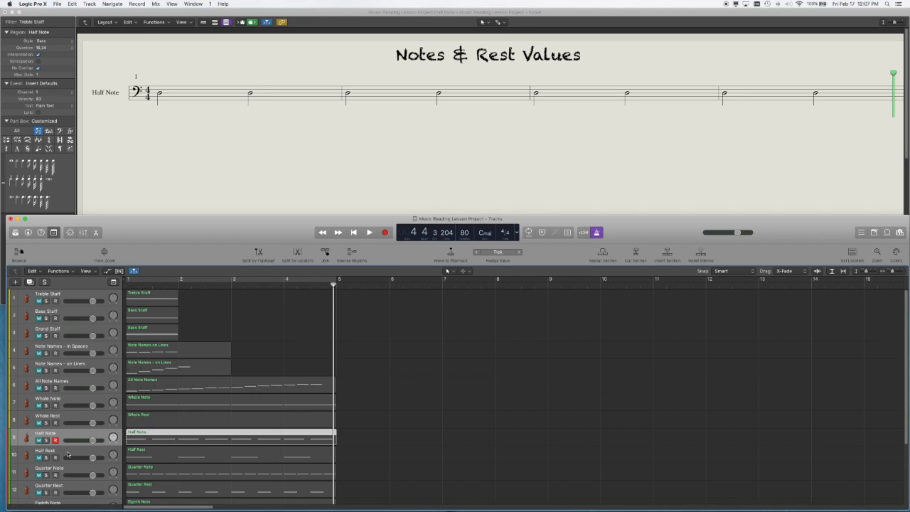
mouse_move(68, 453)
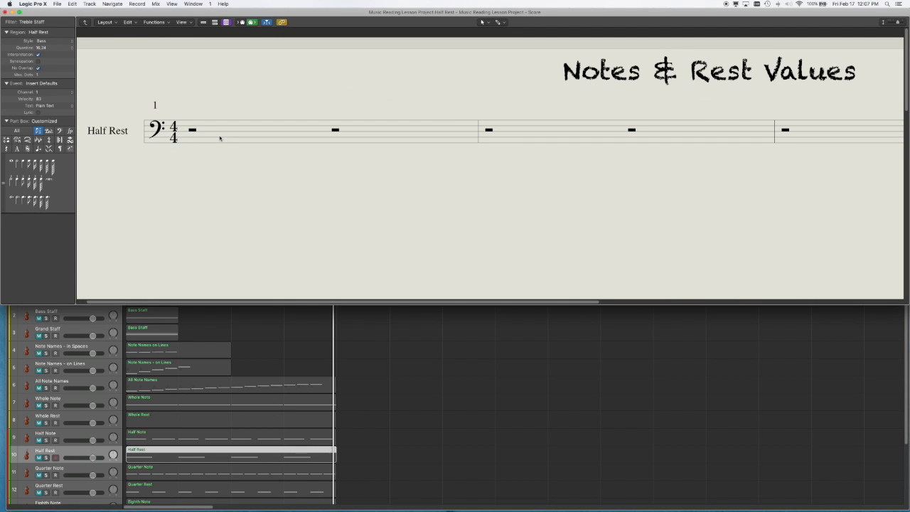
mouse_move(192, 145)
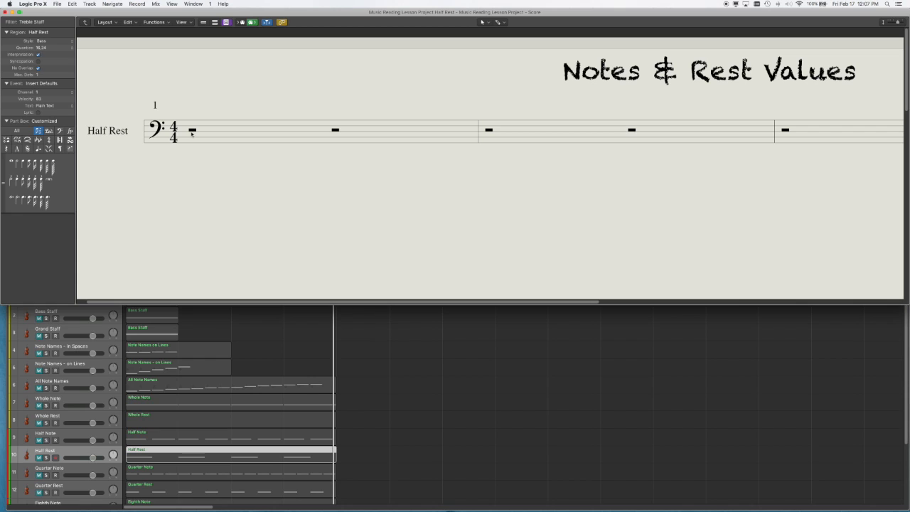
mouse_move(361, 160)
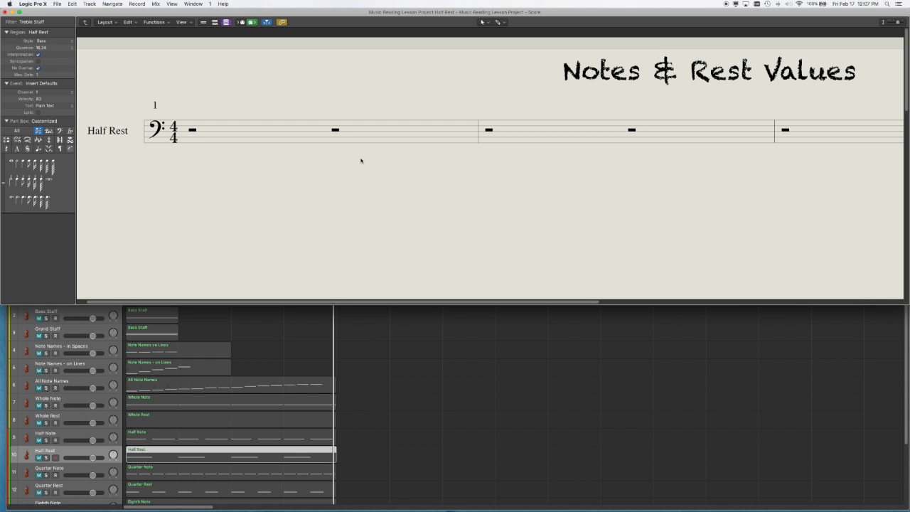
mouse_move(188, 180)
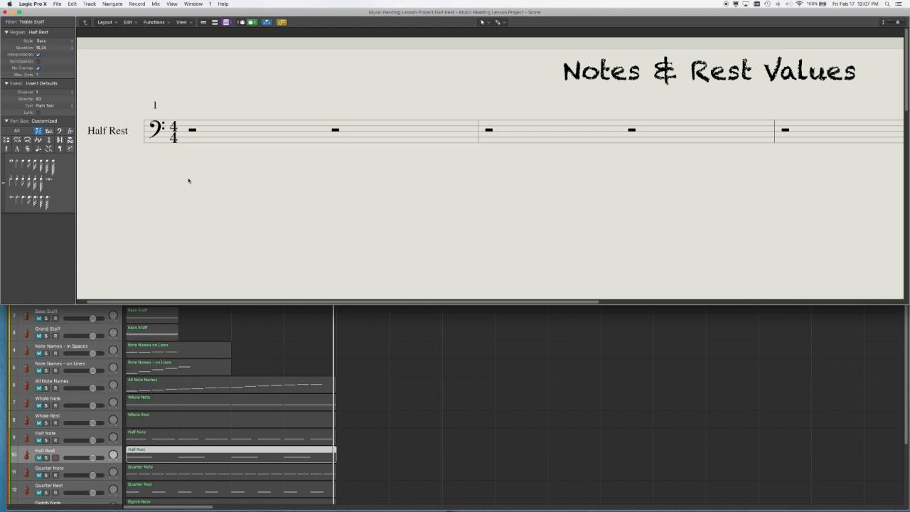
mouse_move(310, 193)
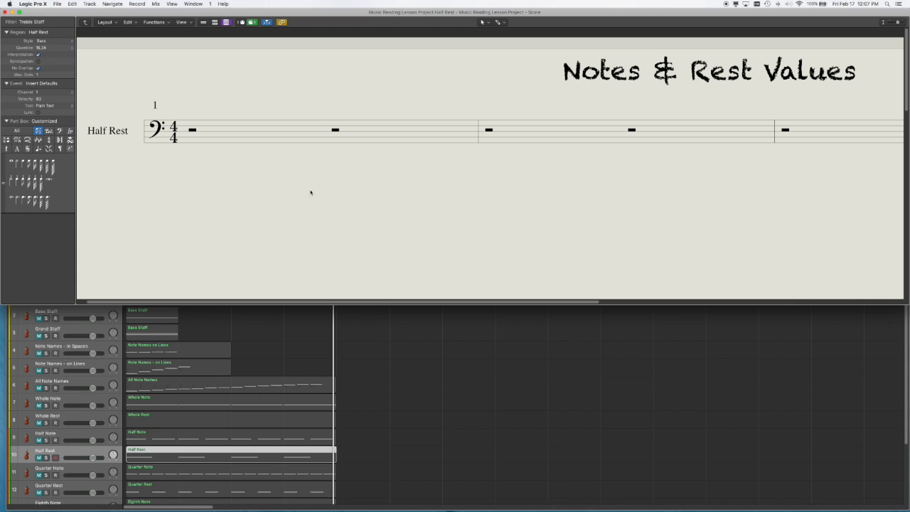
mouse_move(320, 187)
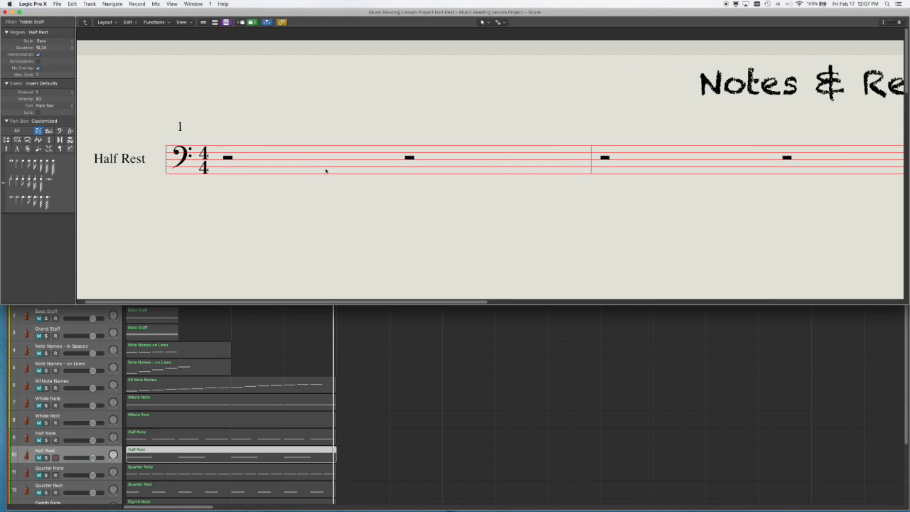
mouse_move(407, 167)
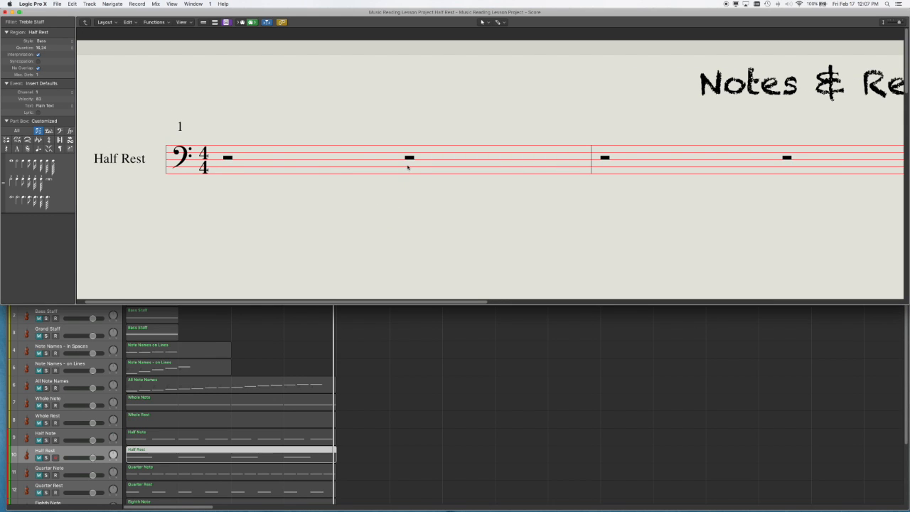
mouse_move(374, 216)
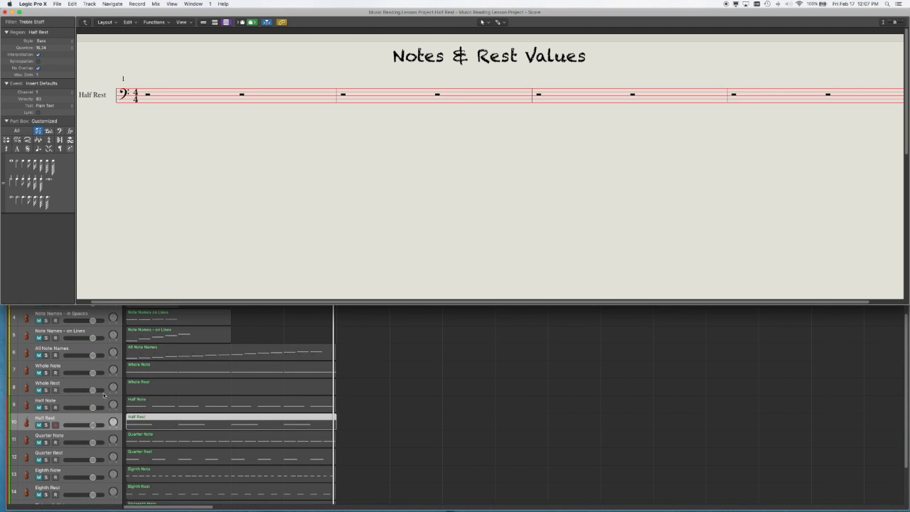
mouse_move(104, 418)
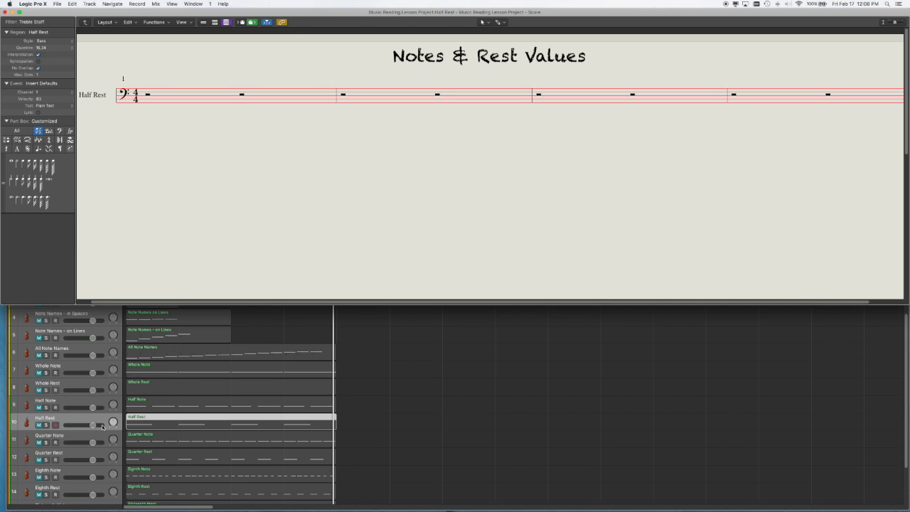
mouse_move(188, 236)
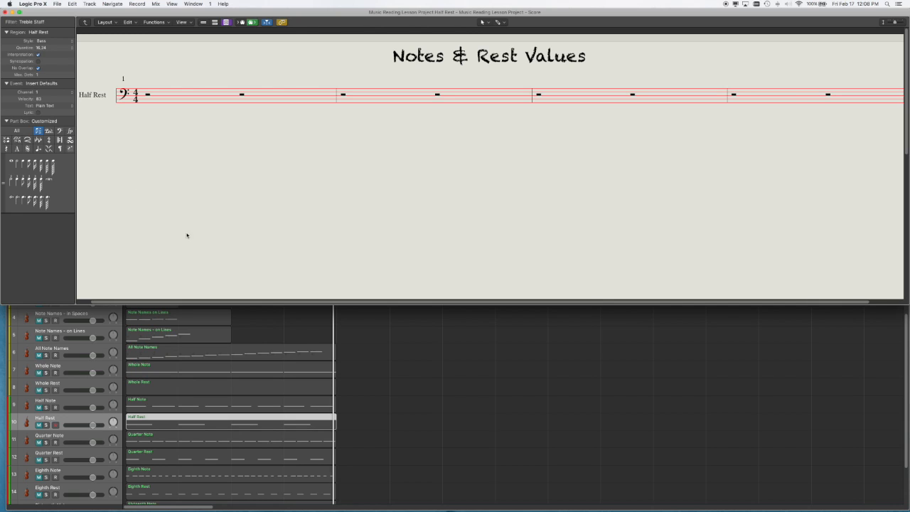
mouse_move(238, 216)
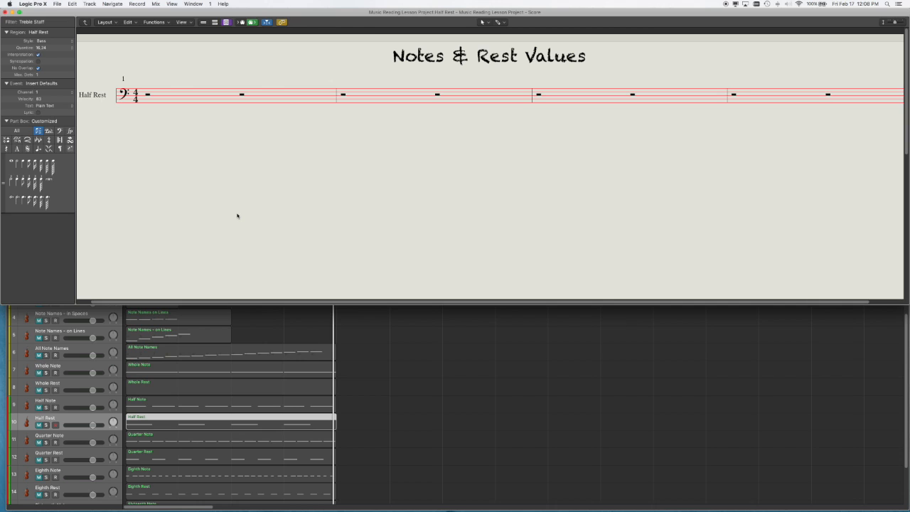
mouse_move(69, 438)
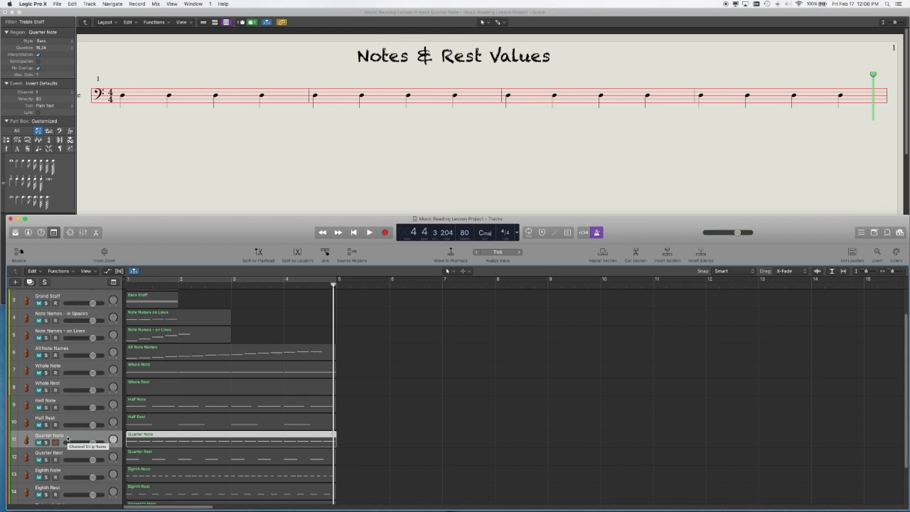
mouse_move(160, 193)
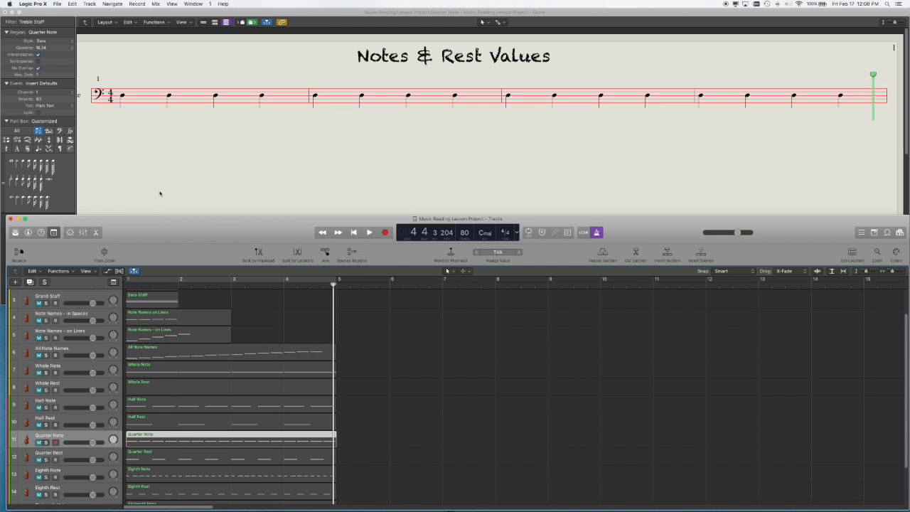
mouse_move(165, 148)
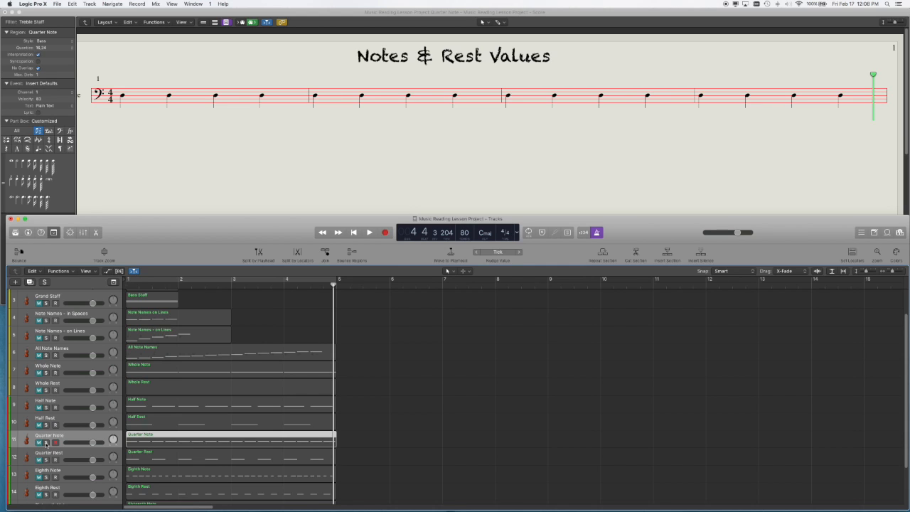
Step: Select the Quarter Note track and play its bass-clef quarter notes
left_click(45, 442)
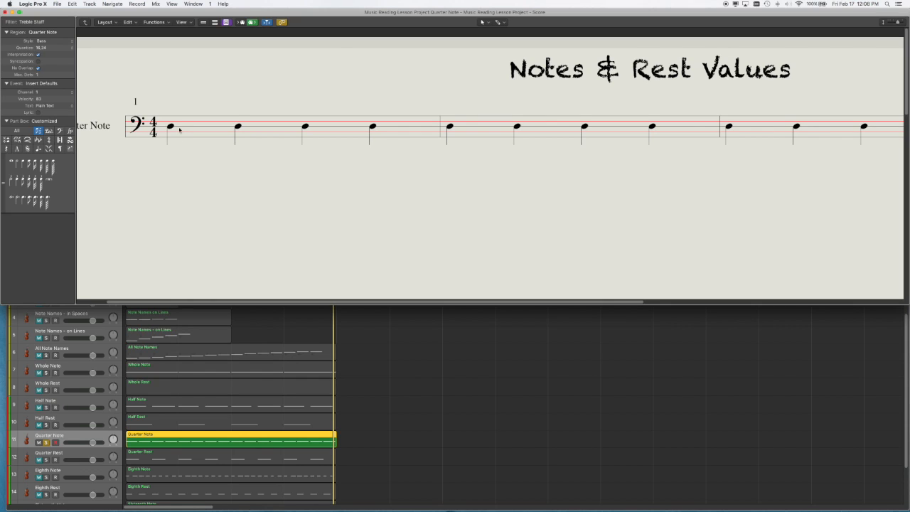
mouse_move(177, 182)
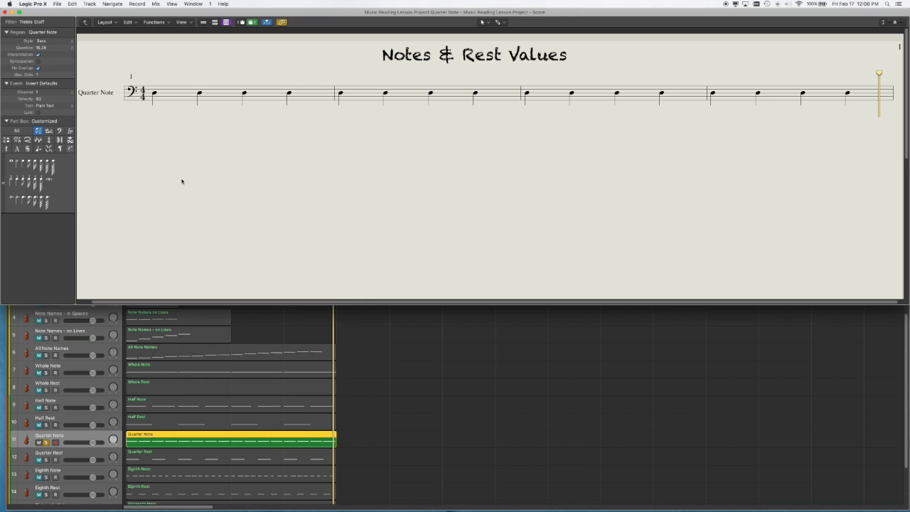
mouse_move(145, 98)
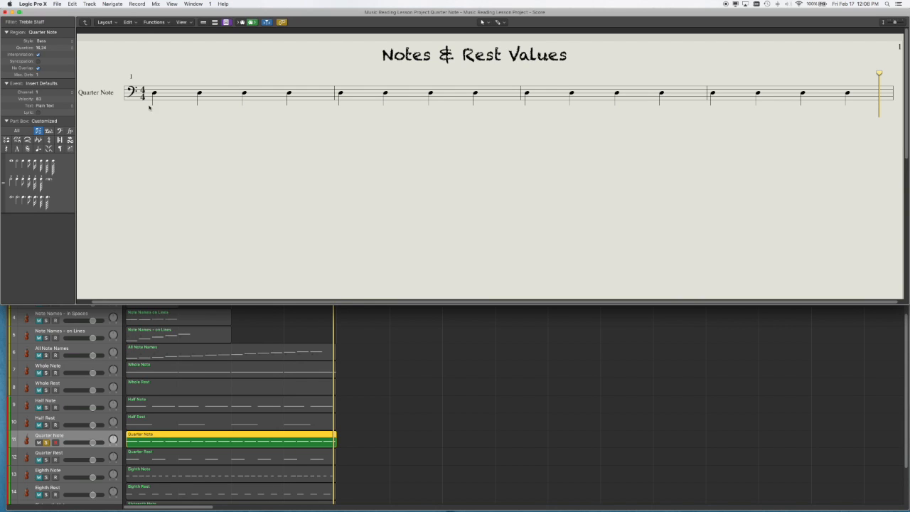
mouse_move(171, 142)
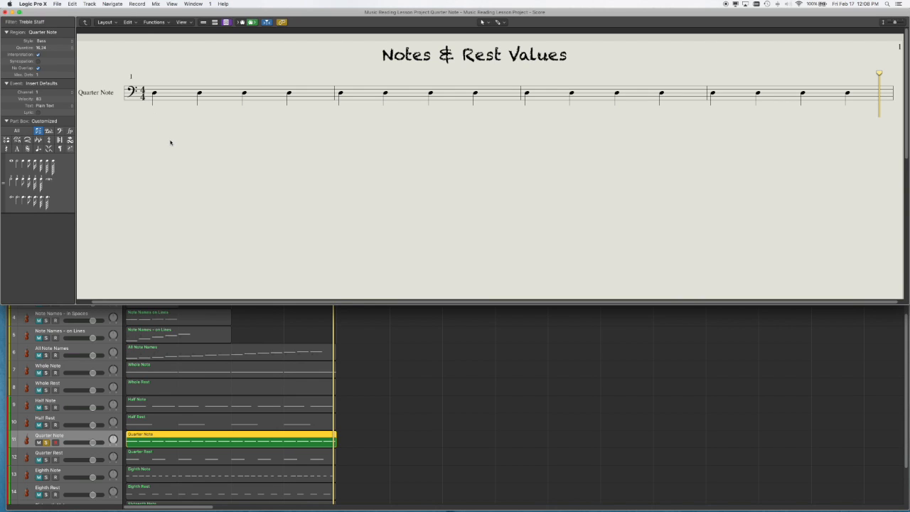
mouse_move(186, 108)
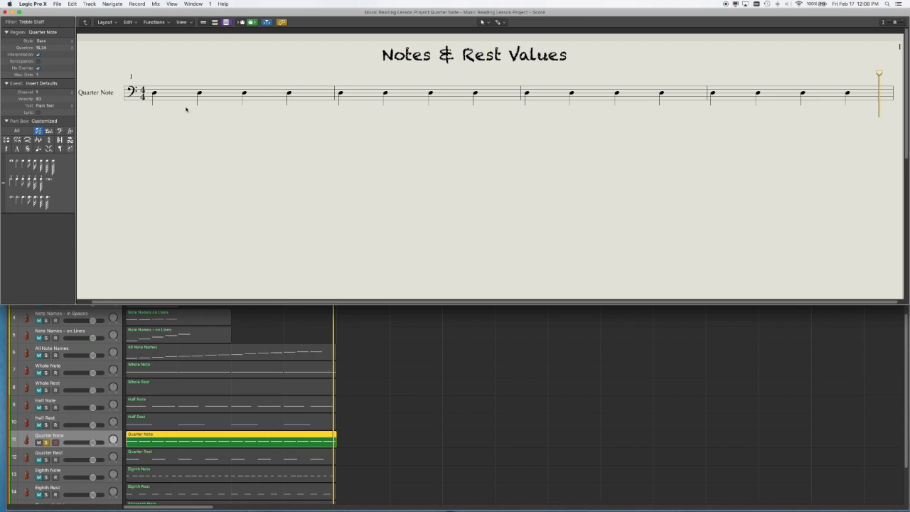
mouse_move(211, 177)
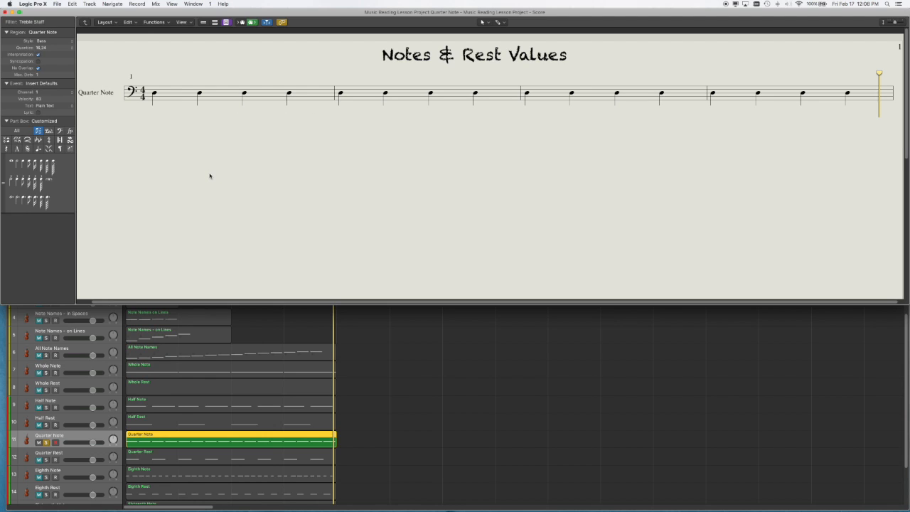
mouse_move(213, 176)
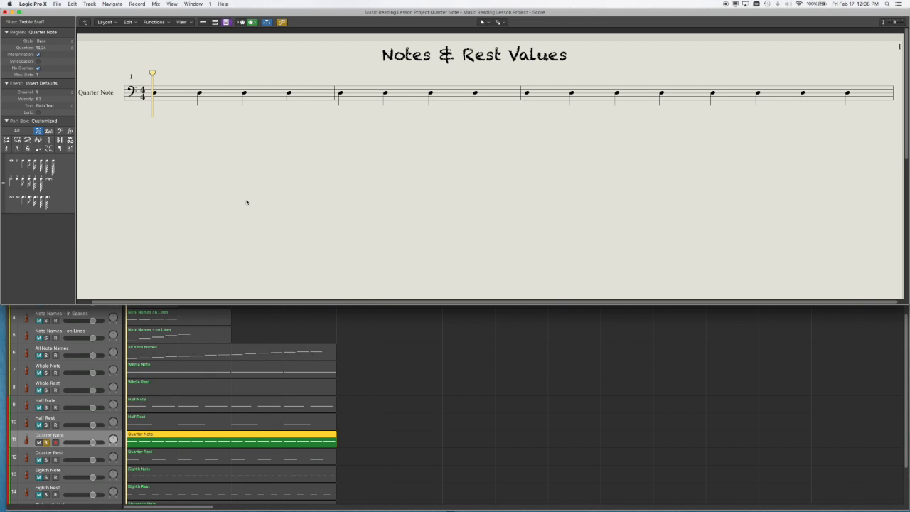
mouse_move(347, 207)
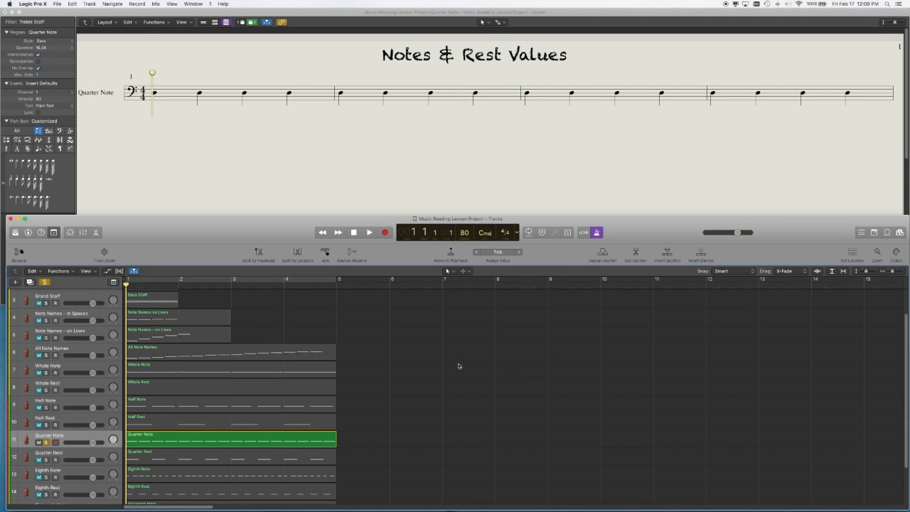
mouse_move(457, 333)
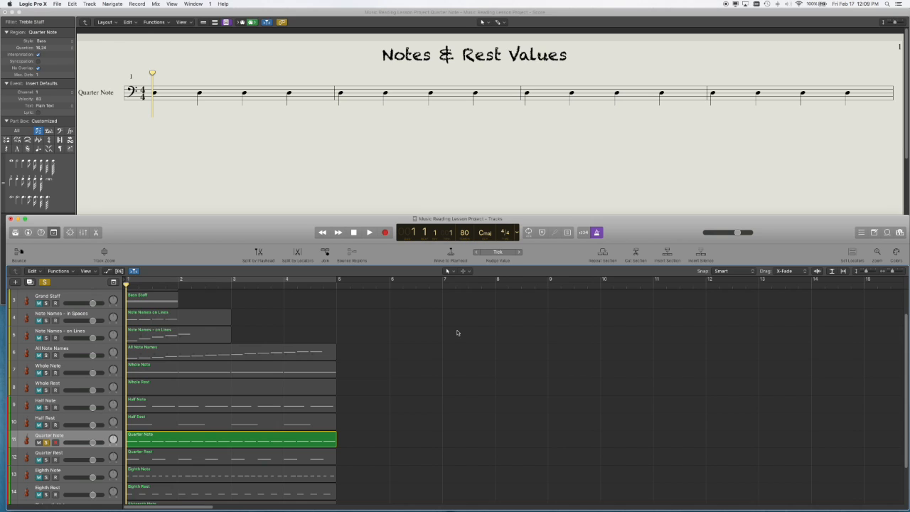
mouse_move(375, 191)
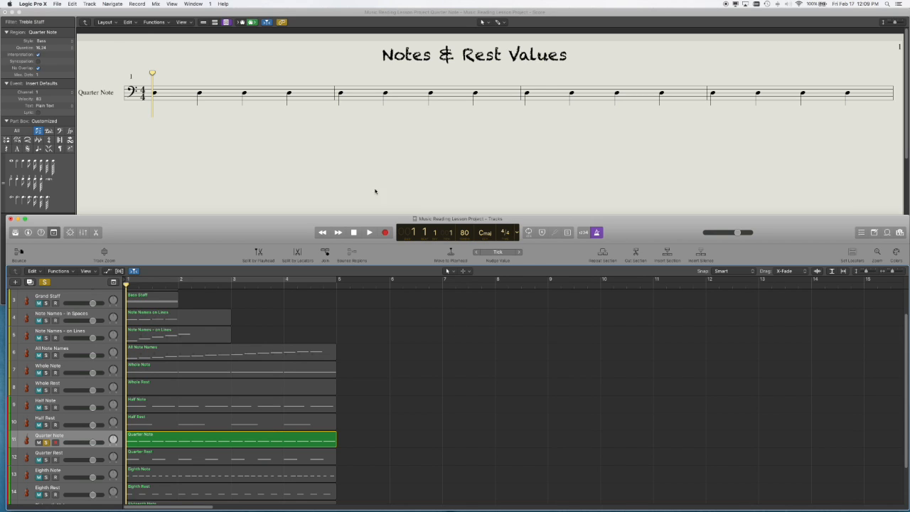
left_click(368, 233)
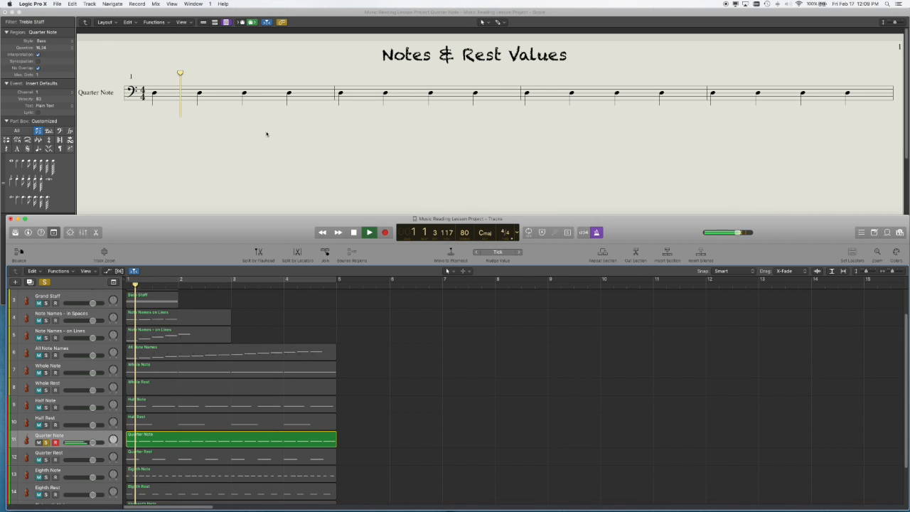
left_click(368, 233)
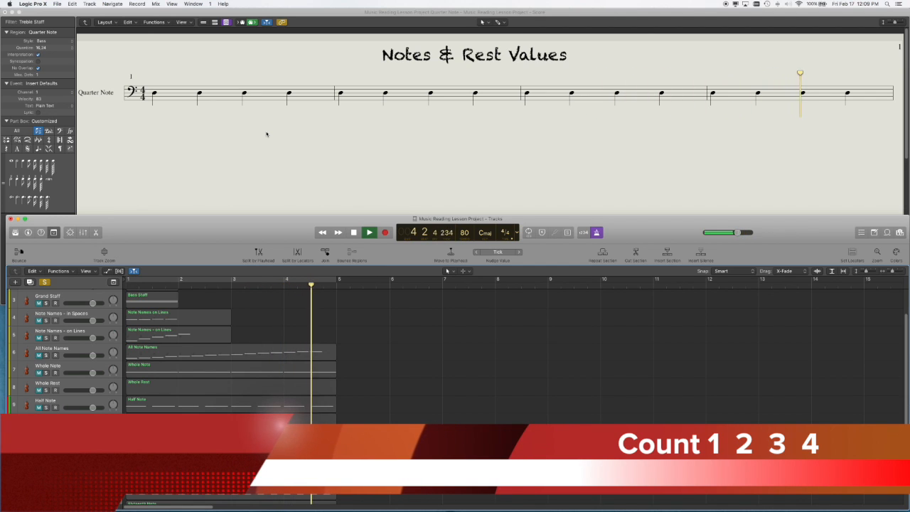
left_click(369, 233)
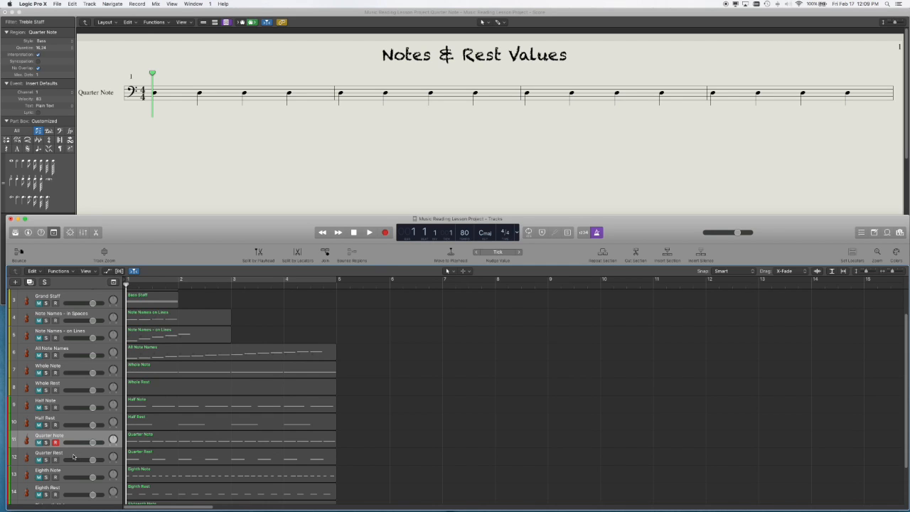
Step: Select the Quarter Rest track, play its quarter rests briefly, and stop back at the start
left_click(49, 452)
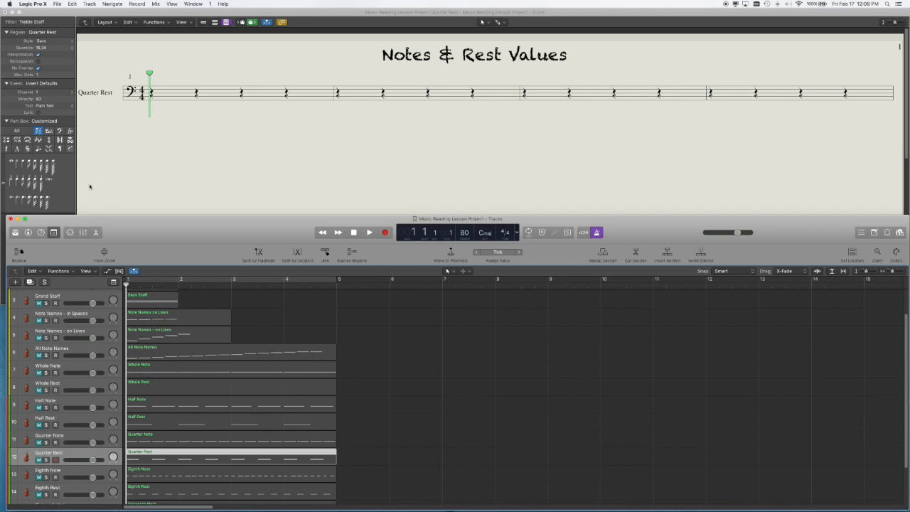
mouse_move(188, 187)
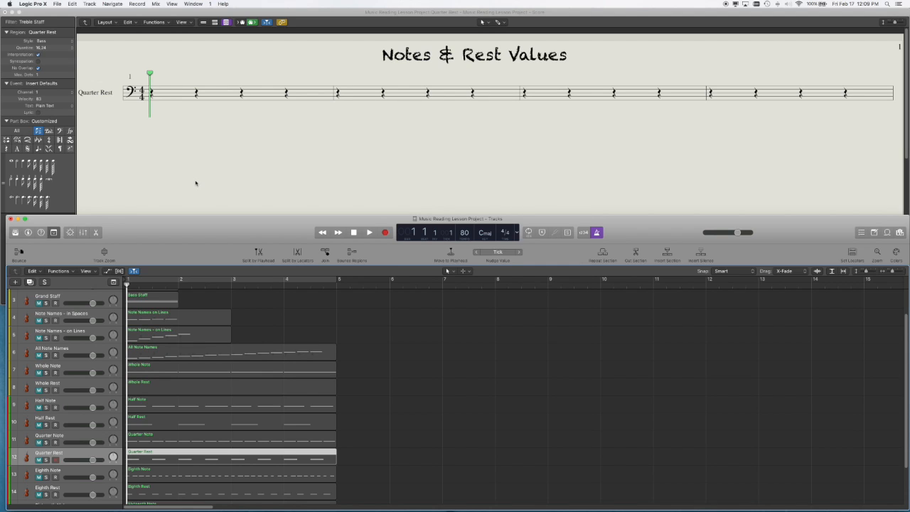
left_click(370, 233)
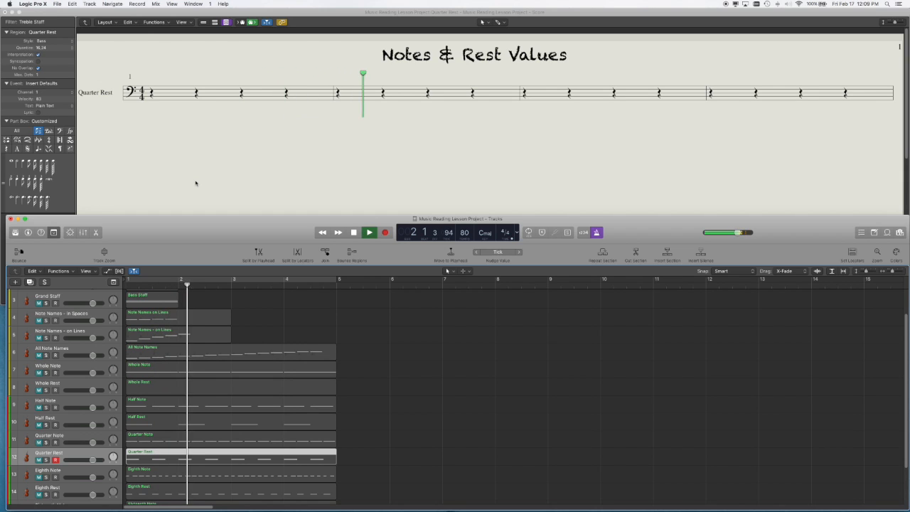
left_click(370, 233)
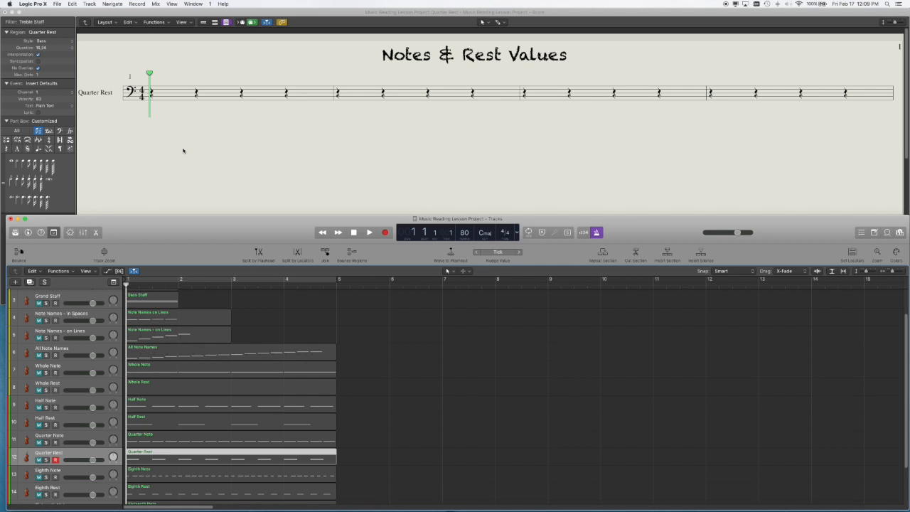
mouse_move(159, 105)
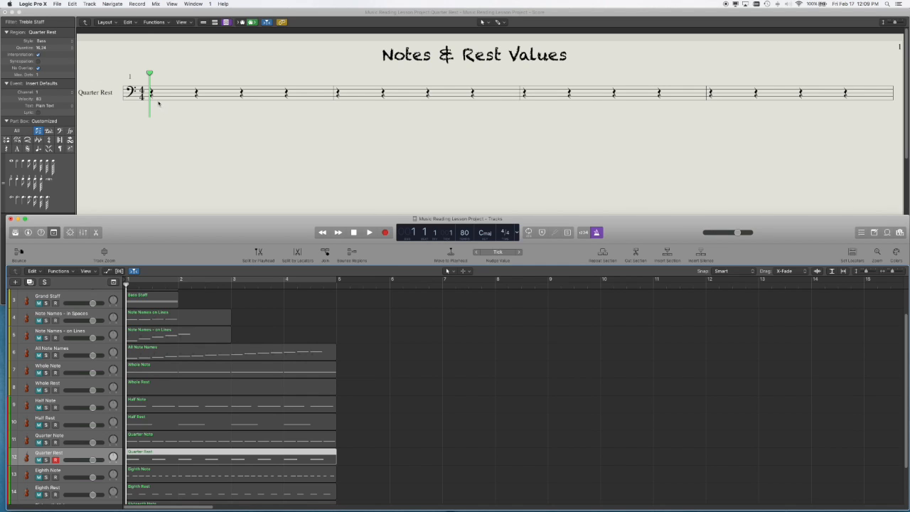
mouse_move(196, 108)
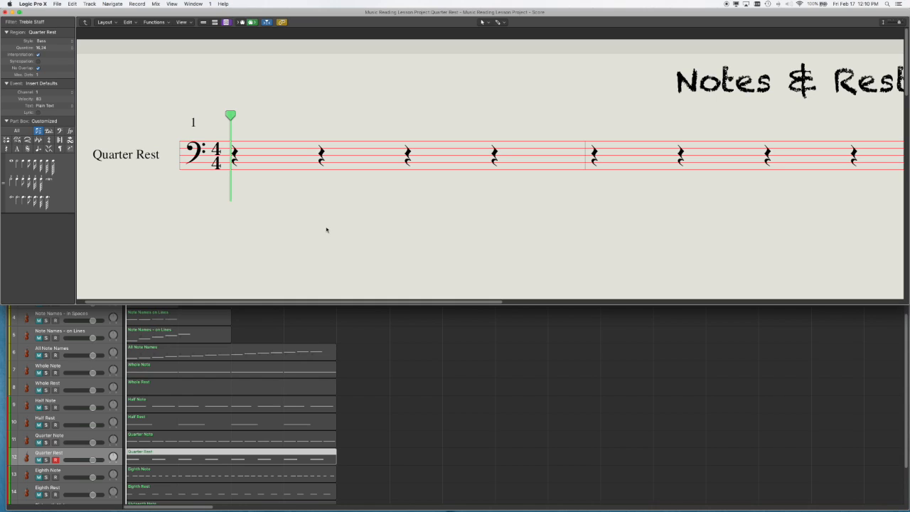
mouse_move(327, 236)
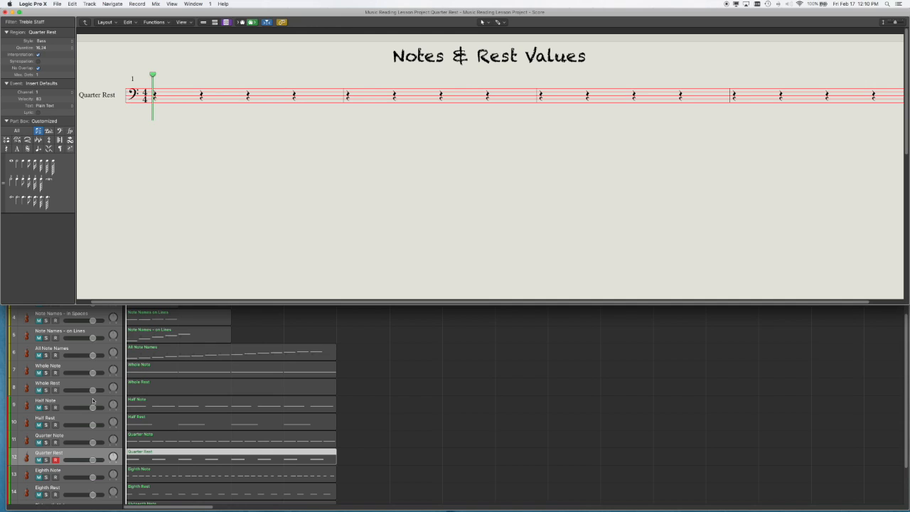
mouse_move(77, 469)
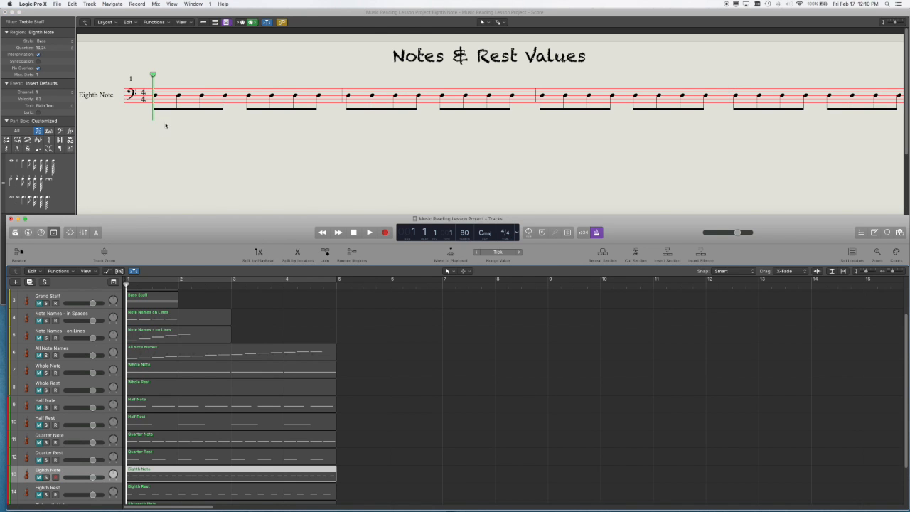
mouse_move(172, 163)
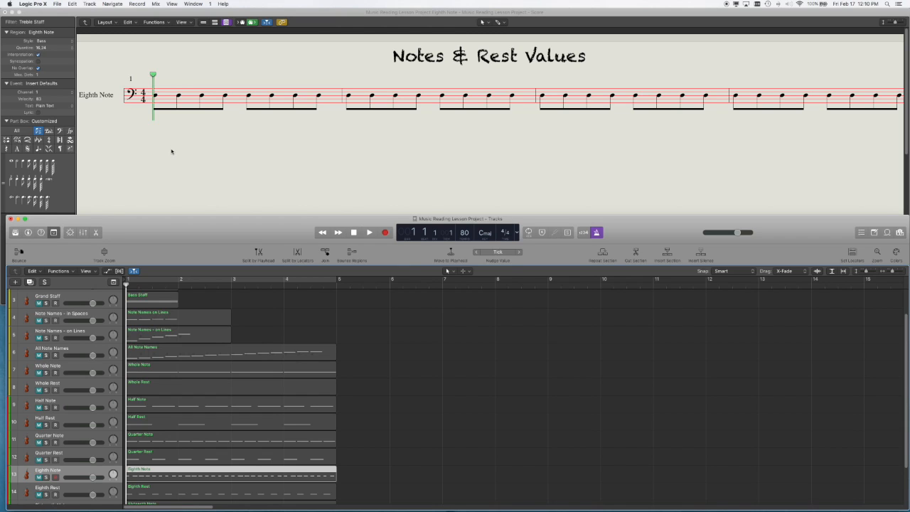
mouse_move(165, 105)
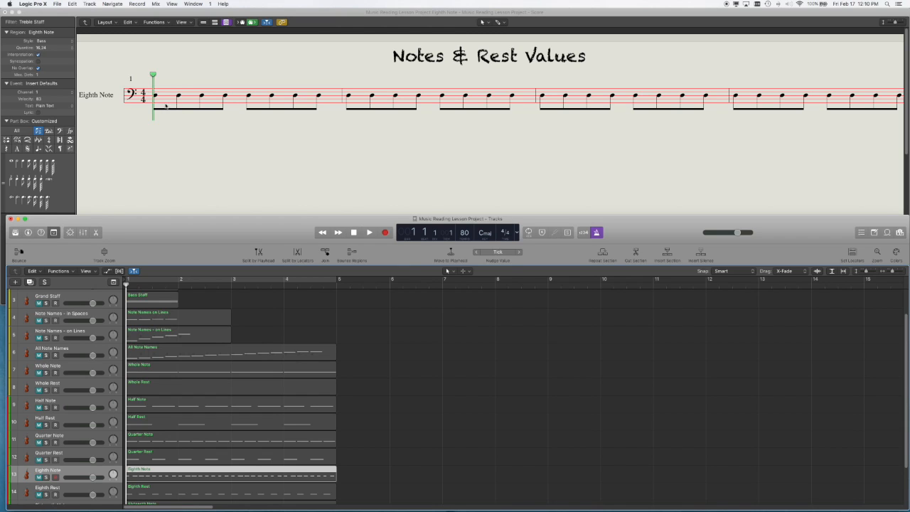
mouse_move(179, 138)
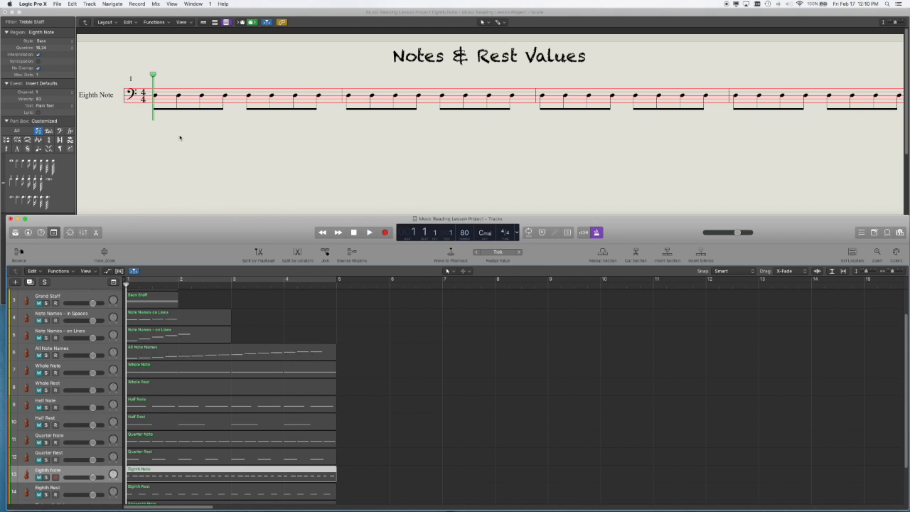
mouse_move(185, 140)
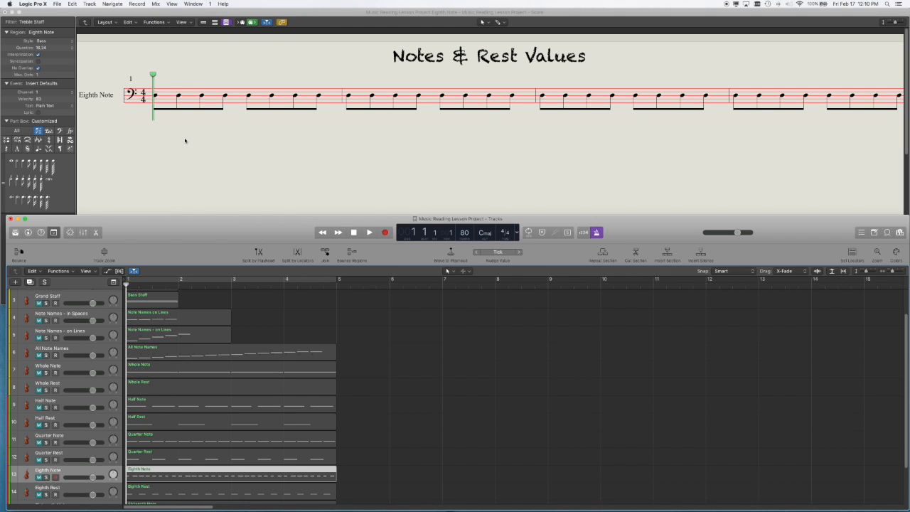
mouse_move(191, 155)
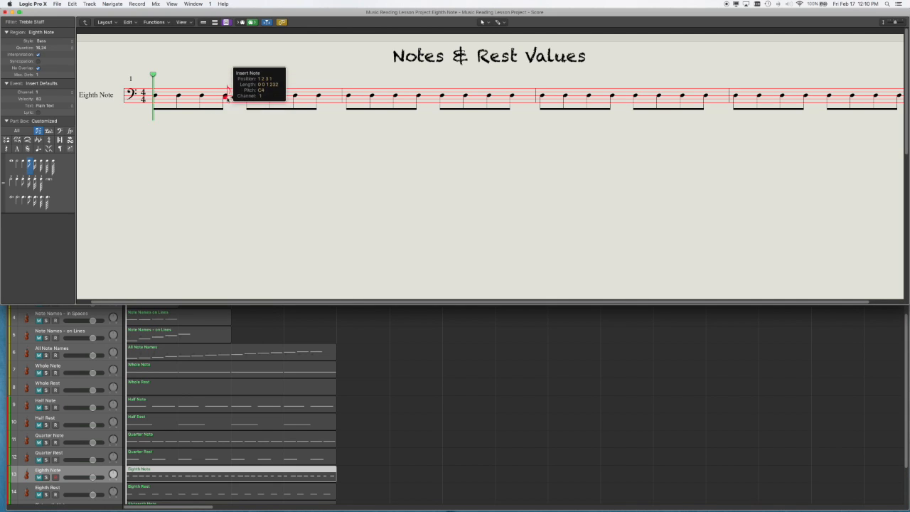
Step: Pencil in an extra eighth note at the start of bar 5
left_click_drag(226, 97, 221, 80)
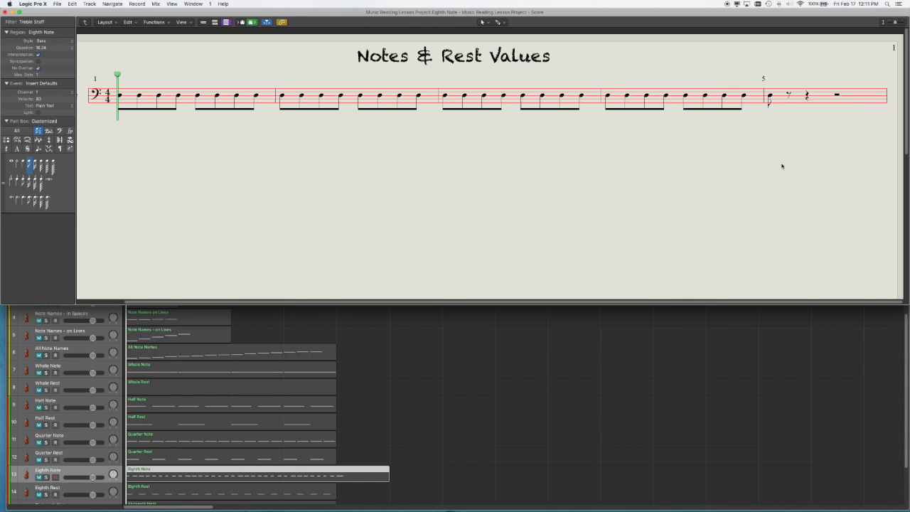
mouse_move(688, 201)
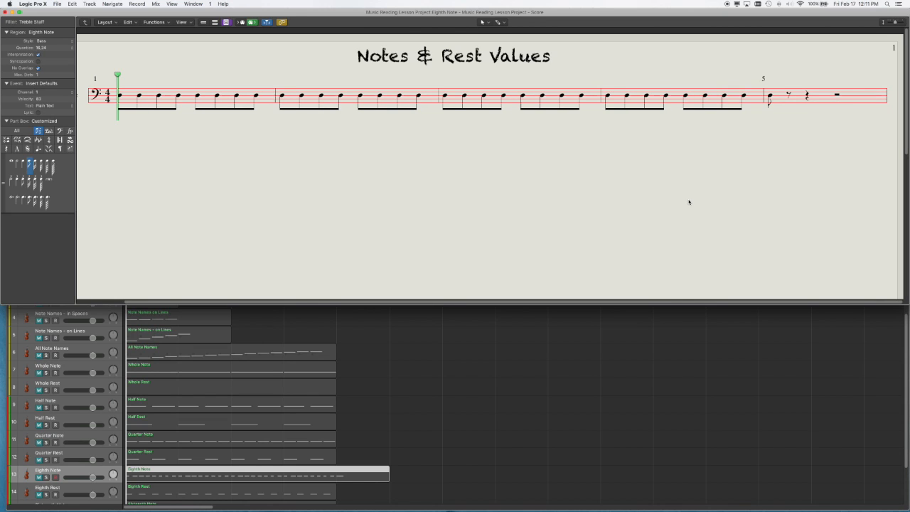
mouse_move(635, 206)
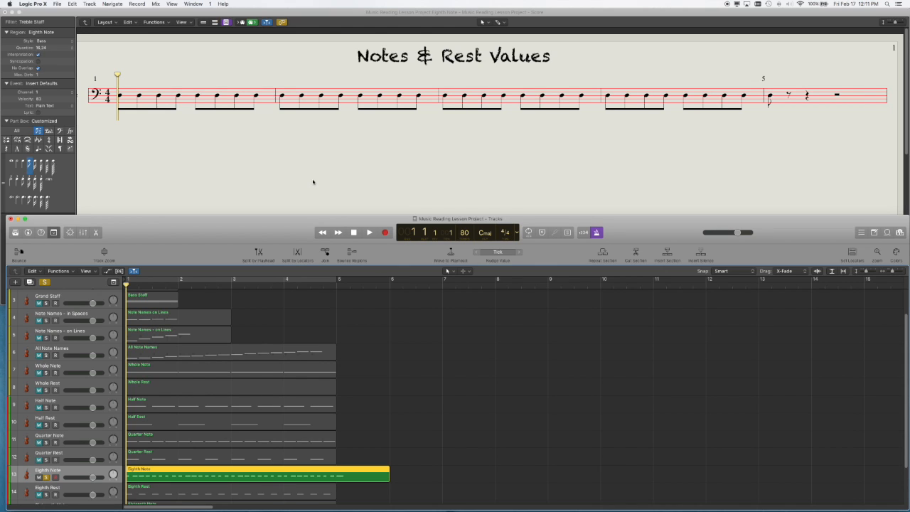
Step: Play the Eighth Note staff from bar 1 and stop at its end
left_click(370, 233)
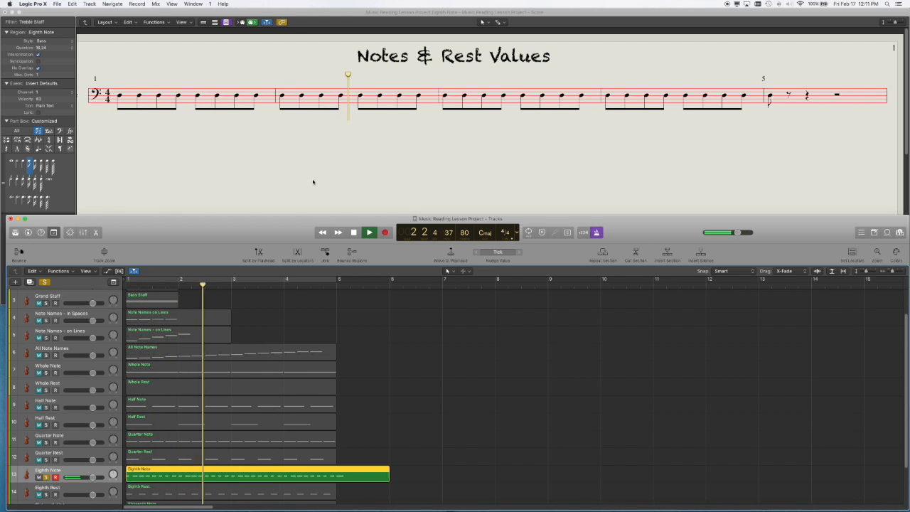
left_click(368, 233)
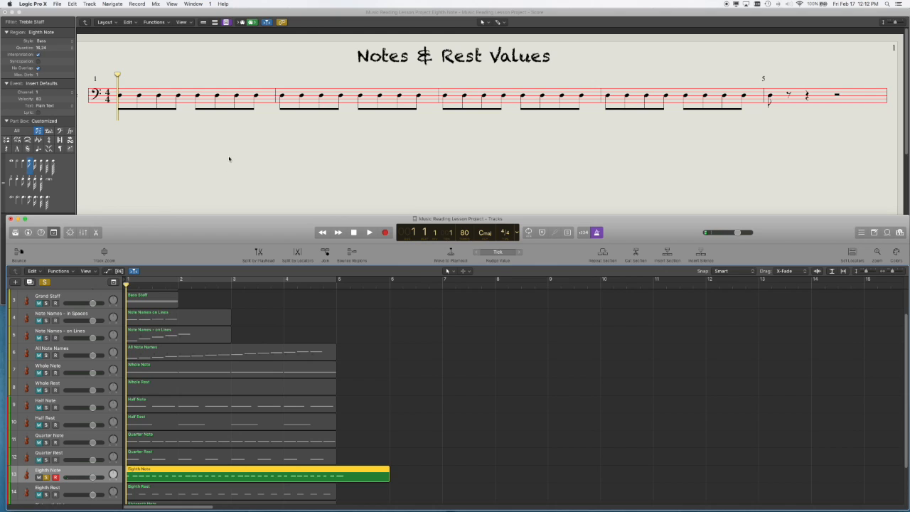
mouse_move(219, 182)
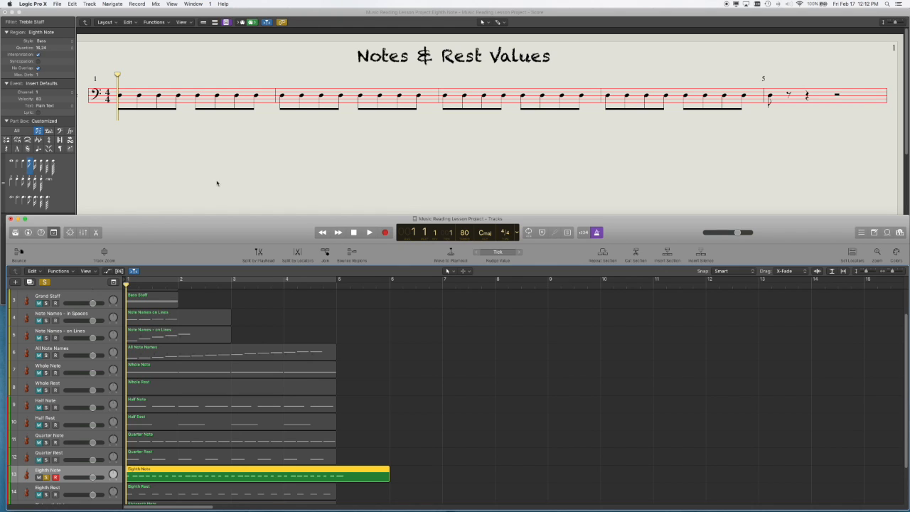
mouse_move(190, 185)
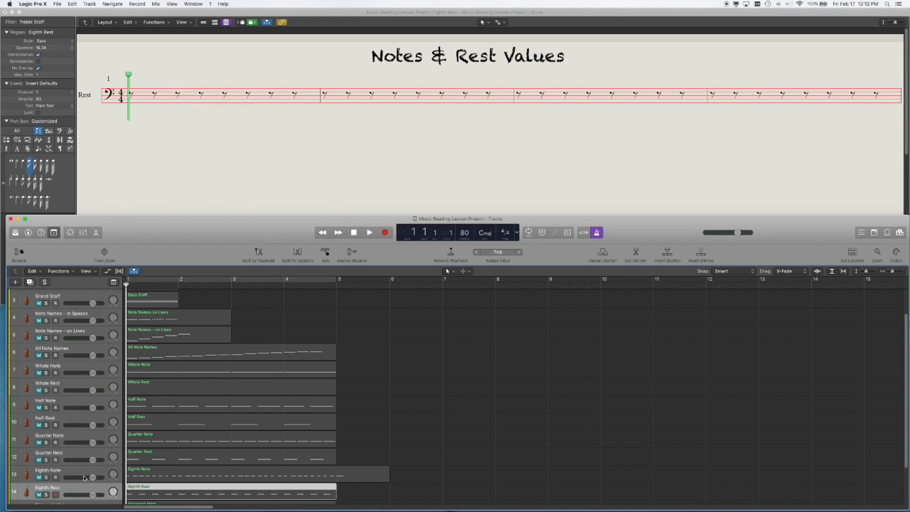
Step: Scroll the Tracks area down to reach the Eighth Rest track
scroll("down", 3)
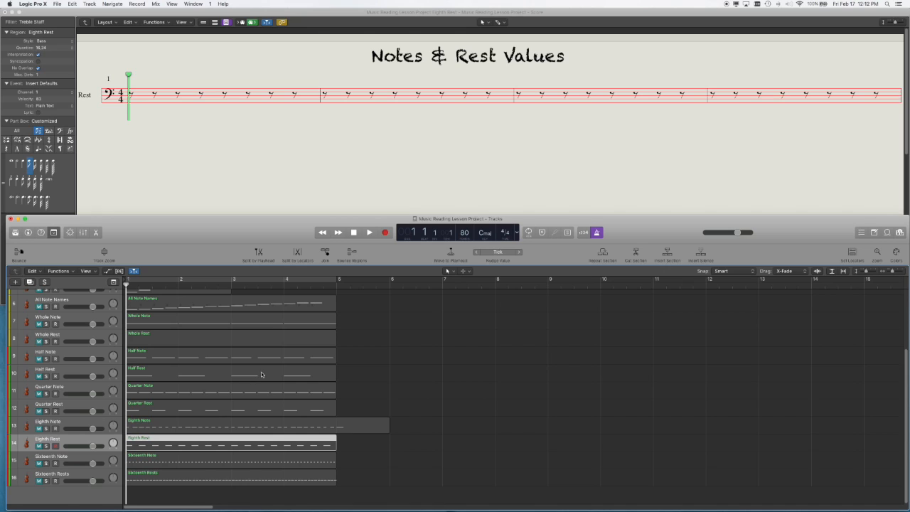
mouse_move(80, 460)
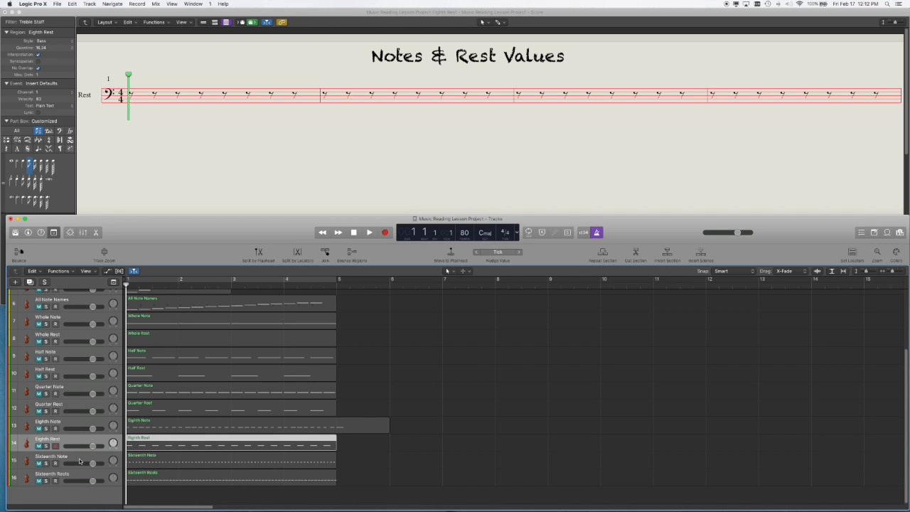
mouse_move(79, 460)
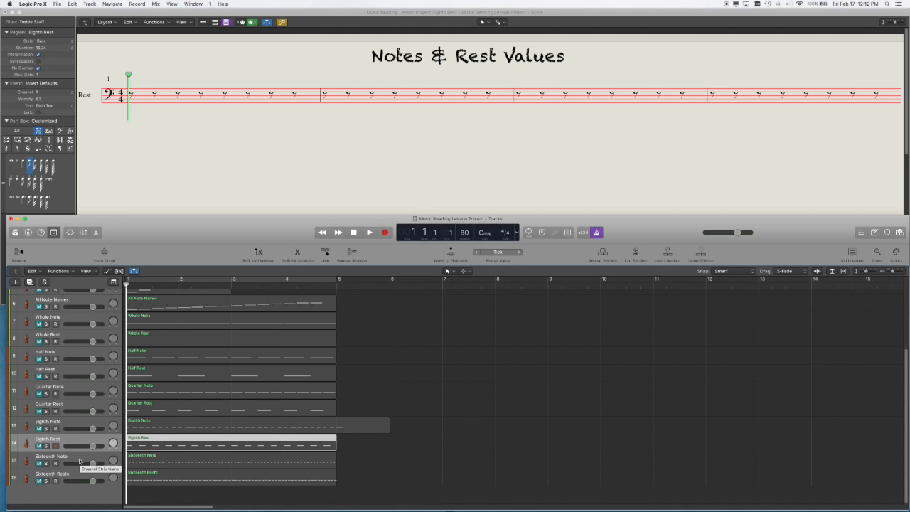
mouse_move(71, 458)
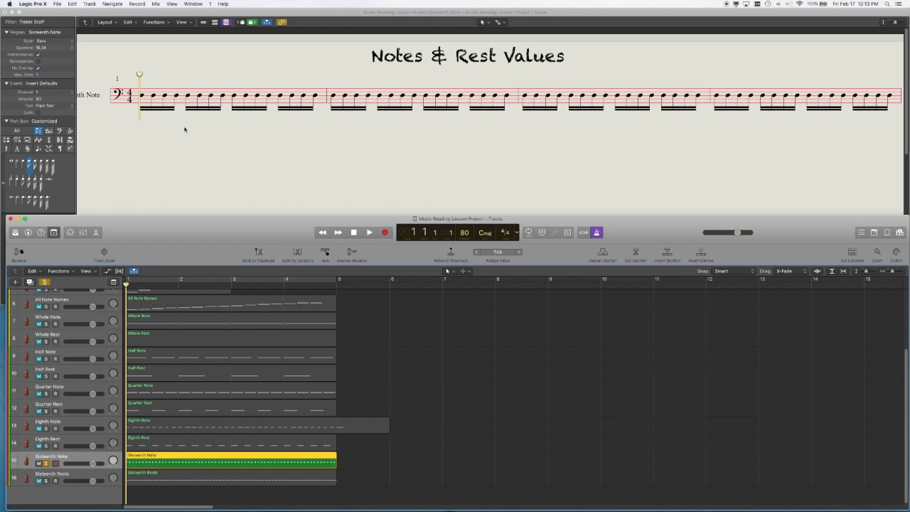
mouse_move(162, 153)
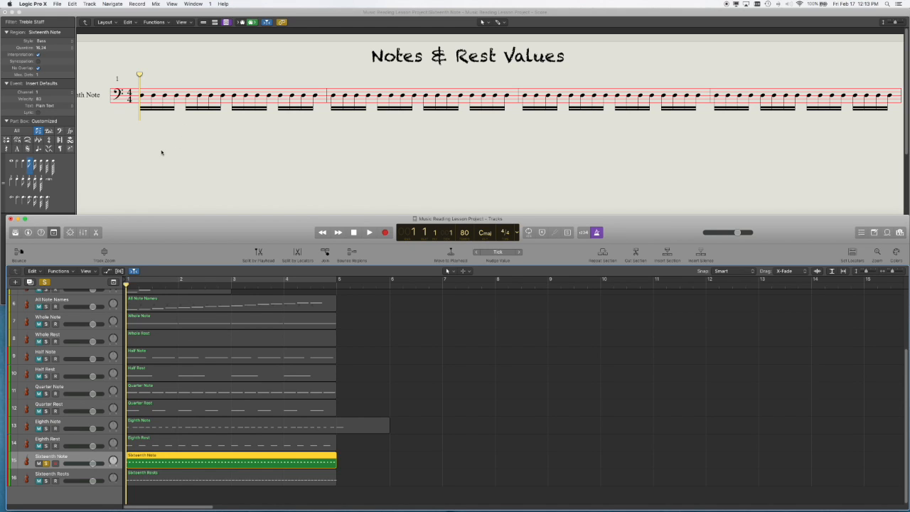
mouse_move(168, 145)
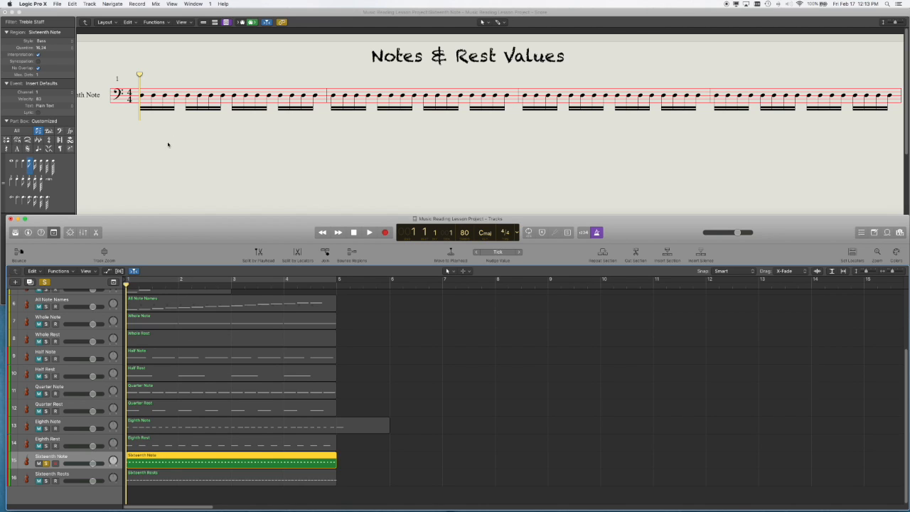
mouse_move(146, 132)
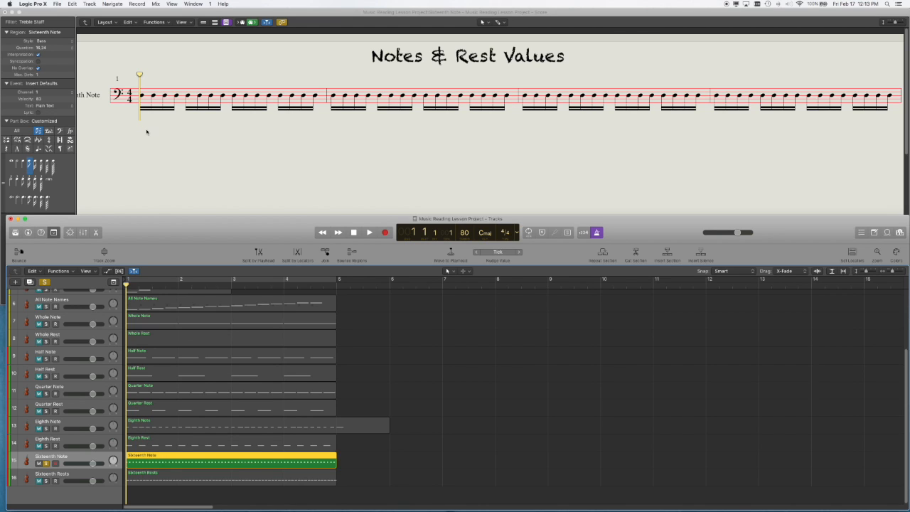
mouse_move(162, 155)
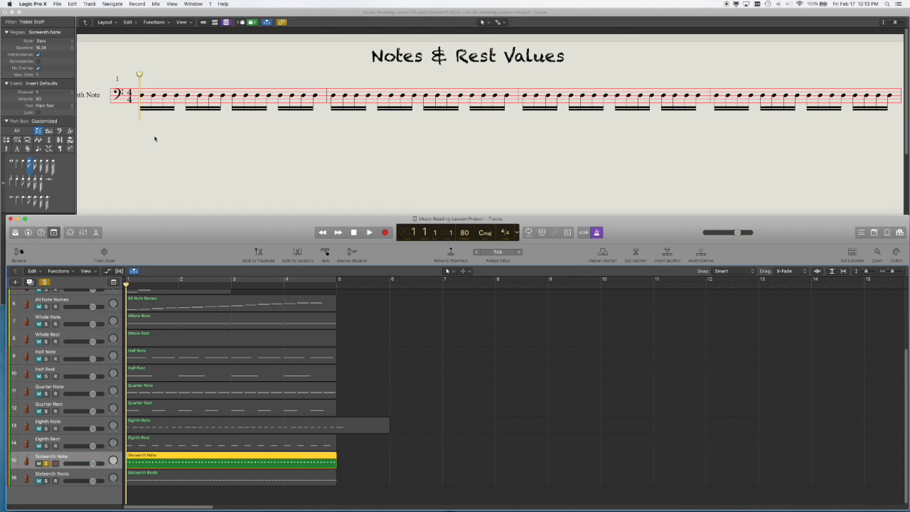
mouse_move(145, 117)
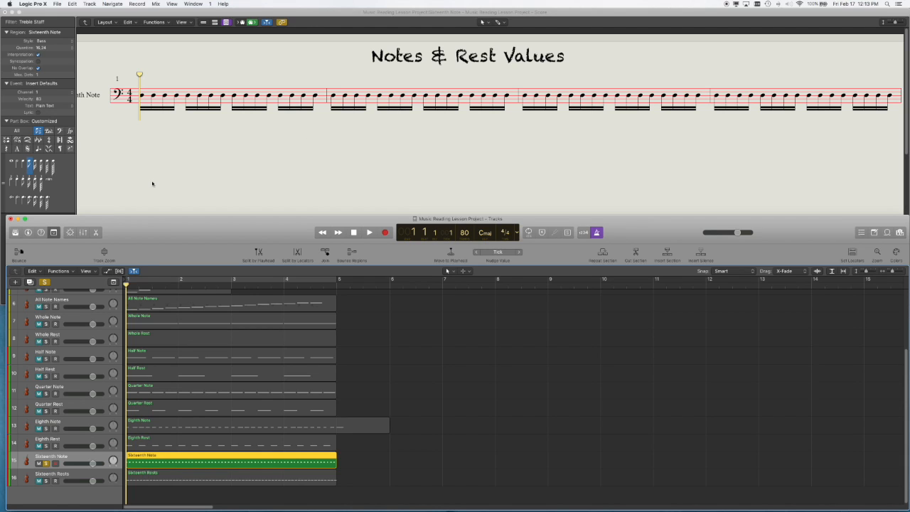
mouse_move(148, 141)
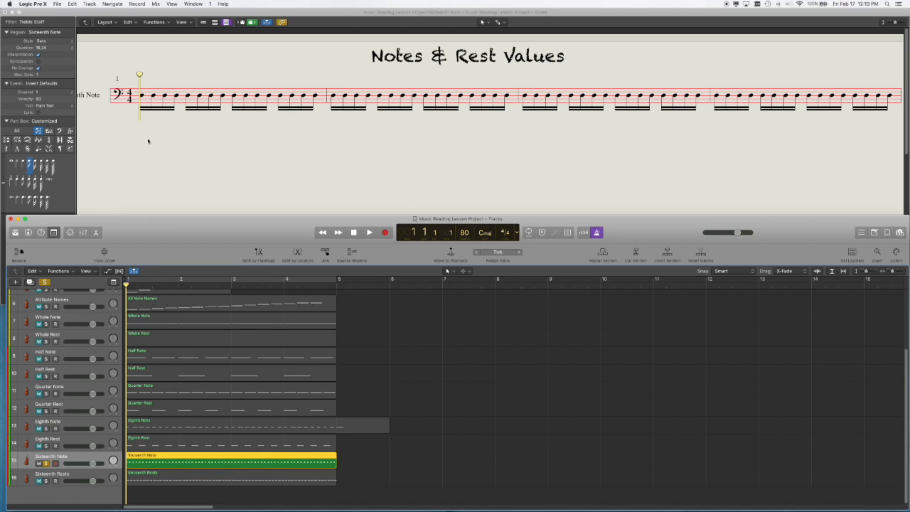
mouse_move(156, 127)
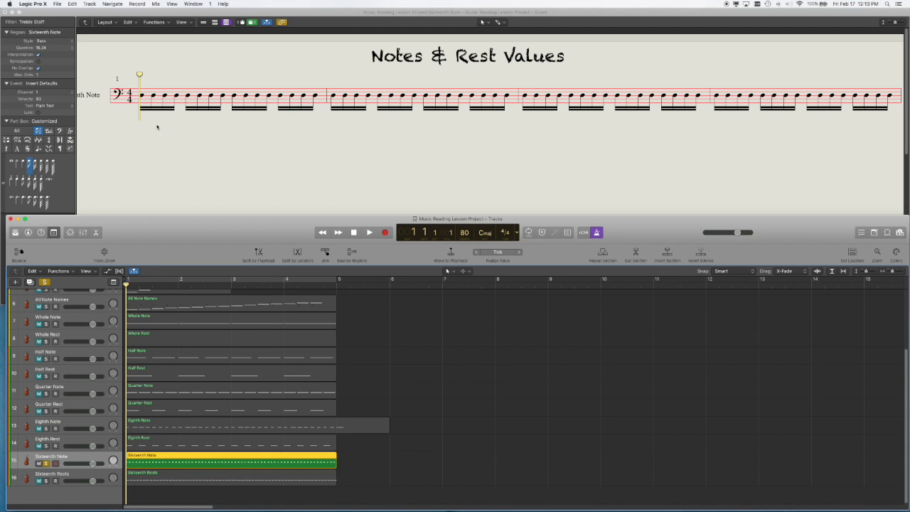
mouse_move(151, 119)
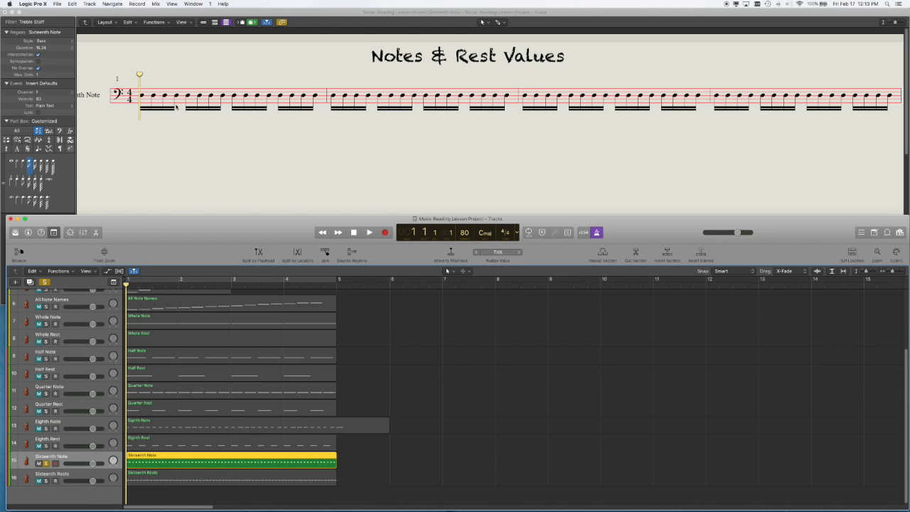
mouse_move(159, 122)
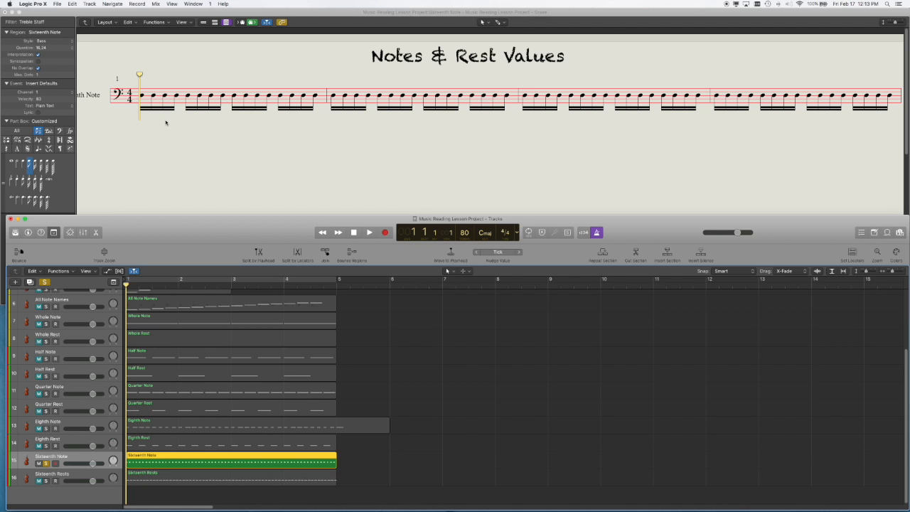
mouse_move(338, 462)
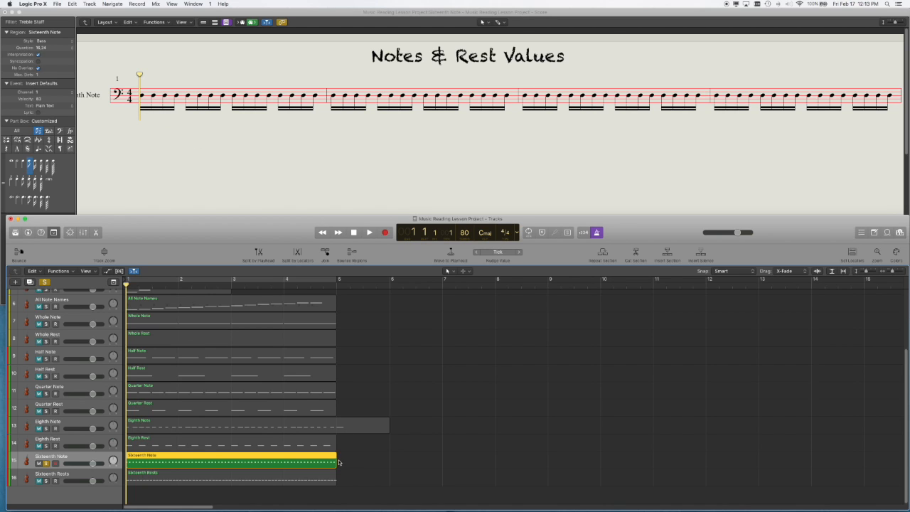
mouse_move(334, 464)
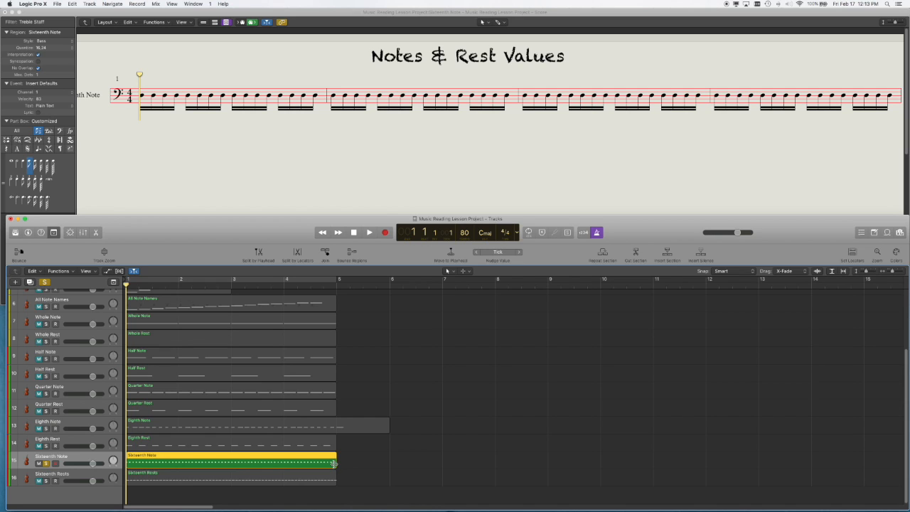
Step: Widen the score area so more of the bass-clef sixteenth notes are visible
left_click_drag(334, 457, 386, 458)
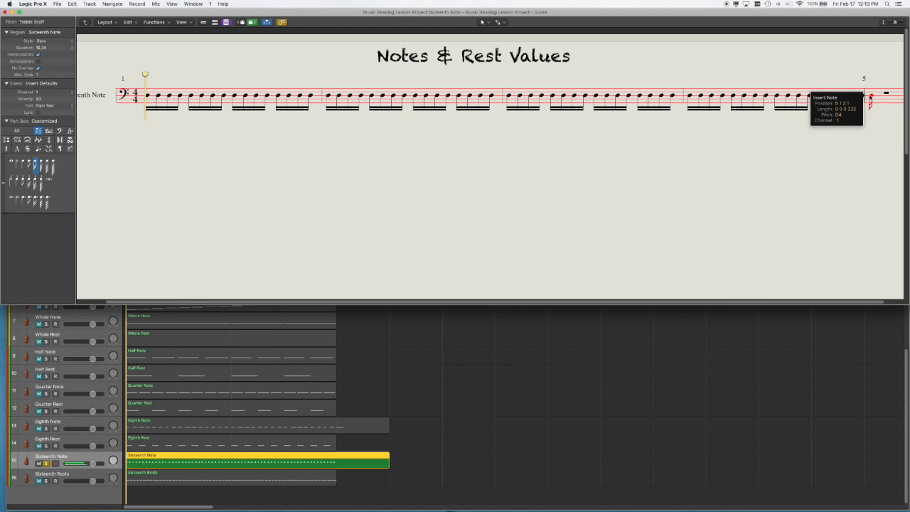
left_click(868, 99)
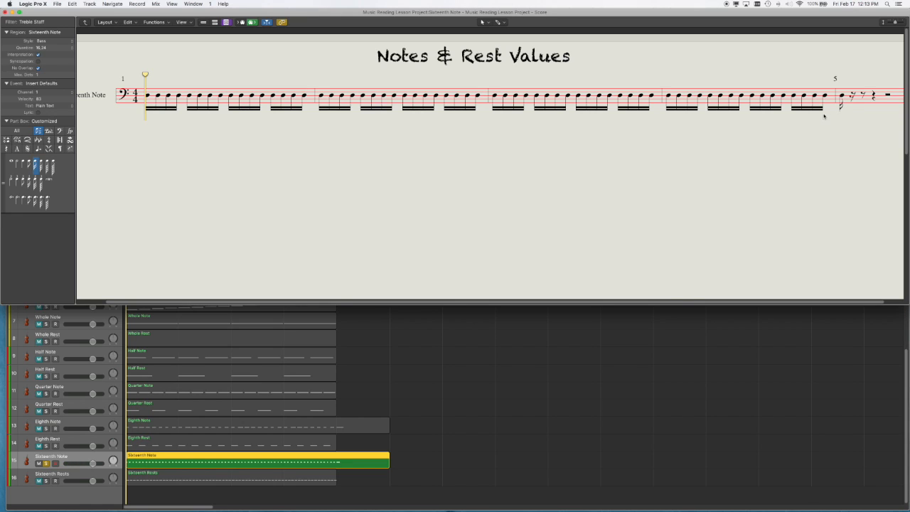
mouse_move(787, 117)
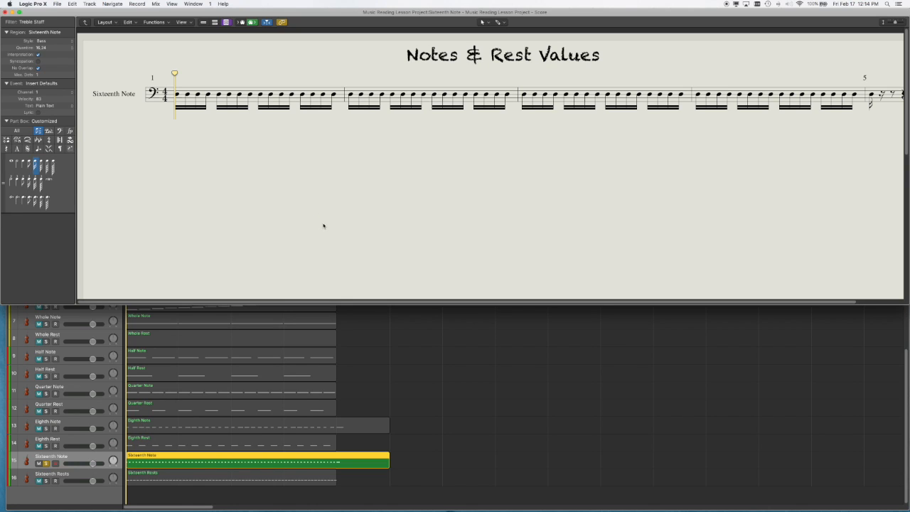
mouse_move(332, 235)
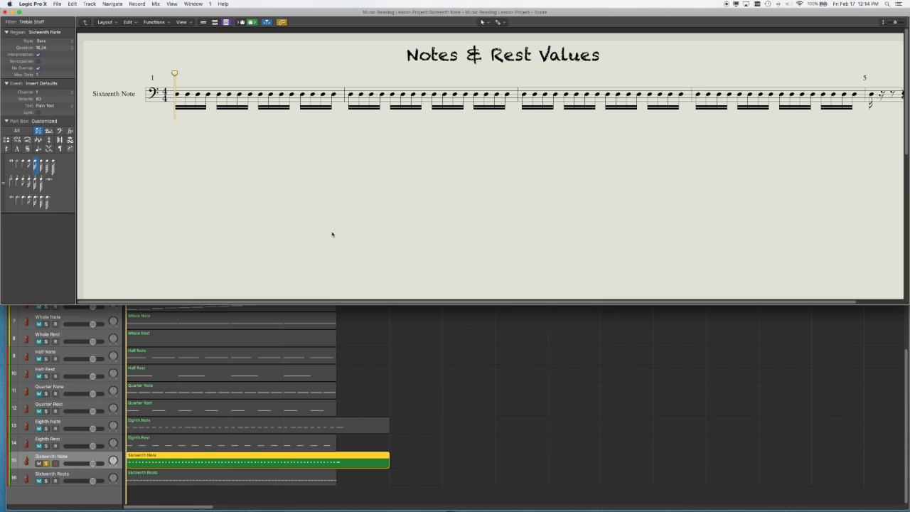
mouse_move(134, 299)
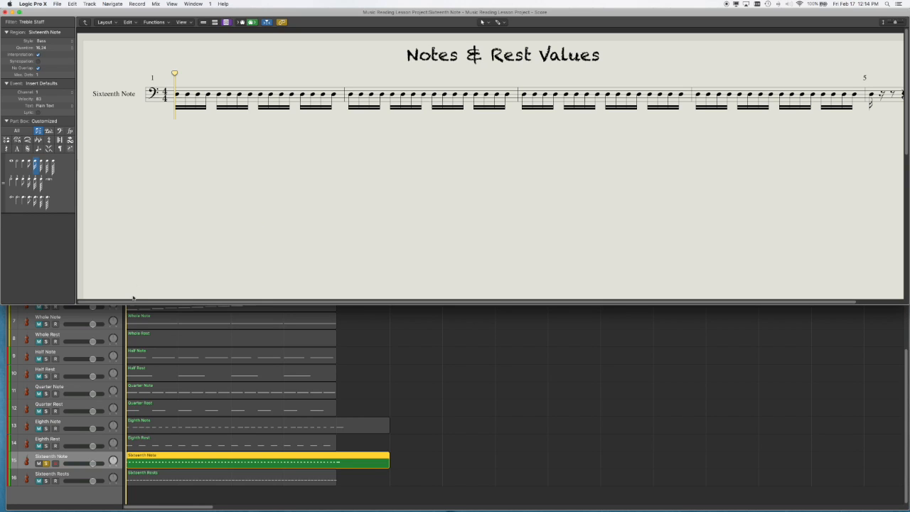
mouse_move(77, 477)
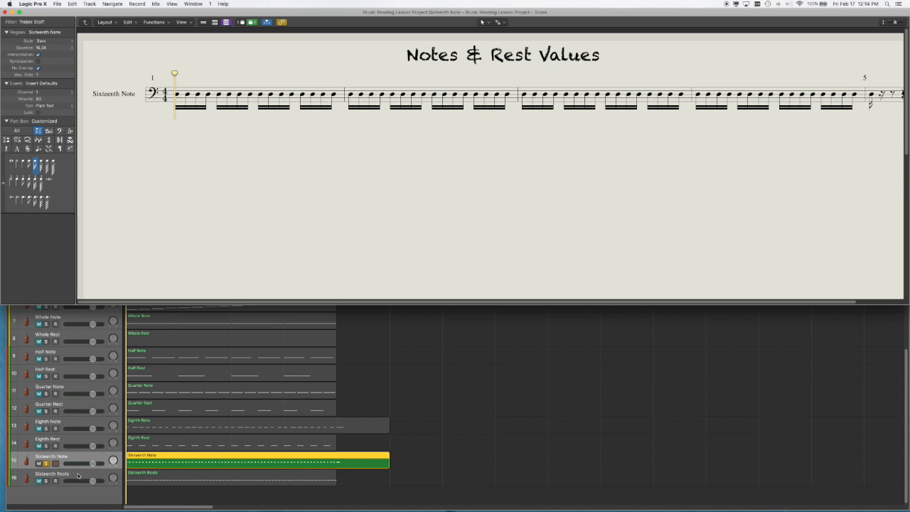
mouse_move(78, 458)
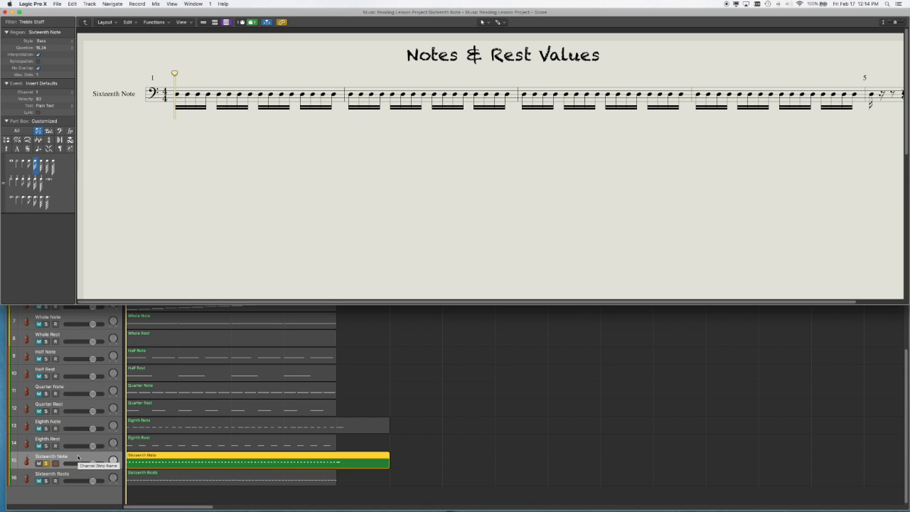
mouse_move(349, 276)
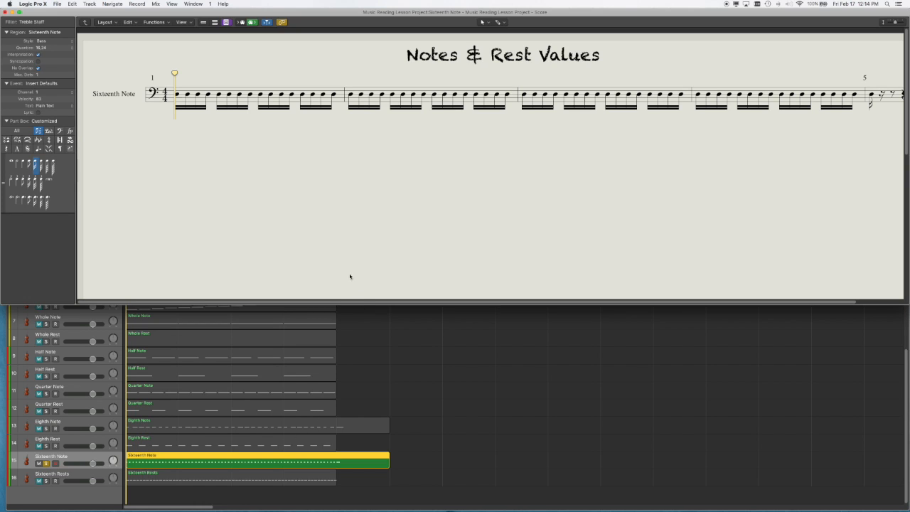
mouse_move(344, 270)
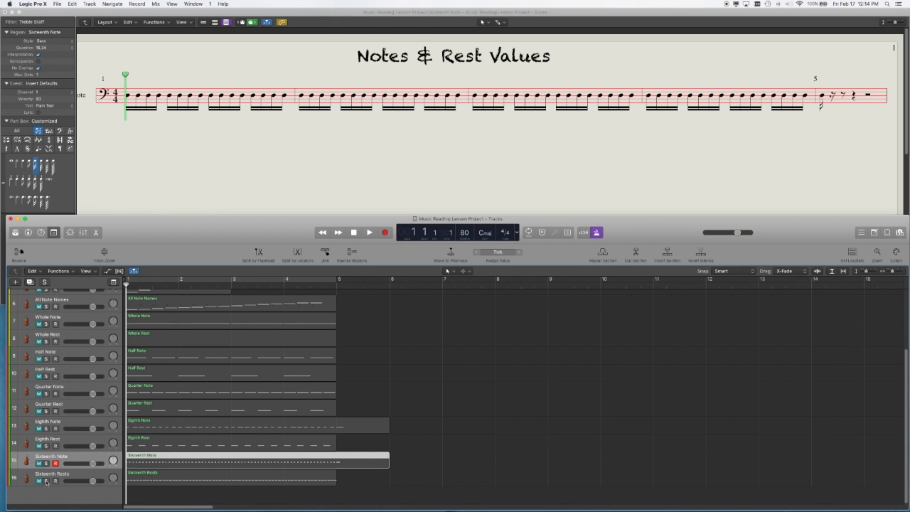
left_click(52, 473)
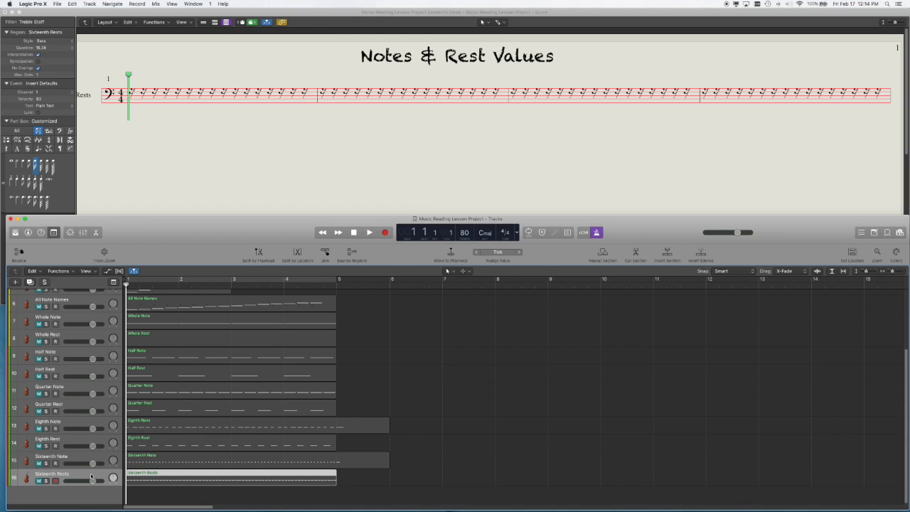
mouse_move(76, 441)
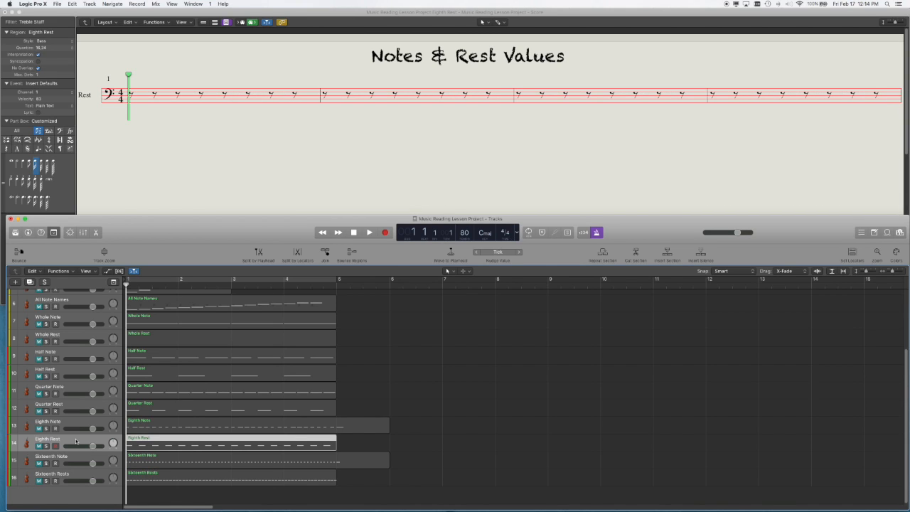
mouse_move(190, 172)
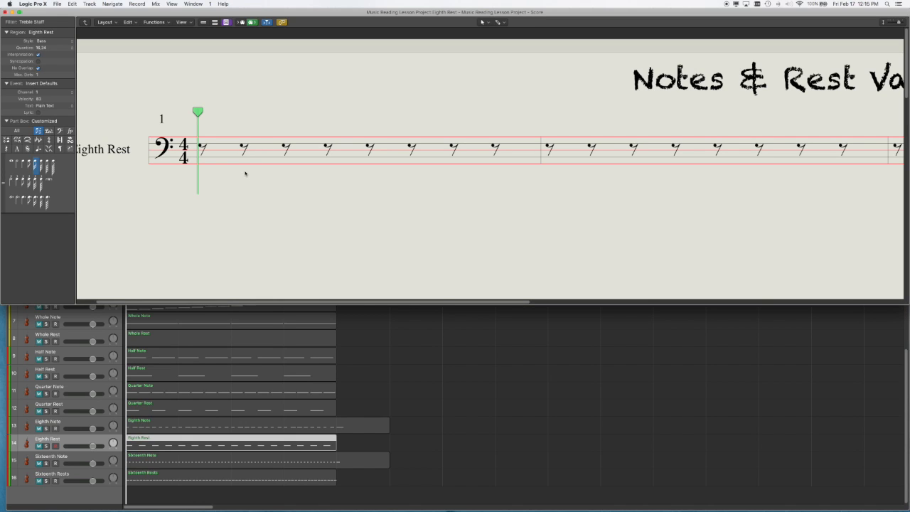
mouse_move(244, 213)
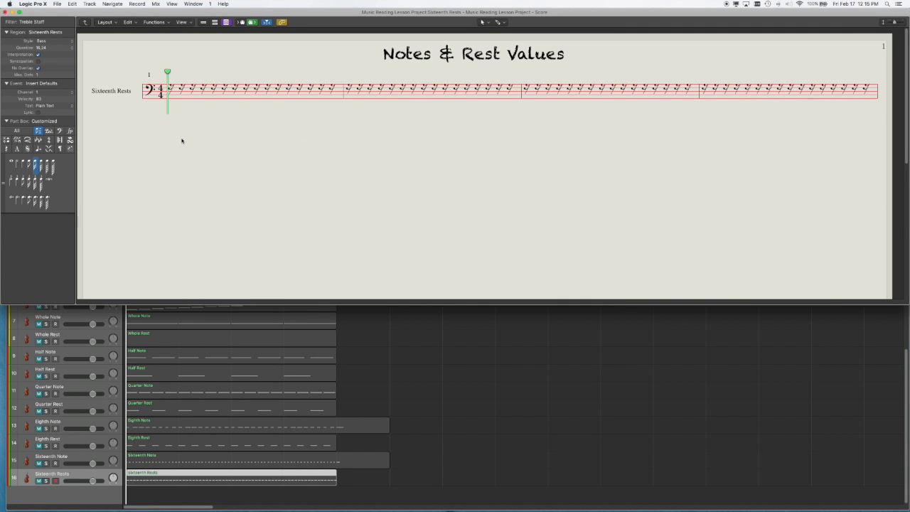
mouse_move(430, 433)
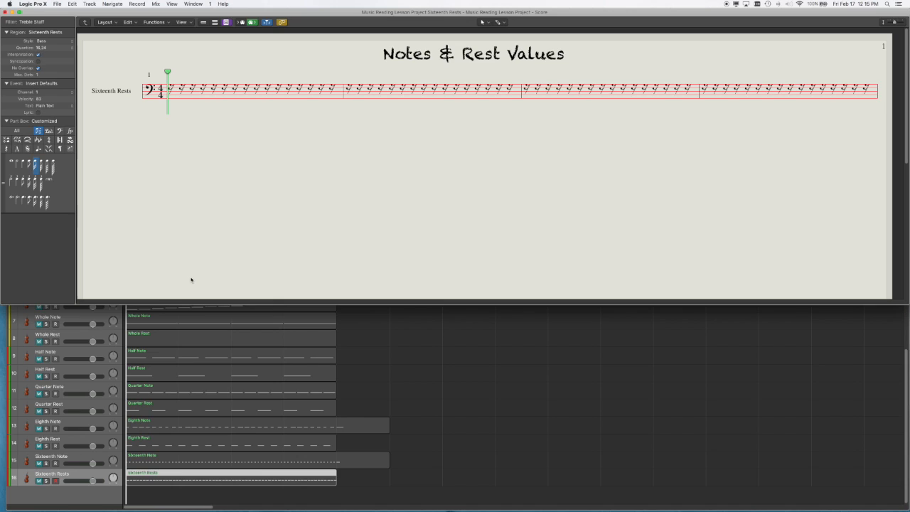
mouse_move(264, 182)
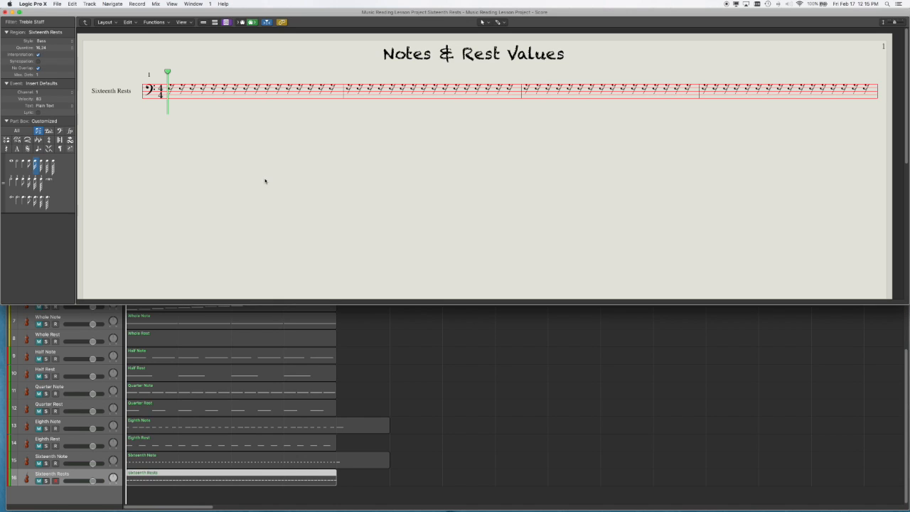
mouse_move(233, 212)
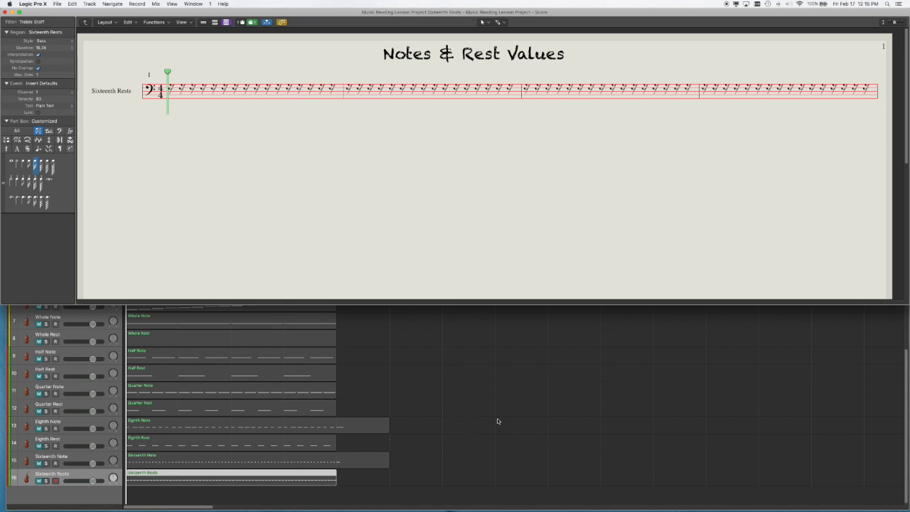
mouse_move(320, 159)
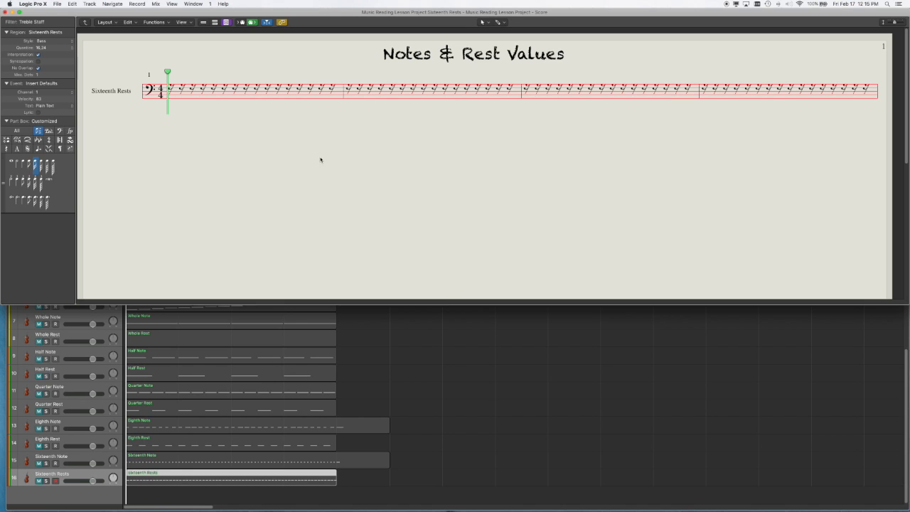
mouse_move(327, 185)
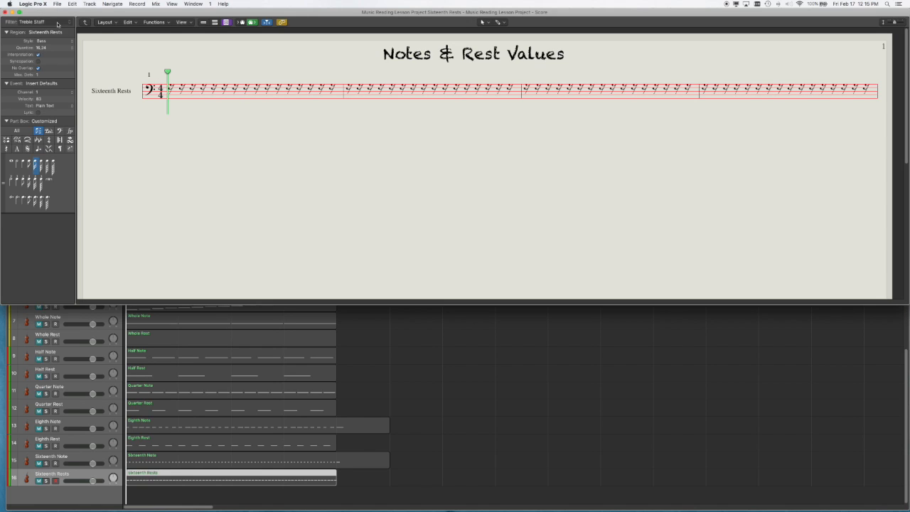
Step: Switch the Score Set to All Instruments so every staff appears on one page
left_click(34, 21)
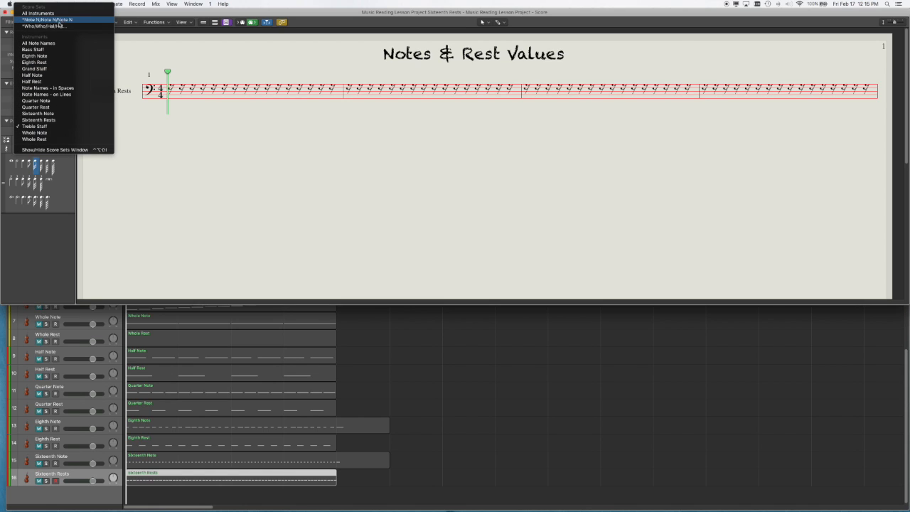
left_click(46, 25)
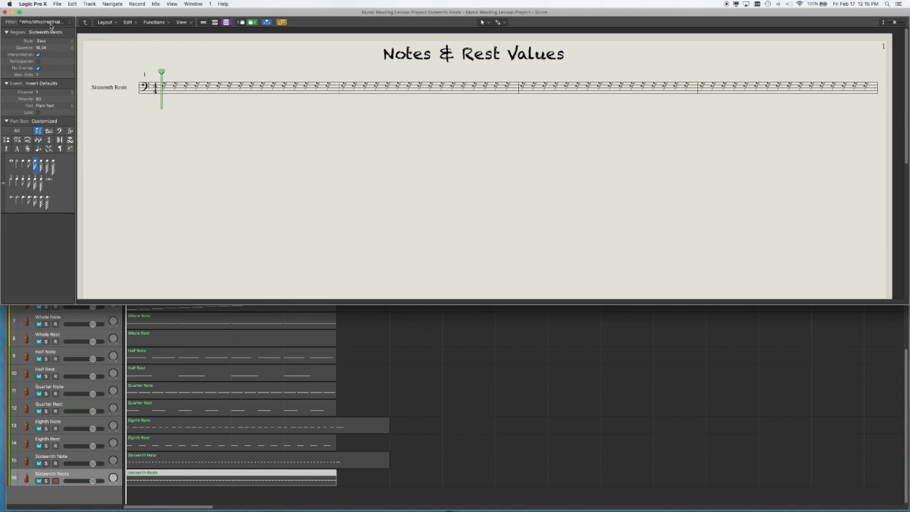
left_click(40, 21)
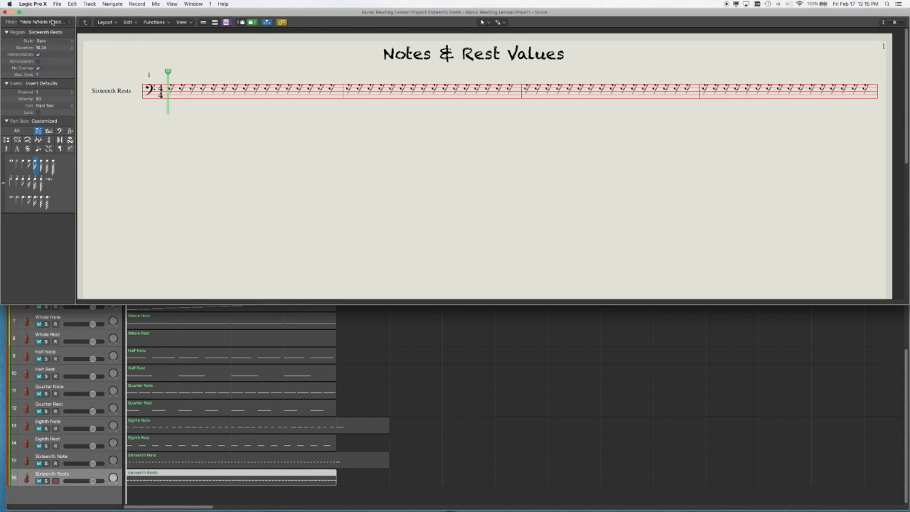
left_click(40, 22)
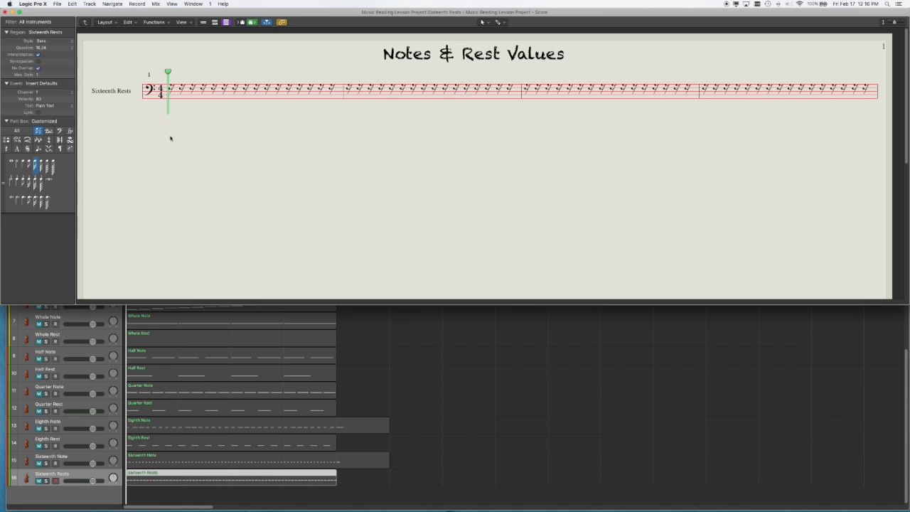
left_click(40, 22)
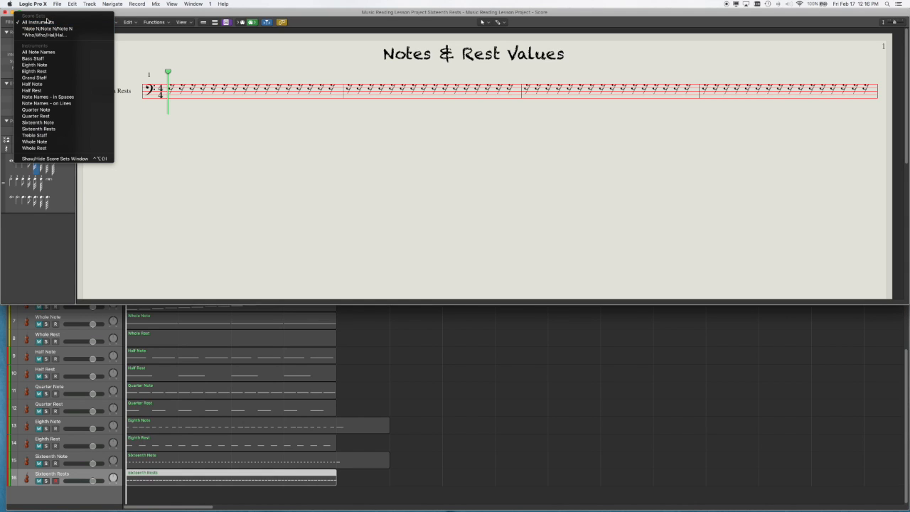
mouse_move(38, 51)
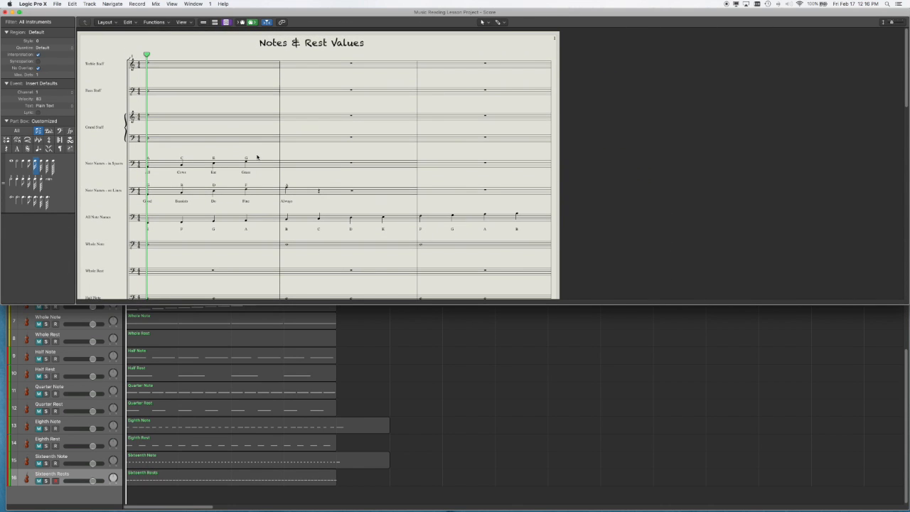
mouse_move(519, 138)
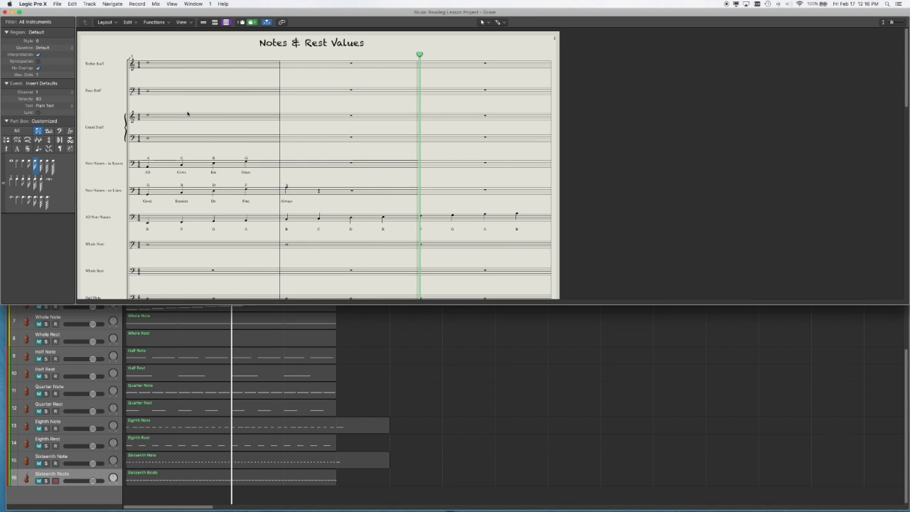
scroll("down", 3)
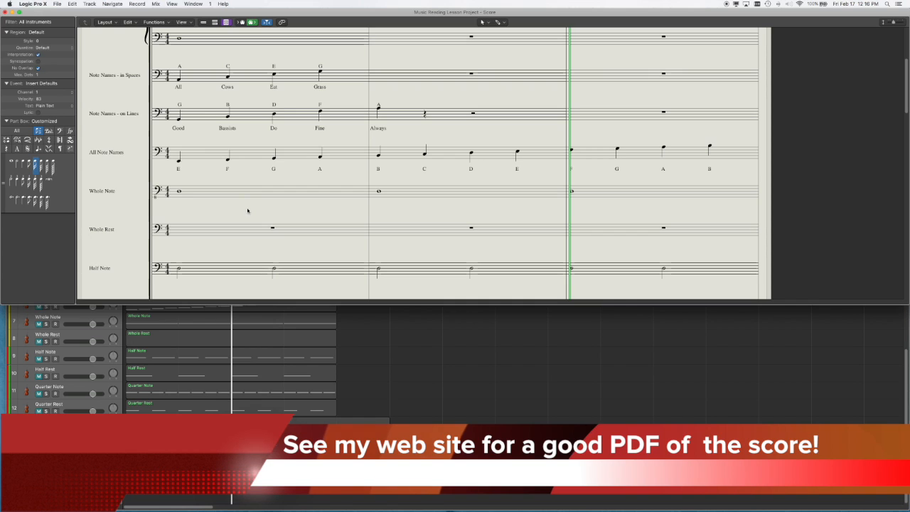
scroll("down", 3)
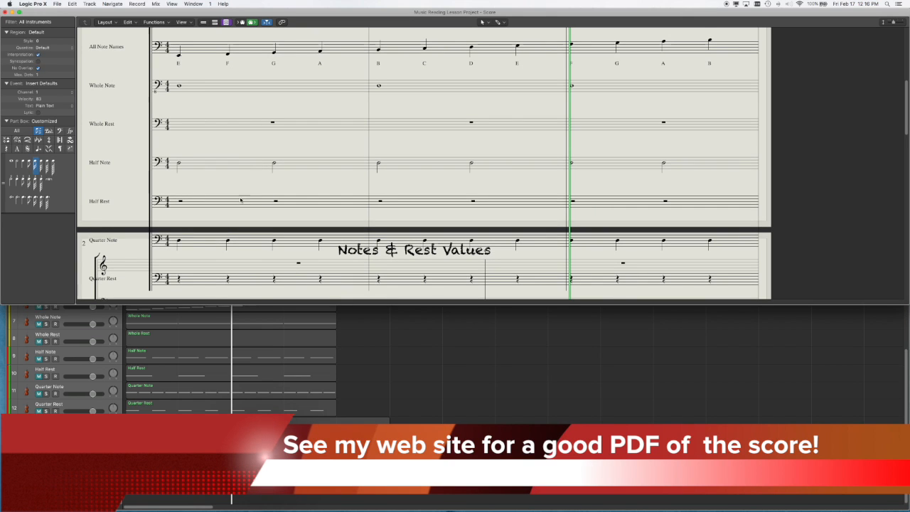
scroll("down", 3)
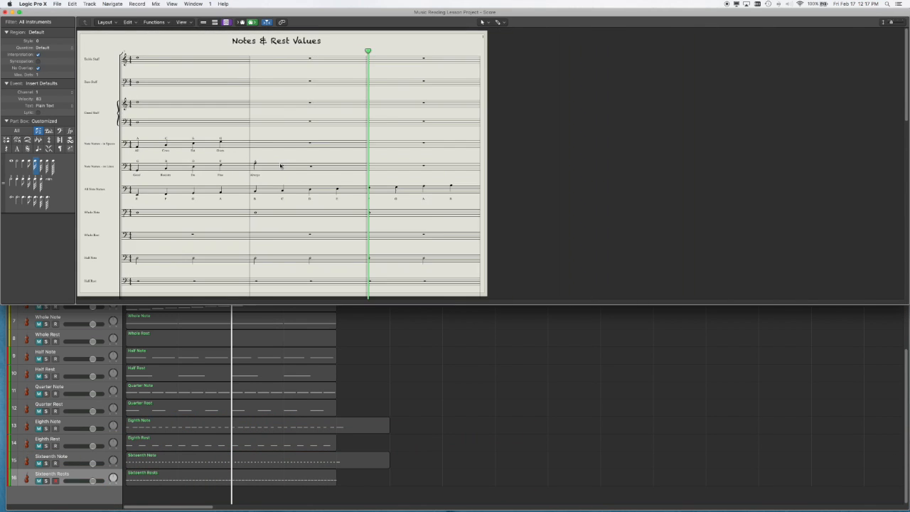
mouse_move(395, 283)
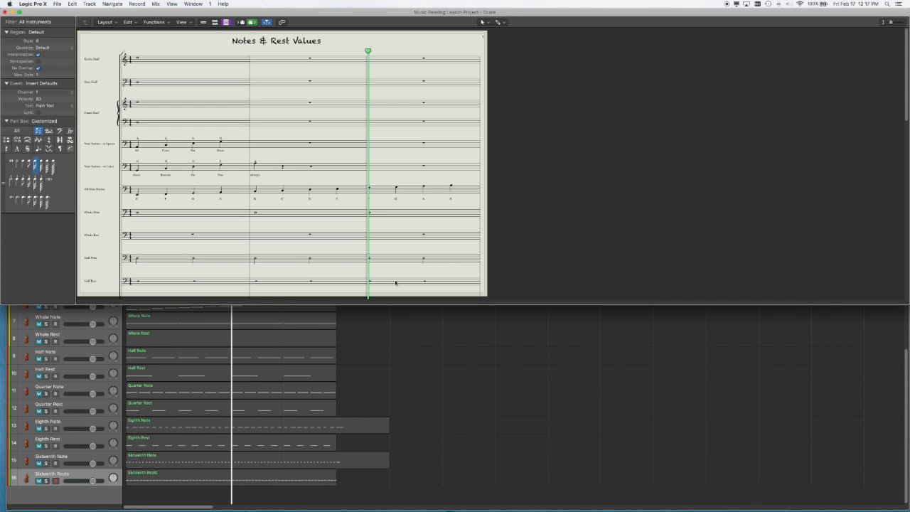